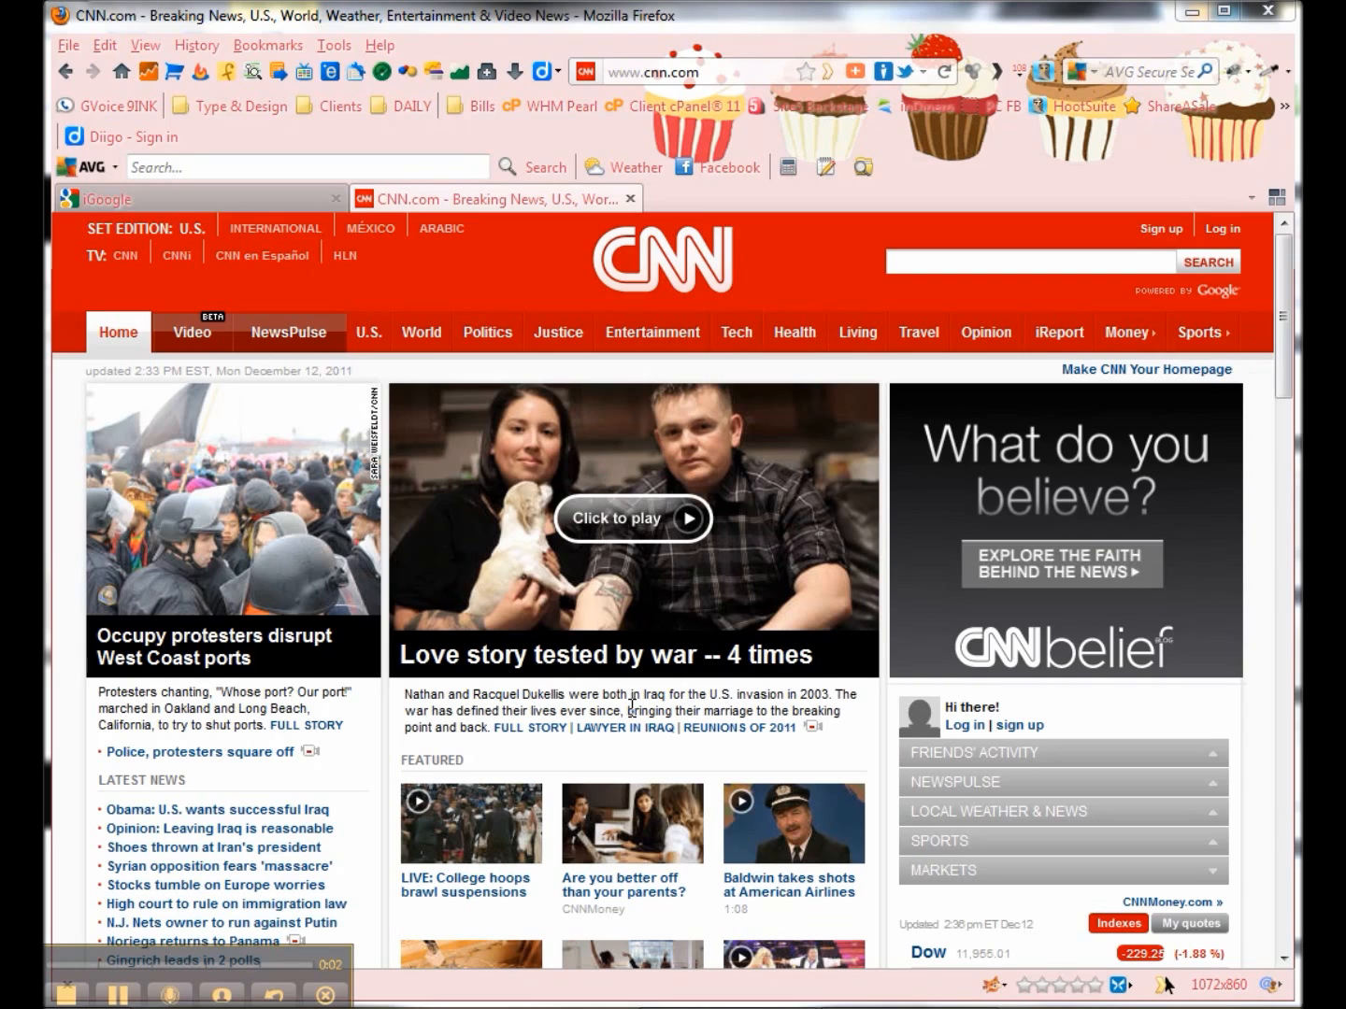
mouse_move(605, 616)
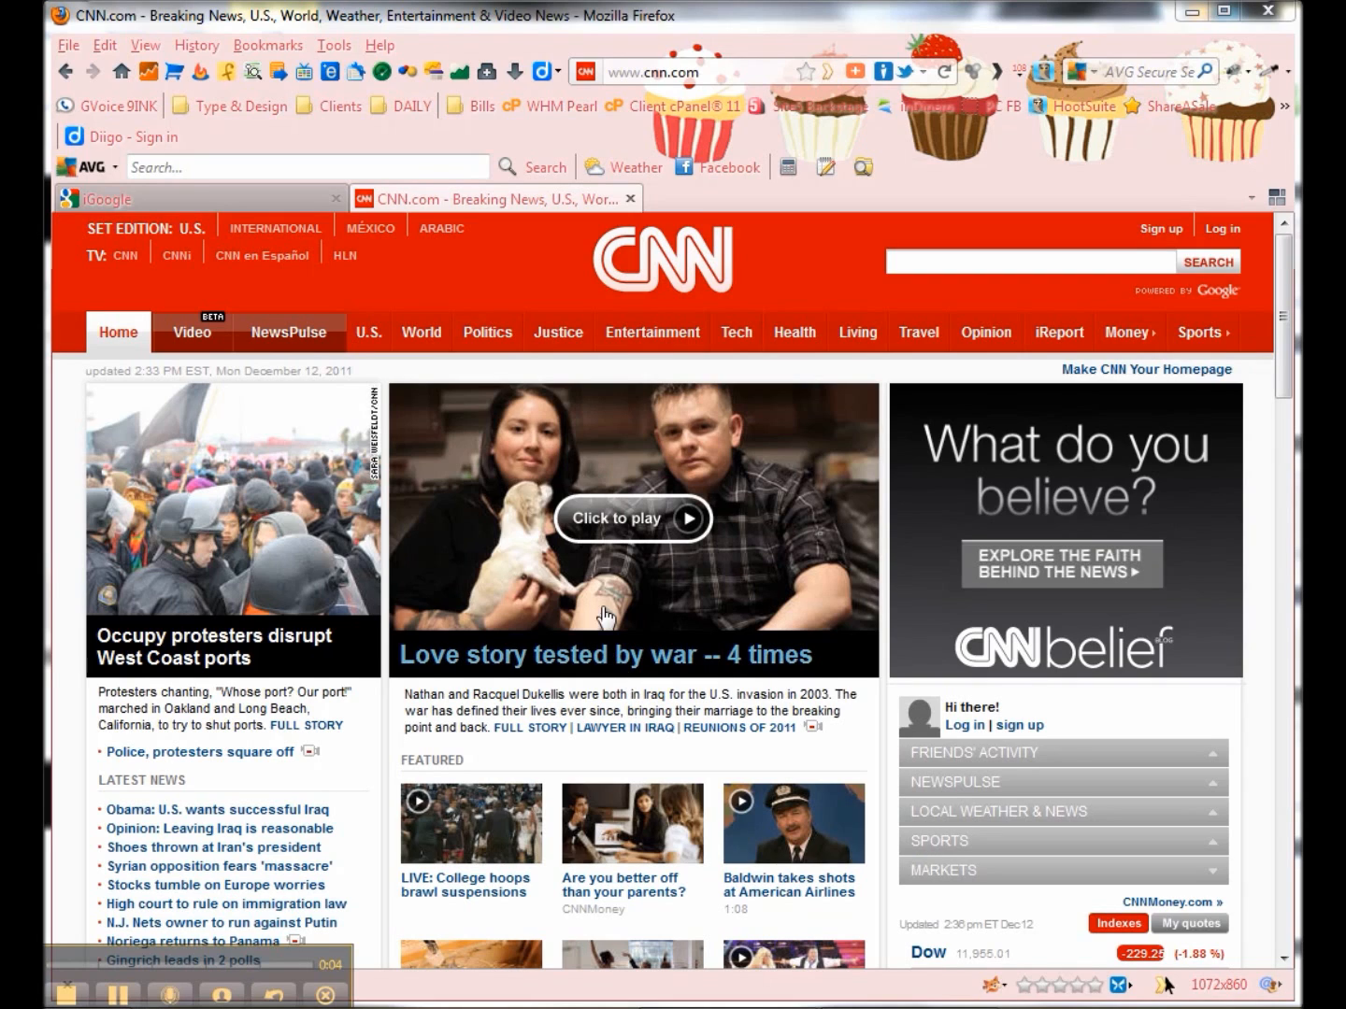
mouse_move(458, 299)
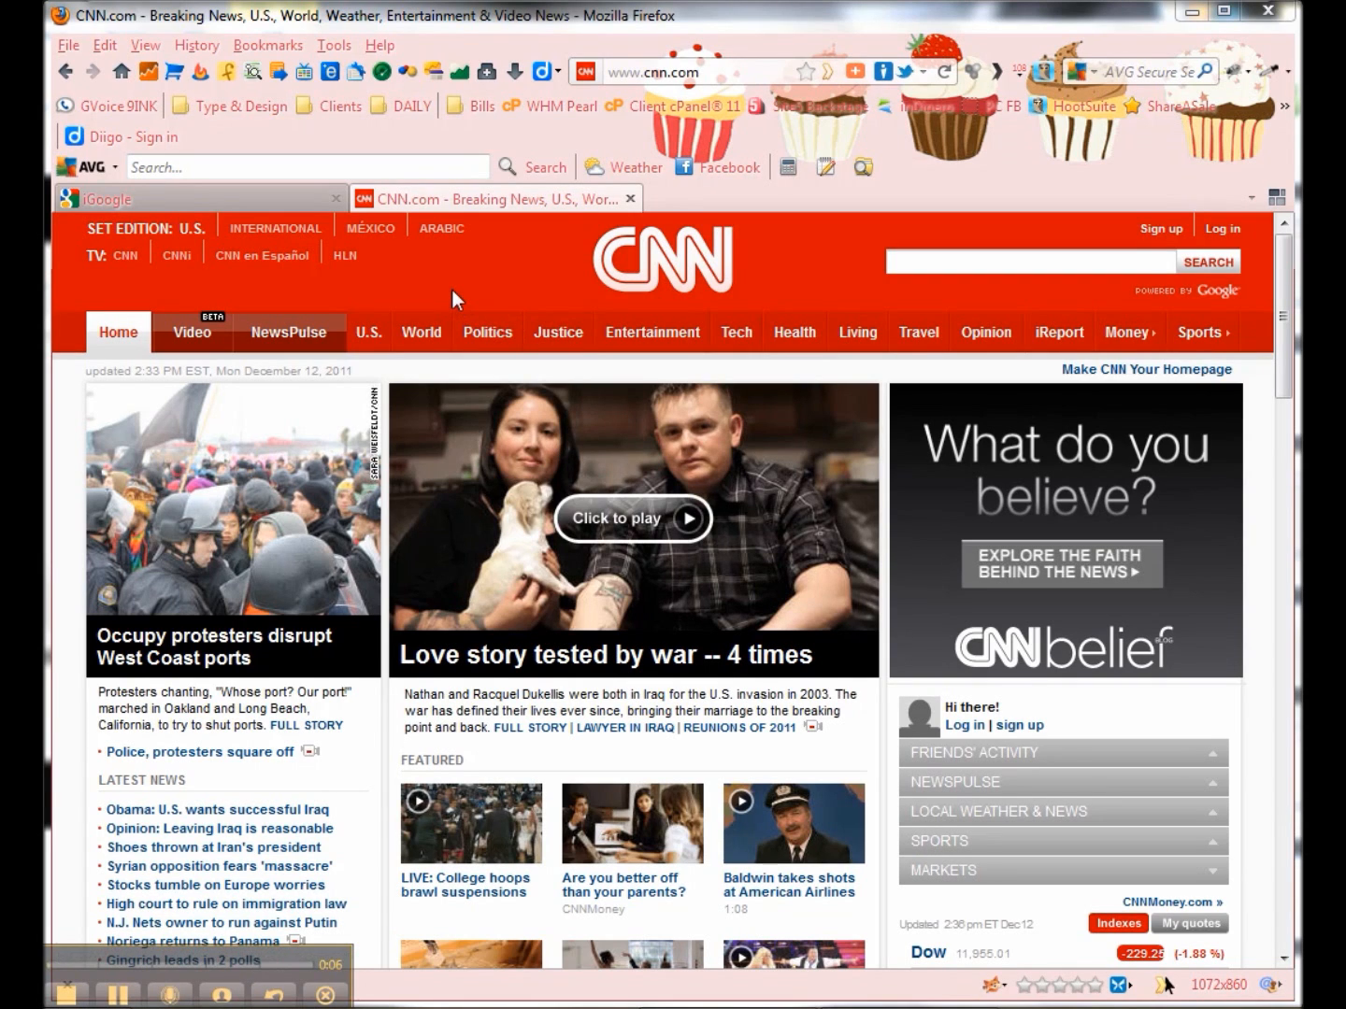
mouse_move(445, 295)
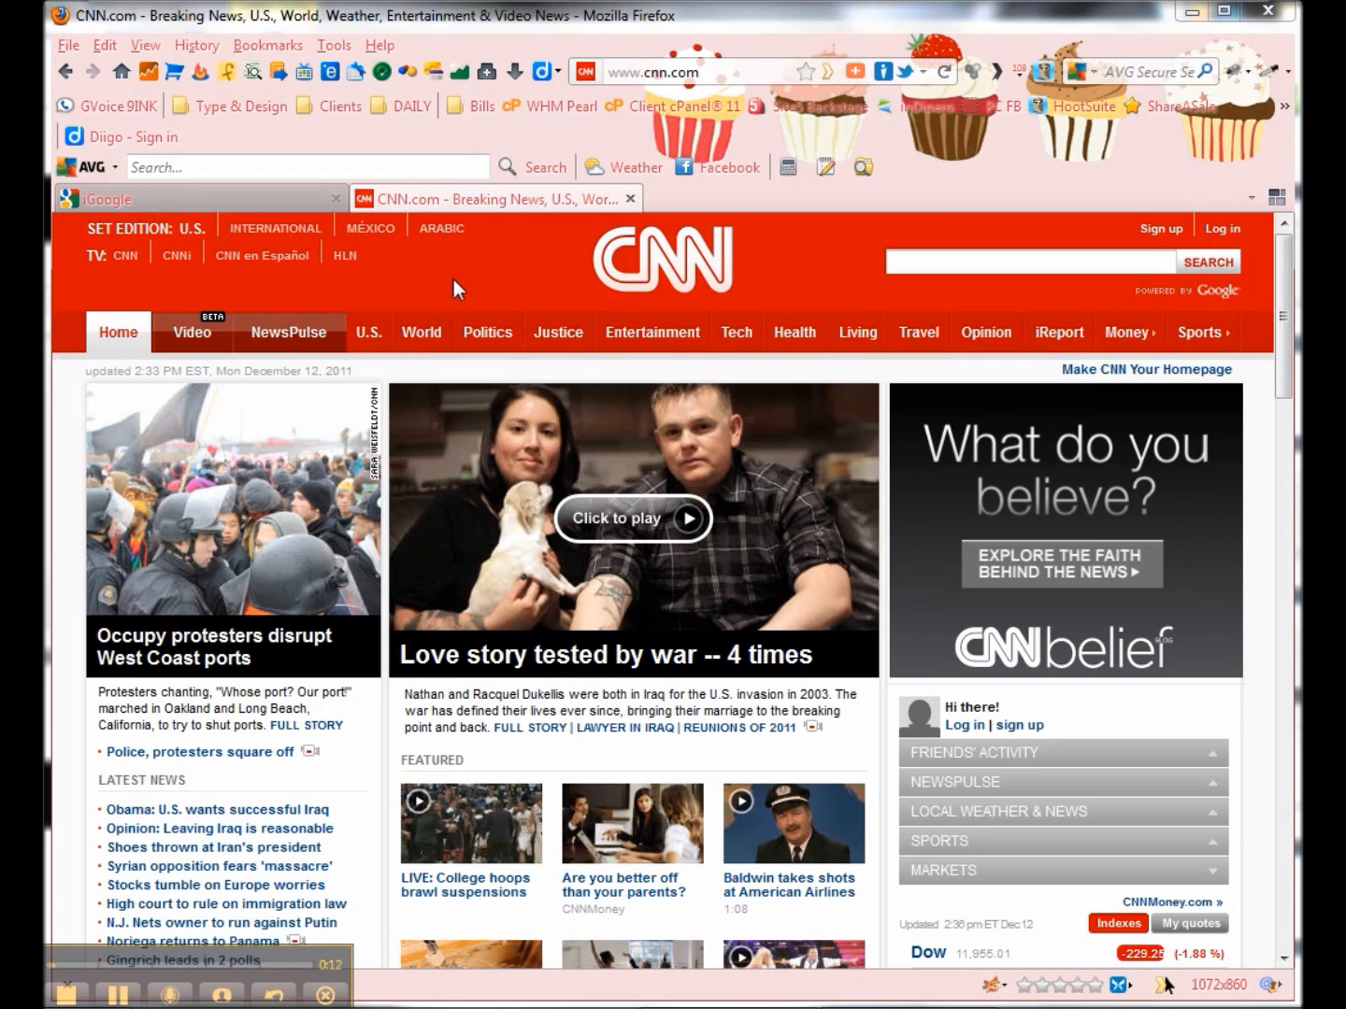
mouse_move(463, 254)
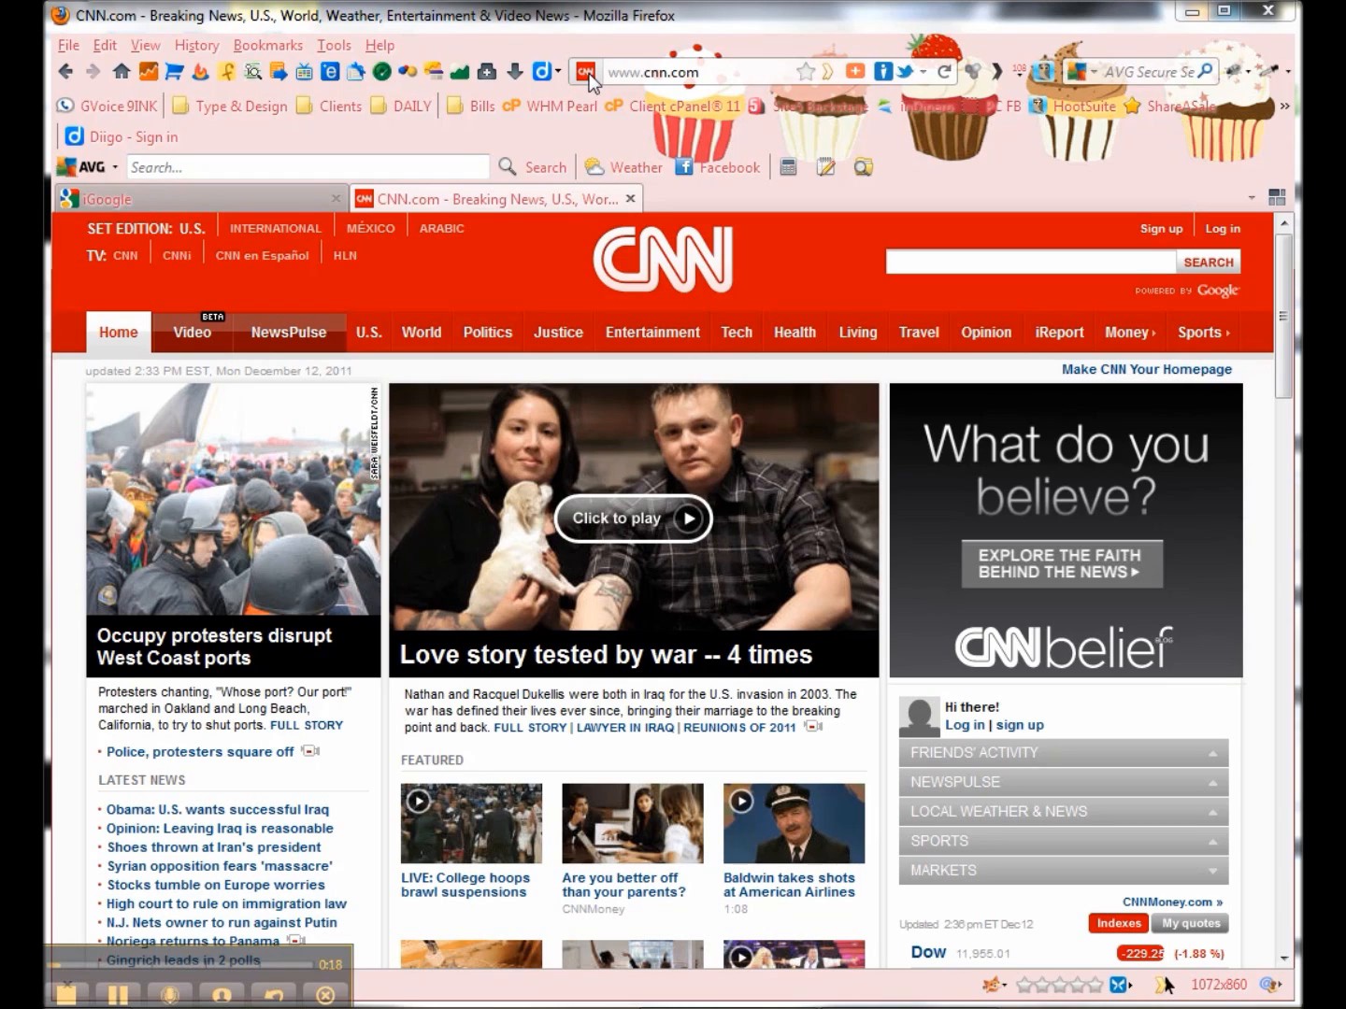
mouse_move(363, 209)
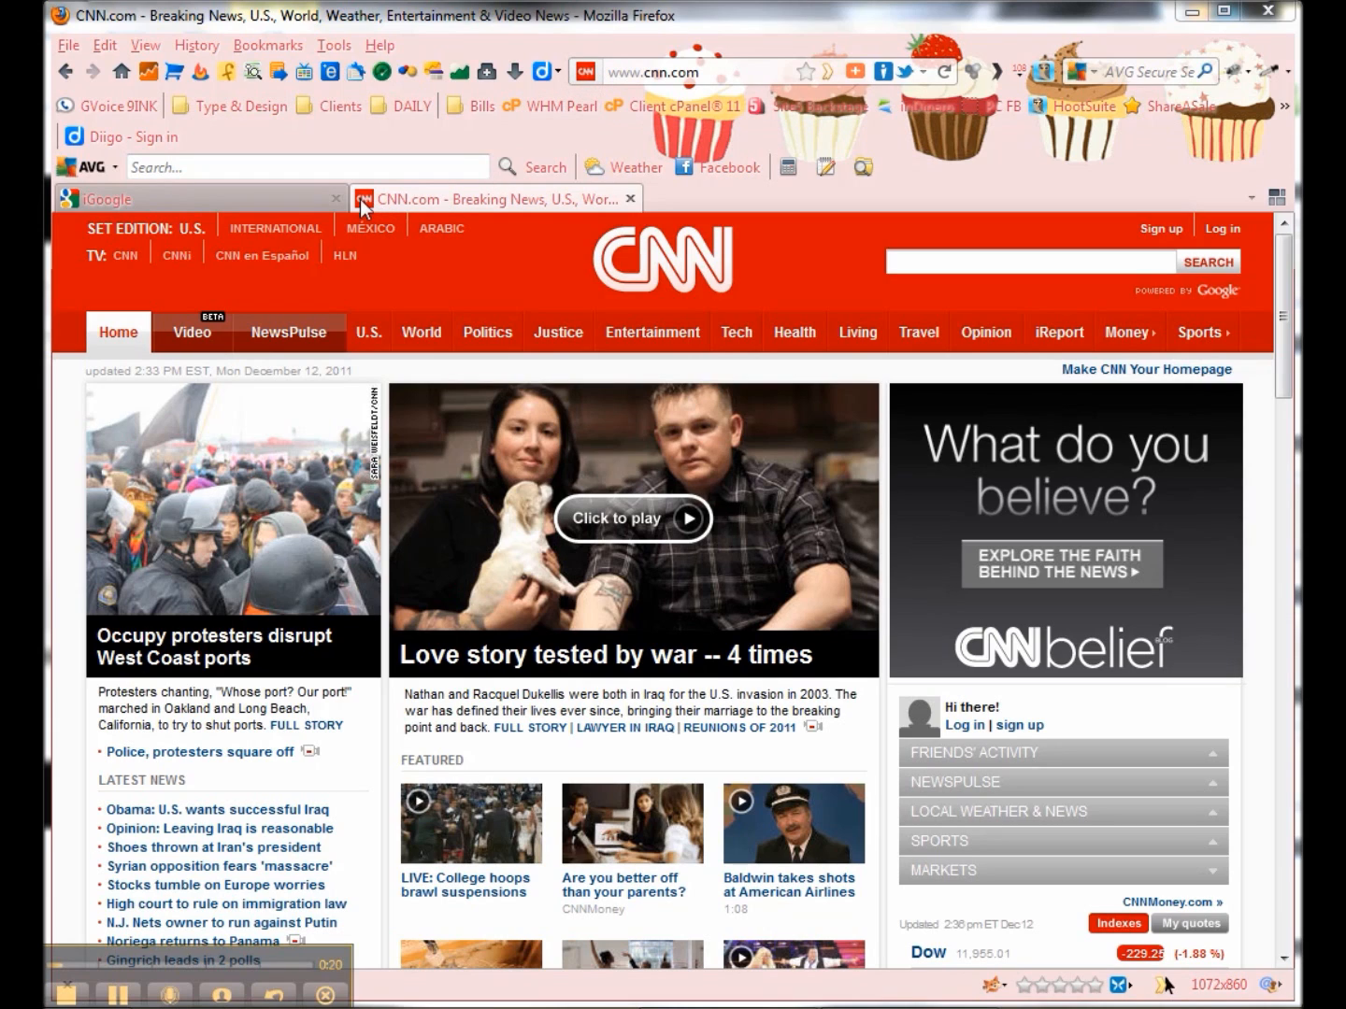
mouse_move(368, 209)
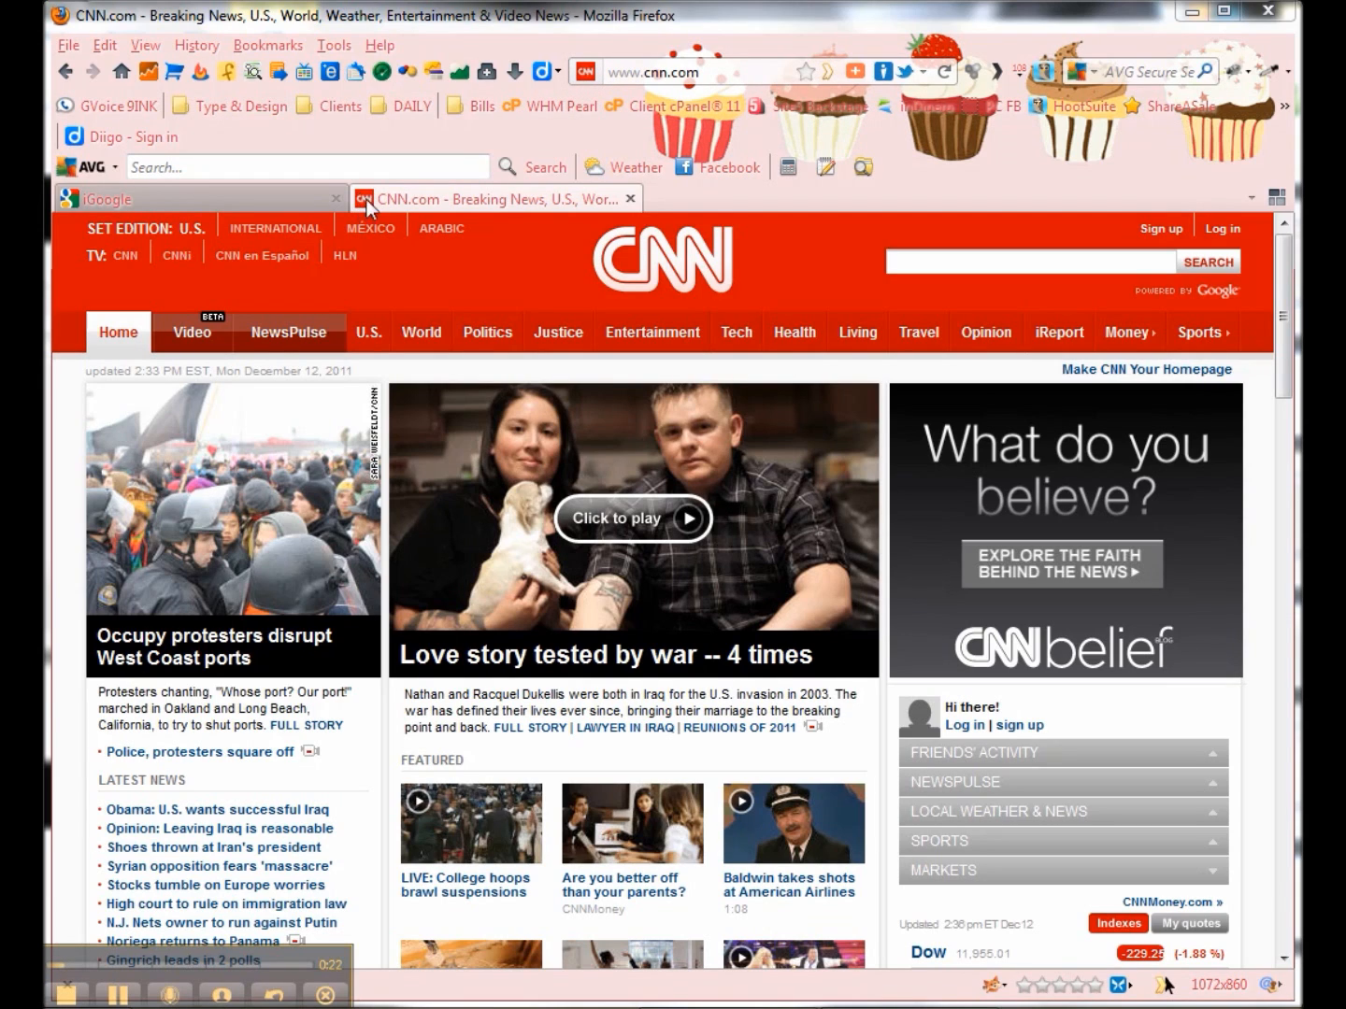
mouse_move(190, 207)
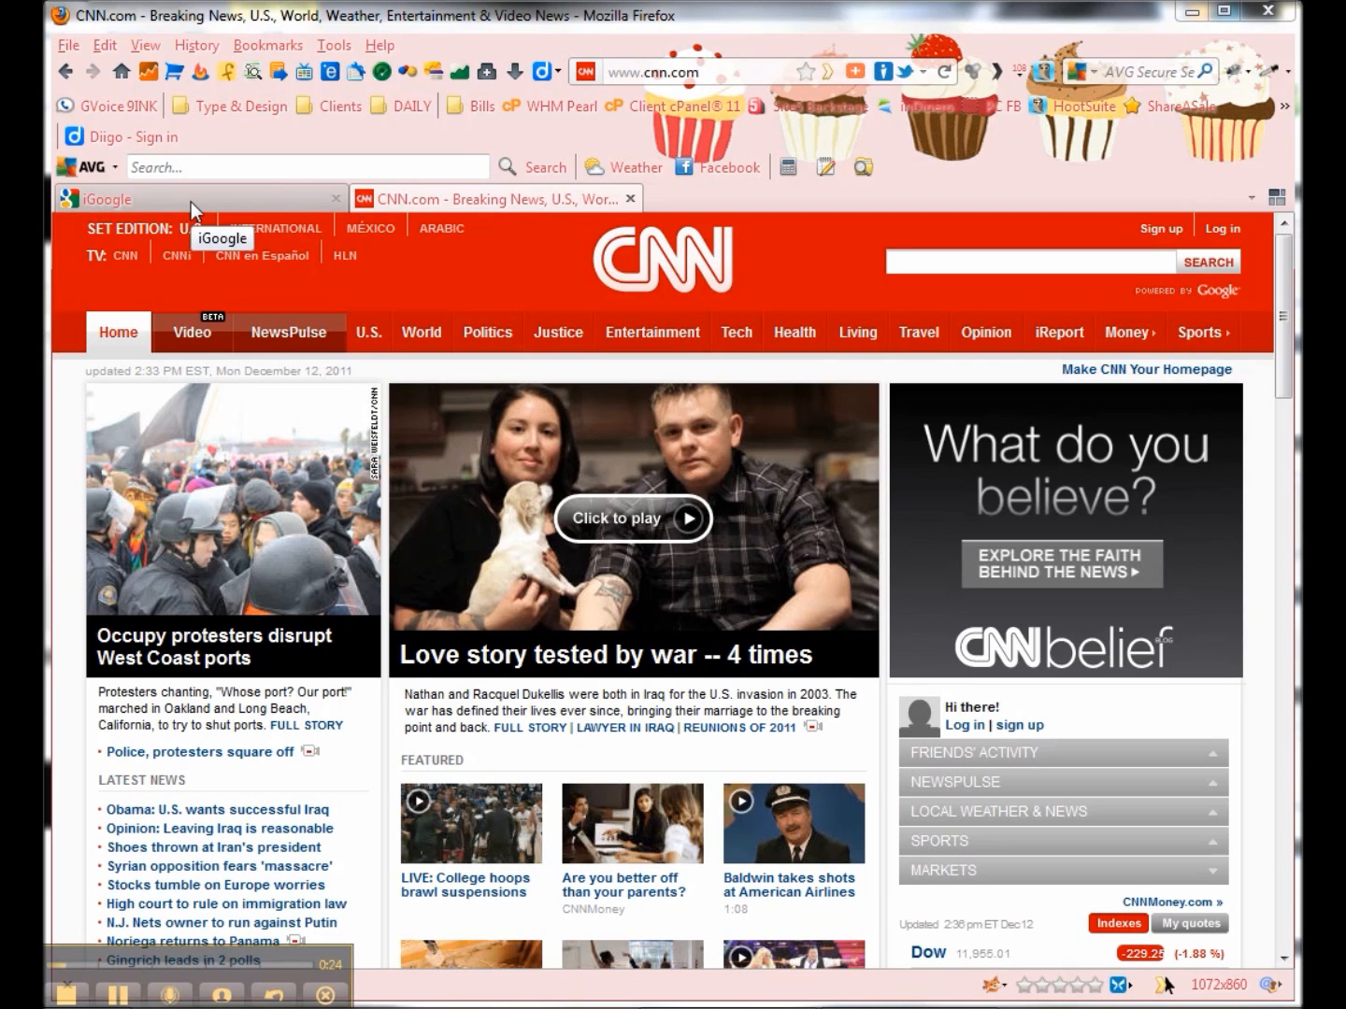
- Switch to the iGoogle page and back to the CNN news page
click(140, 198)
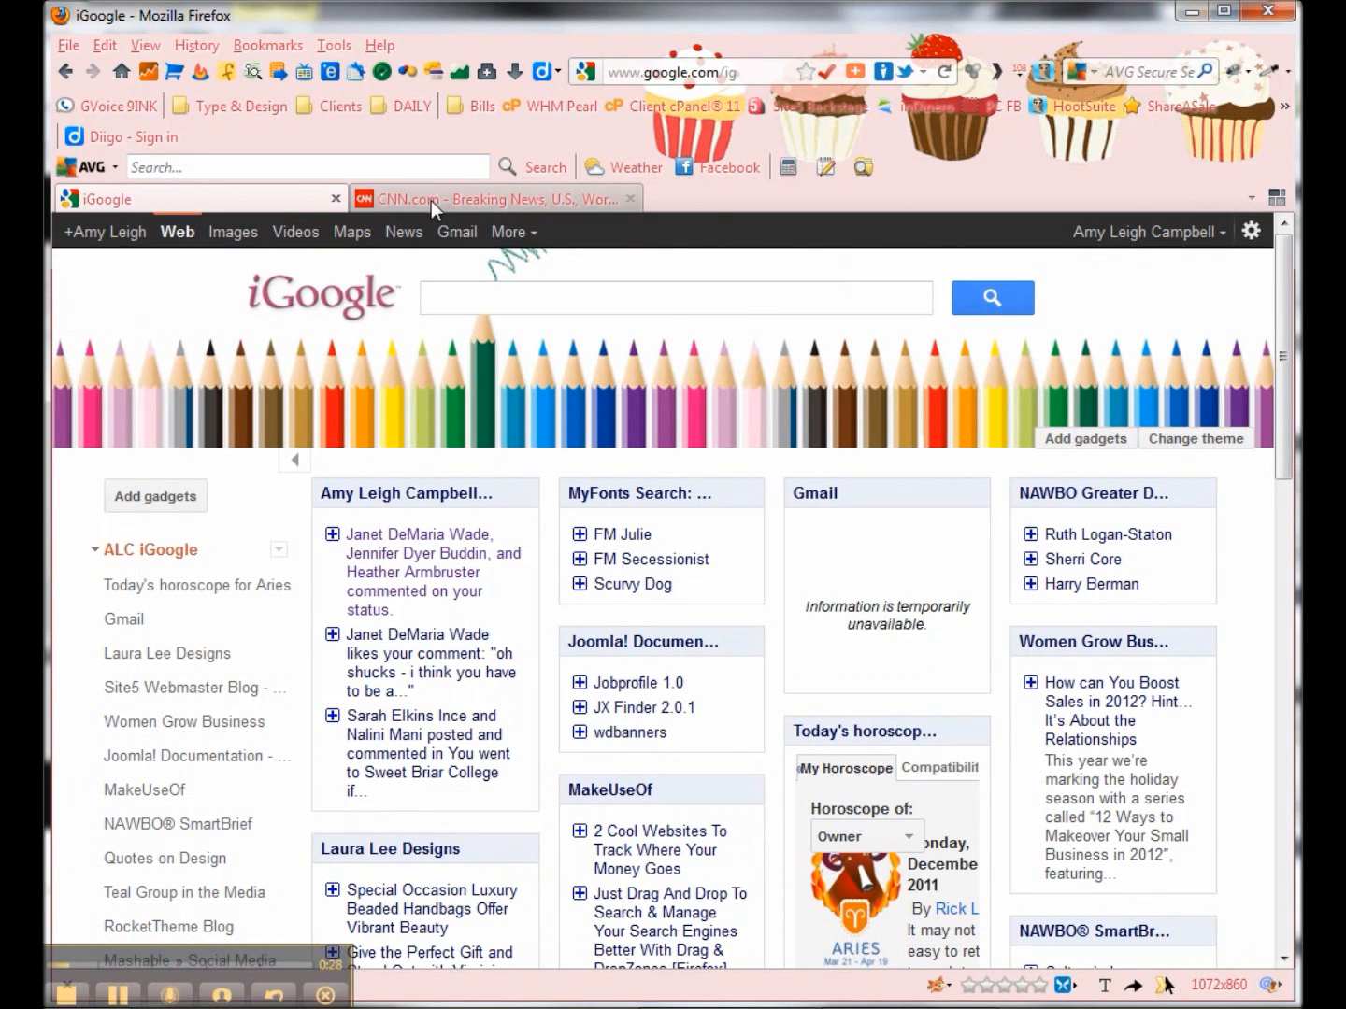
click(496, 198)
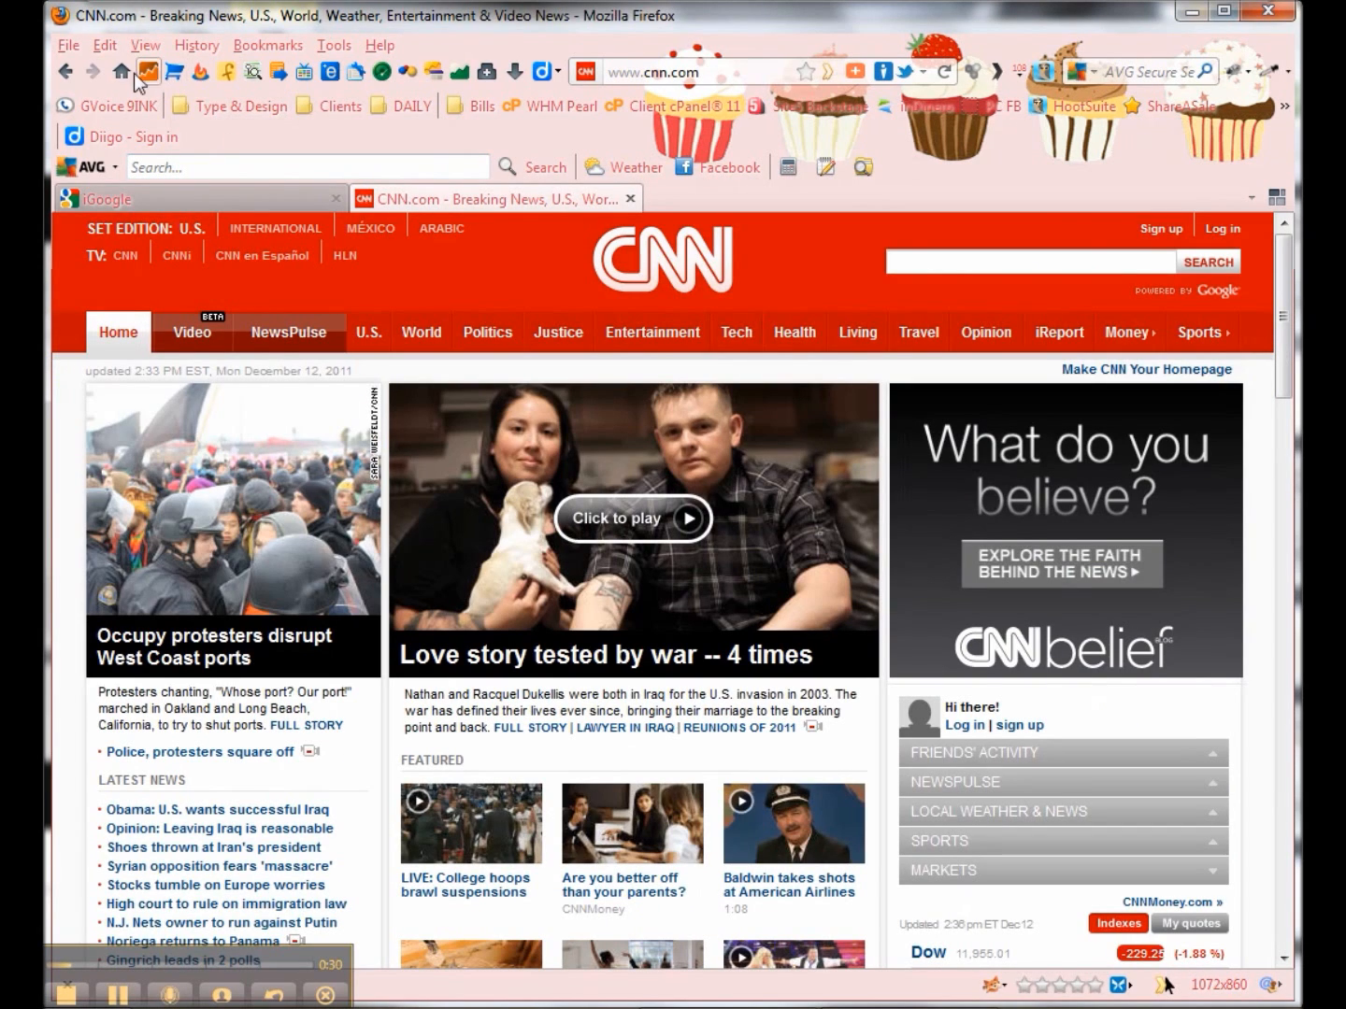
mouse_move(899, 143)
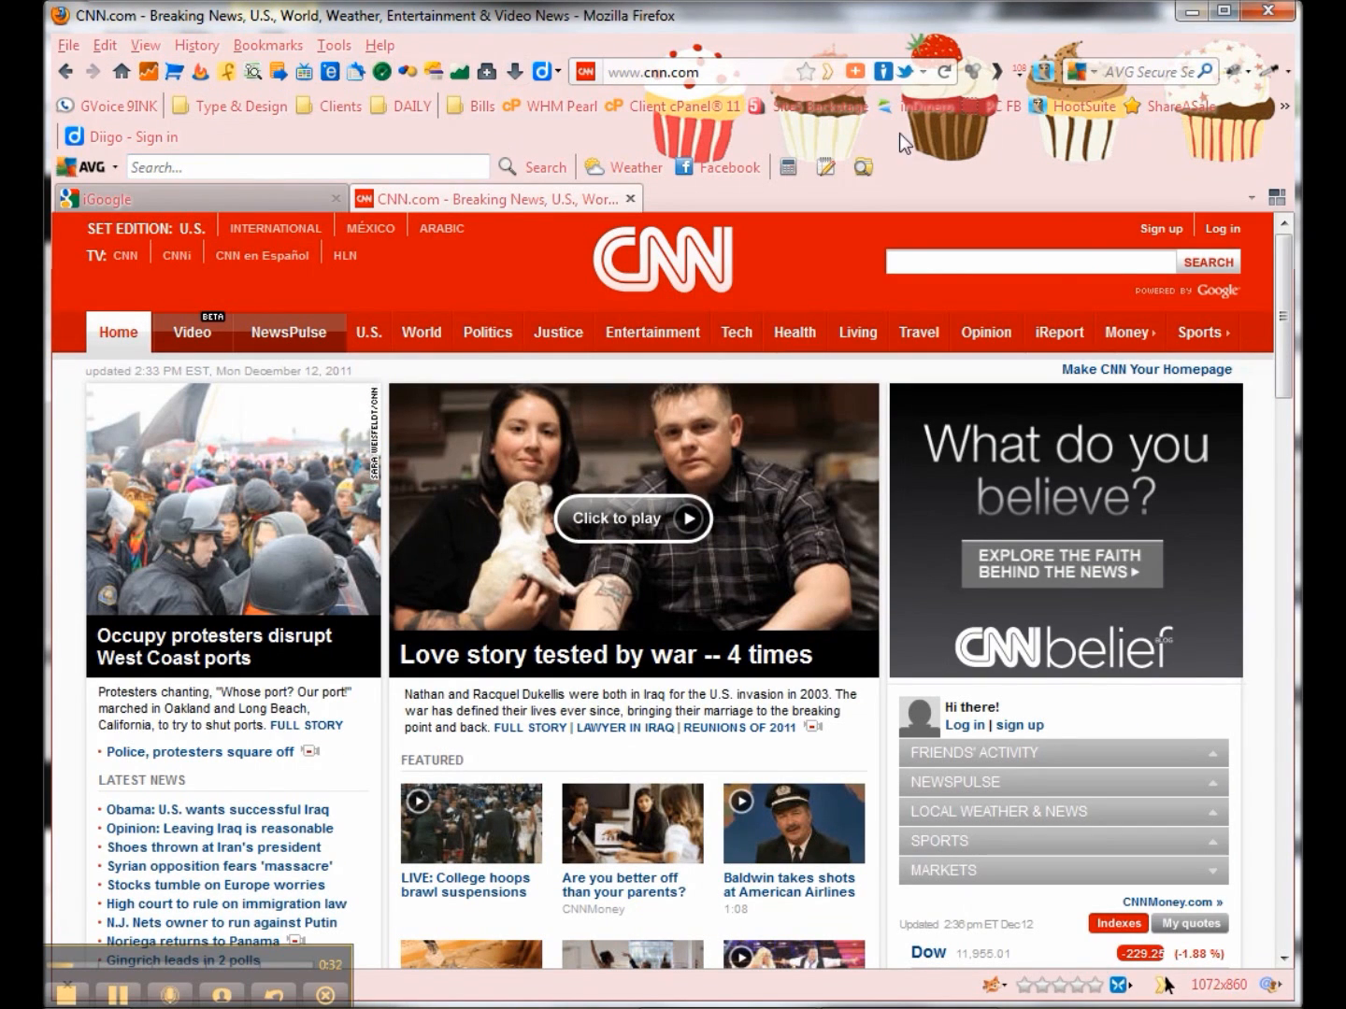
mouse_move(572, 149)
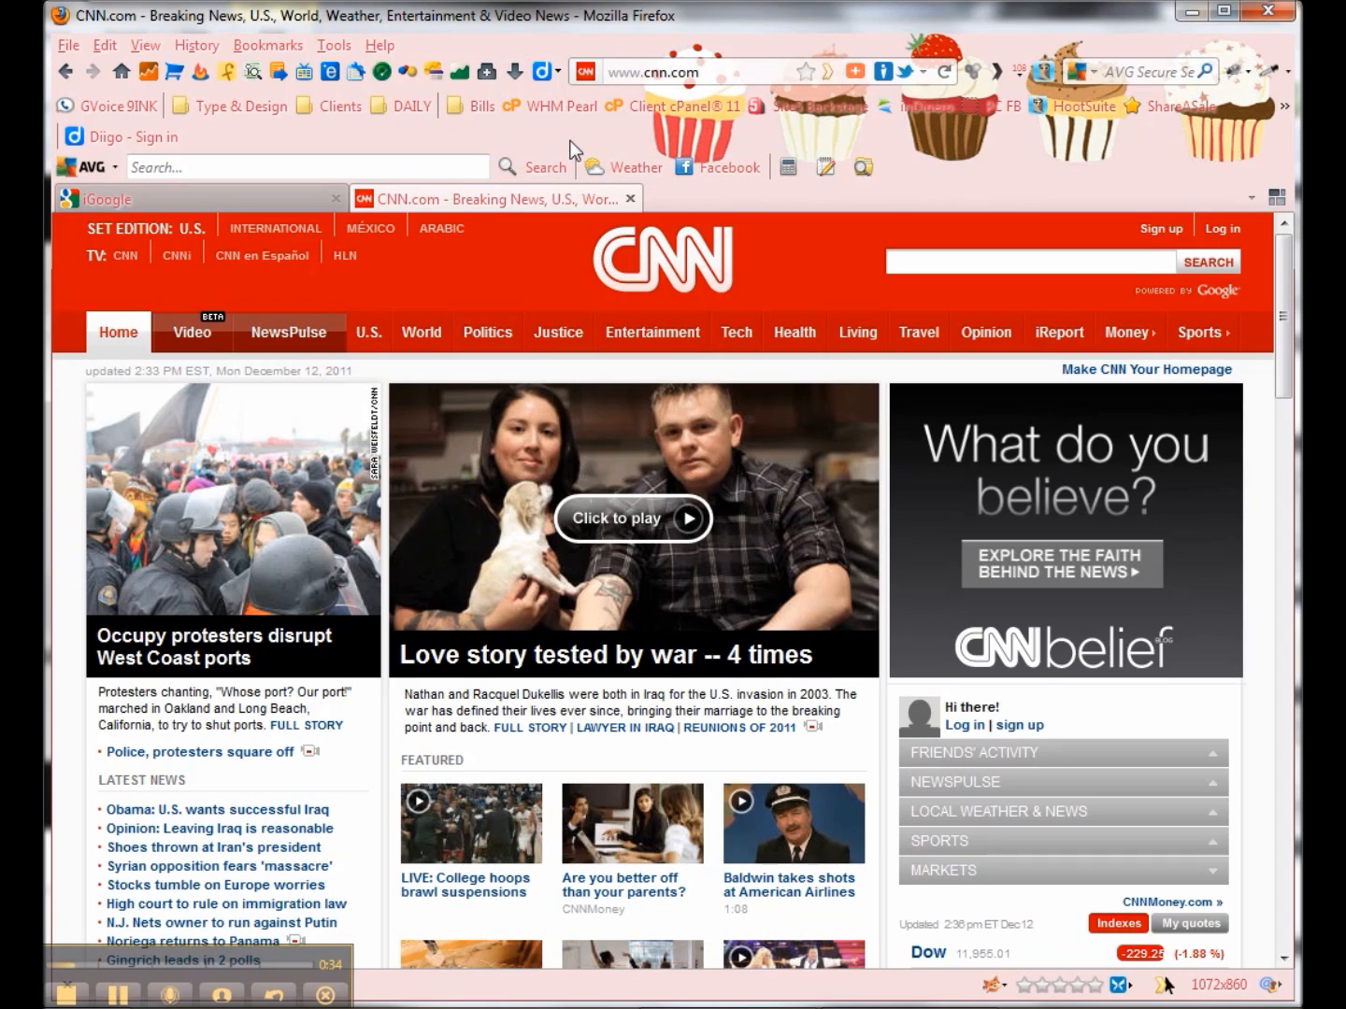
mouse_move(560, 145)
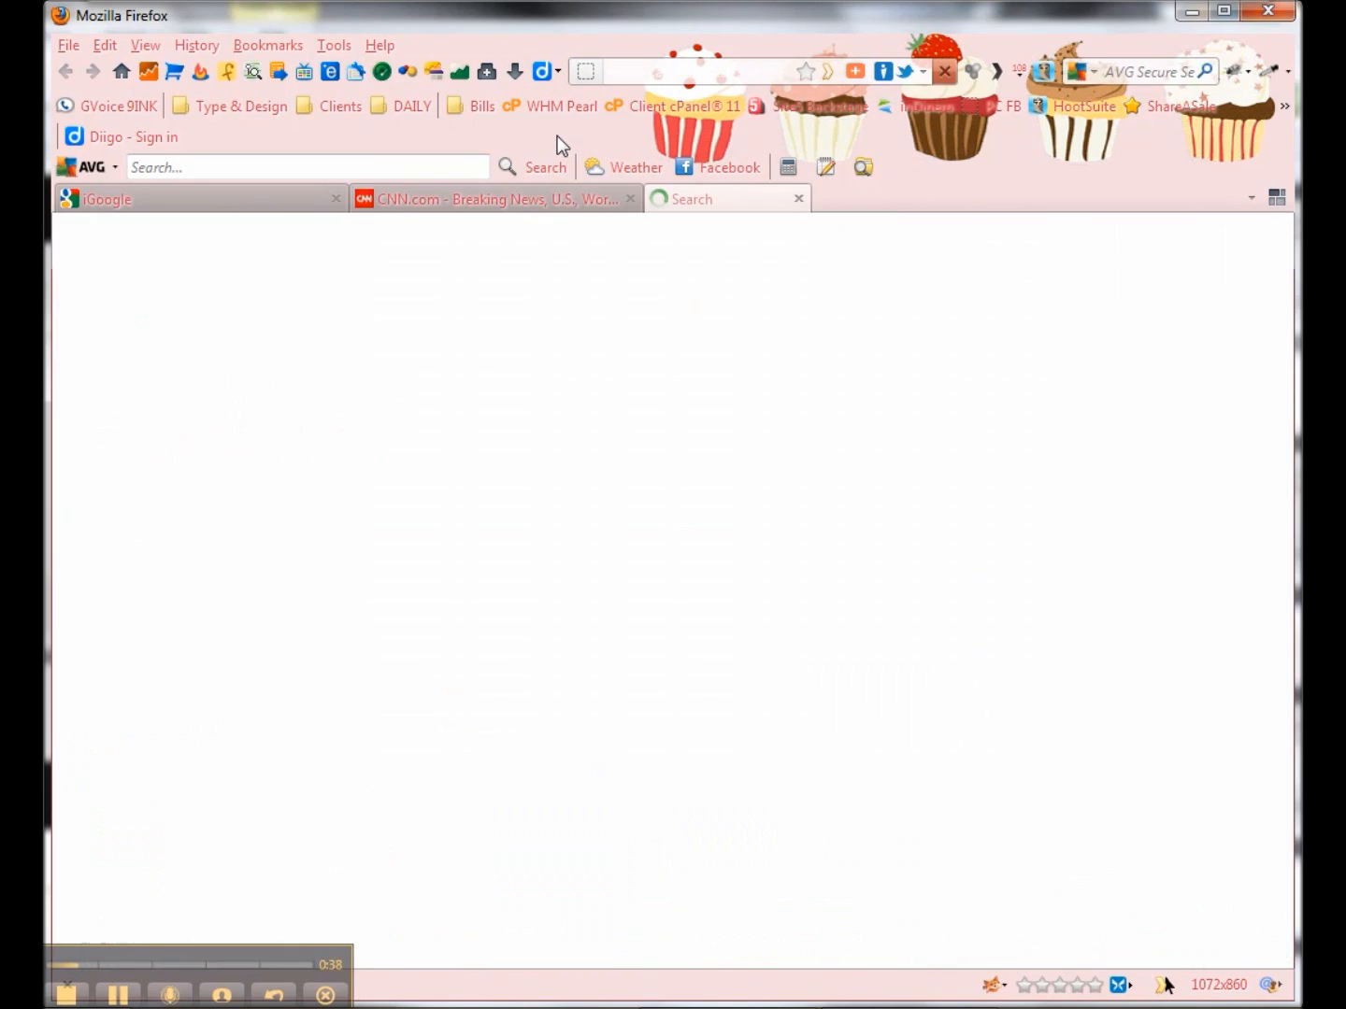
- Enter pinkcollarinc.com in the address bar to load the Pink Collar home page
text(pinkcollarinc.com)
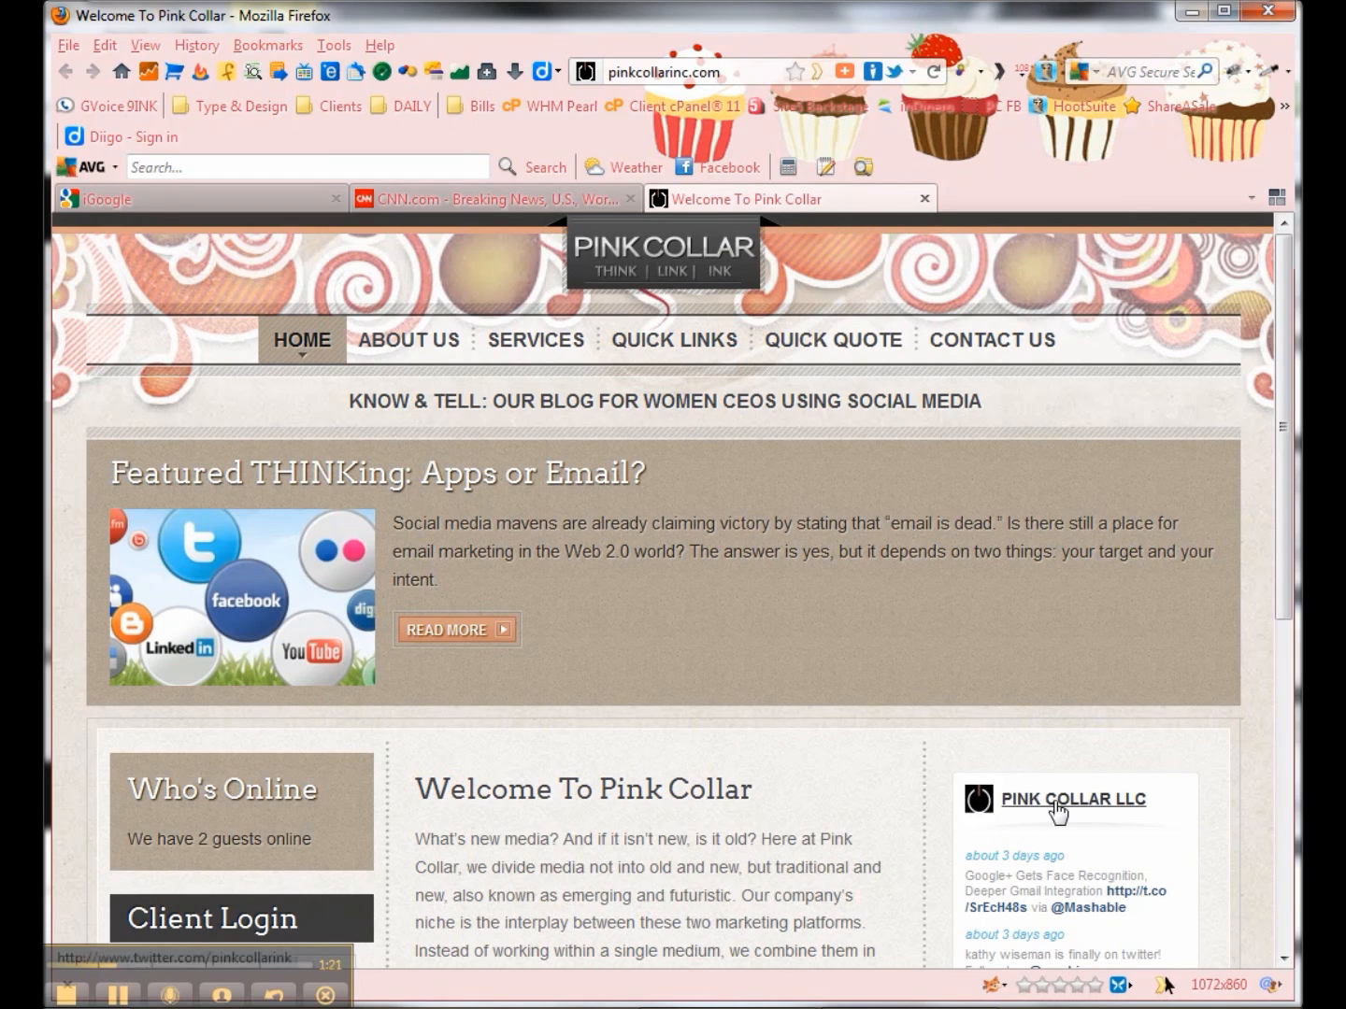
mouse_move(968, 802)
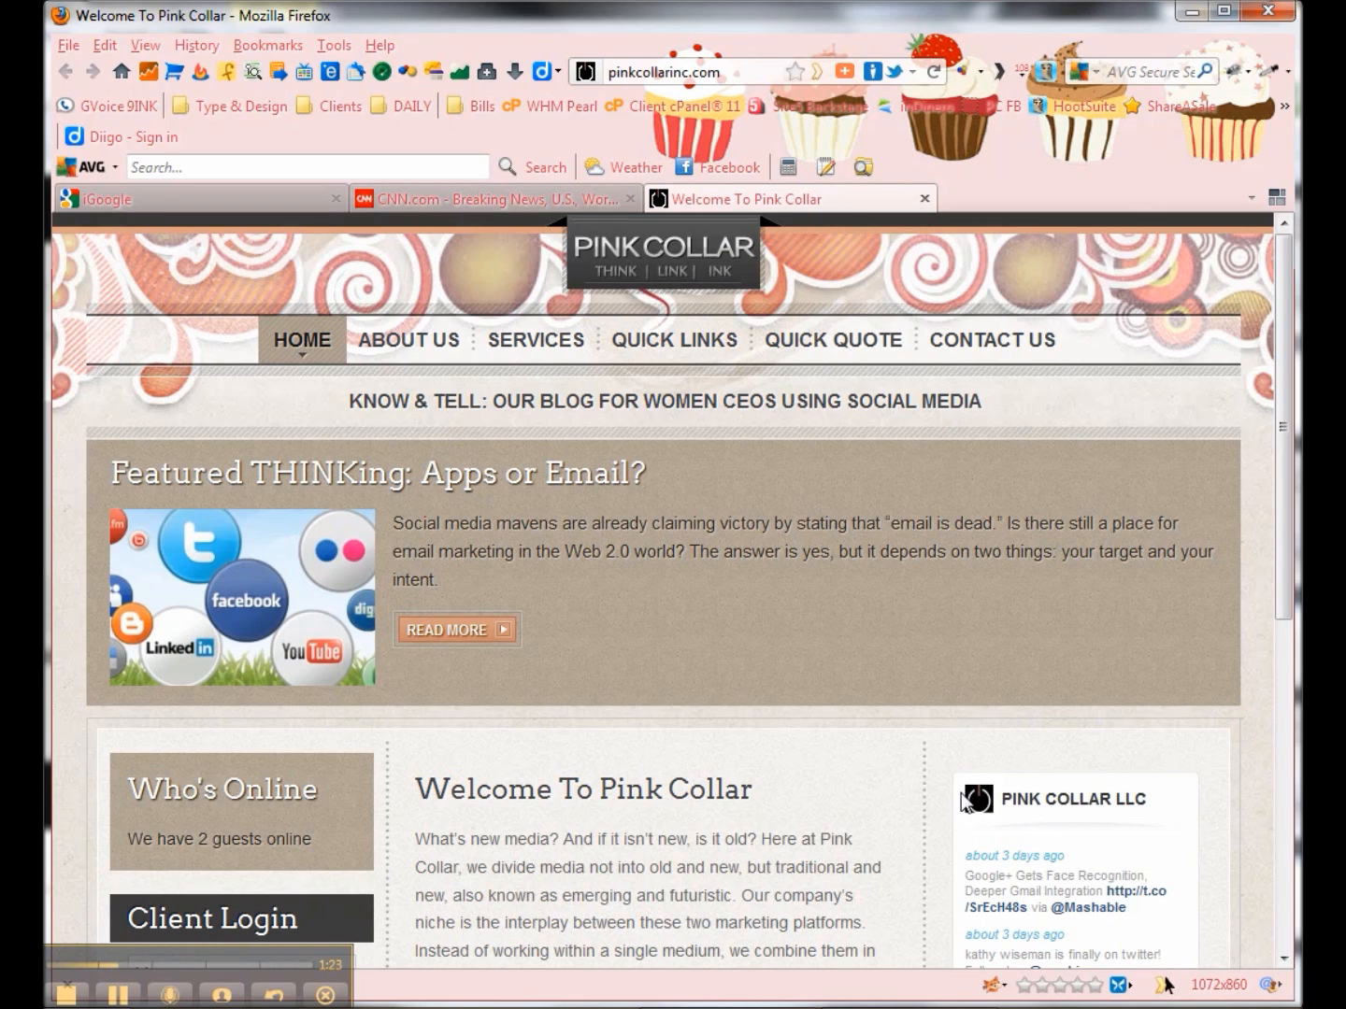
mouse_move(766, 639)
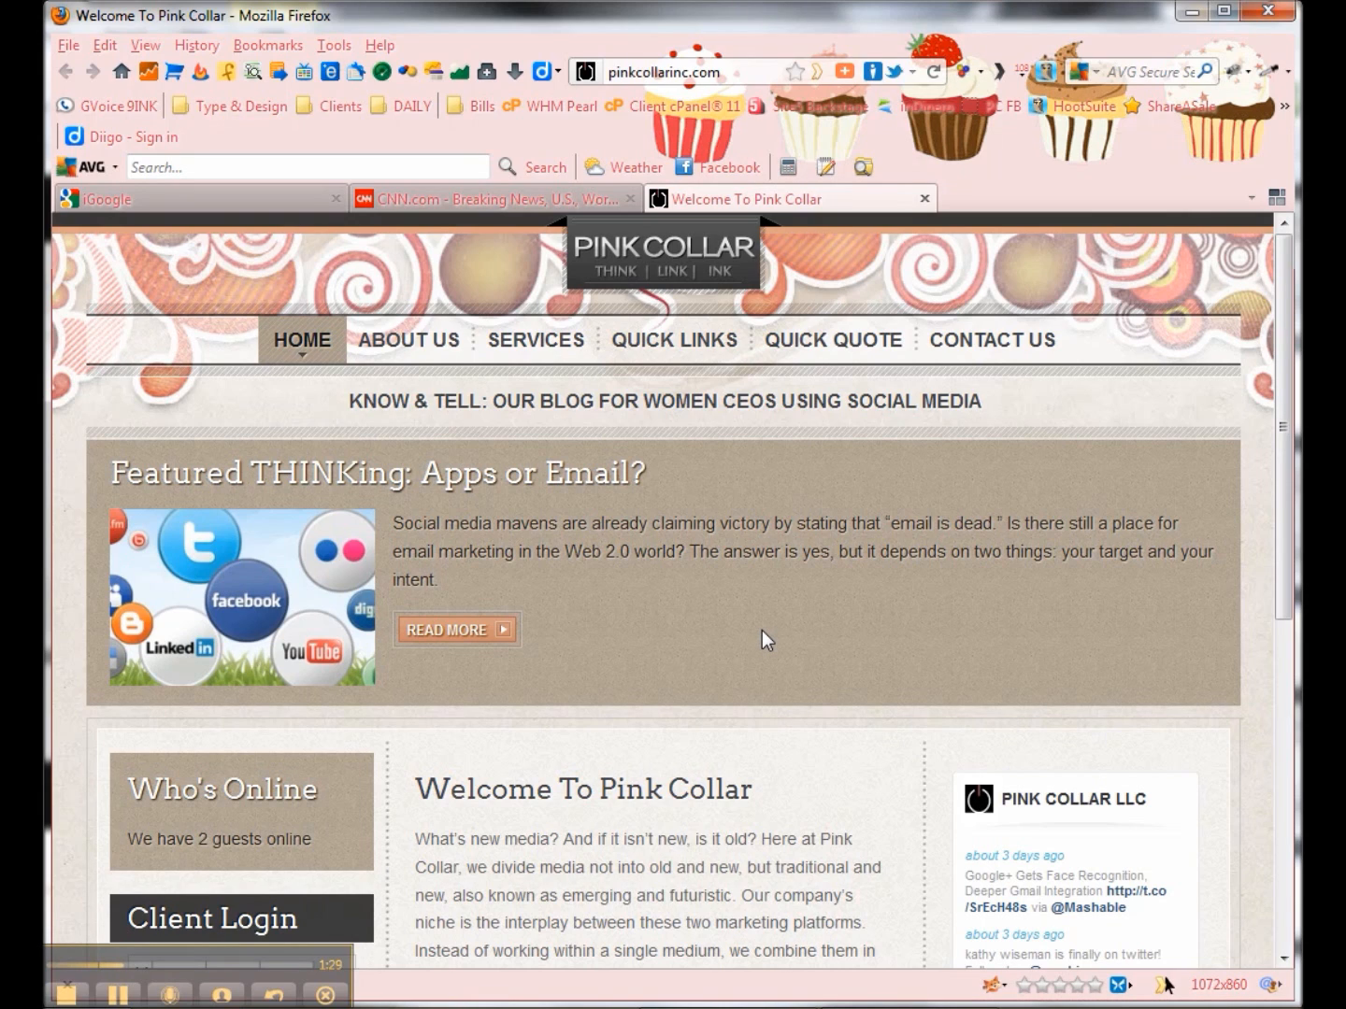
mouse_move(701, 625)
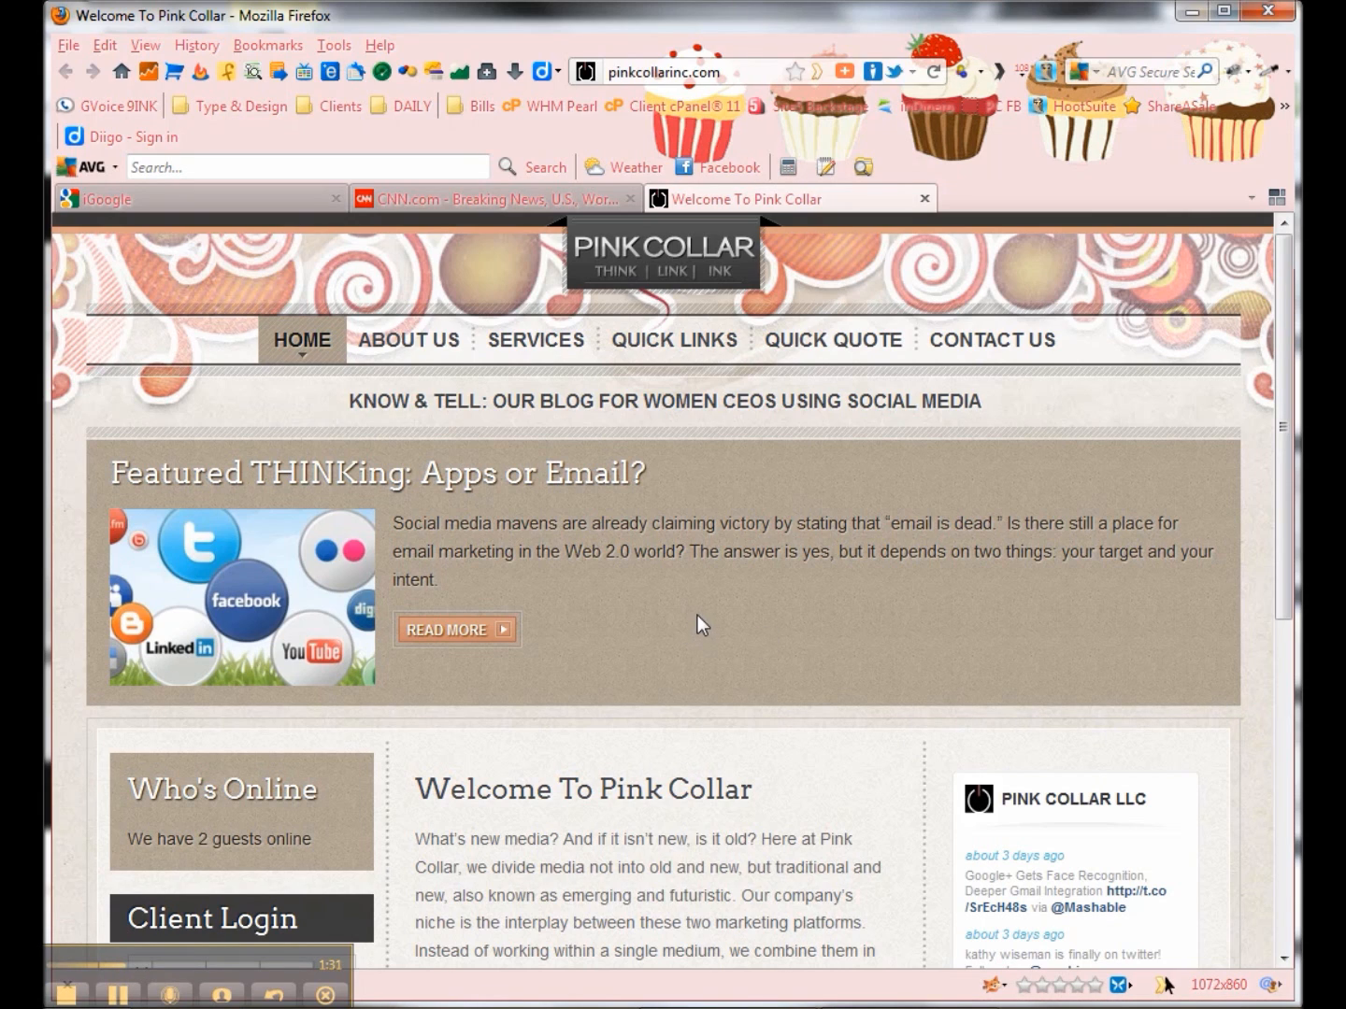
mouse_move(663, 625)
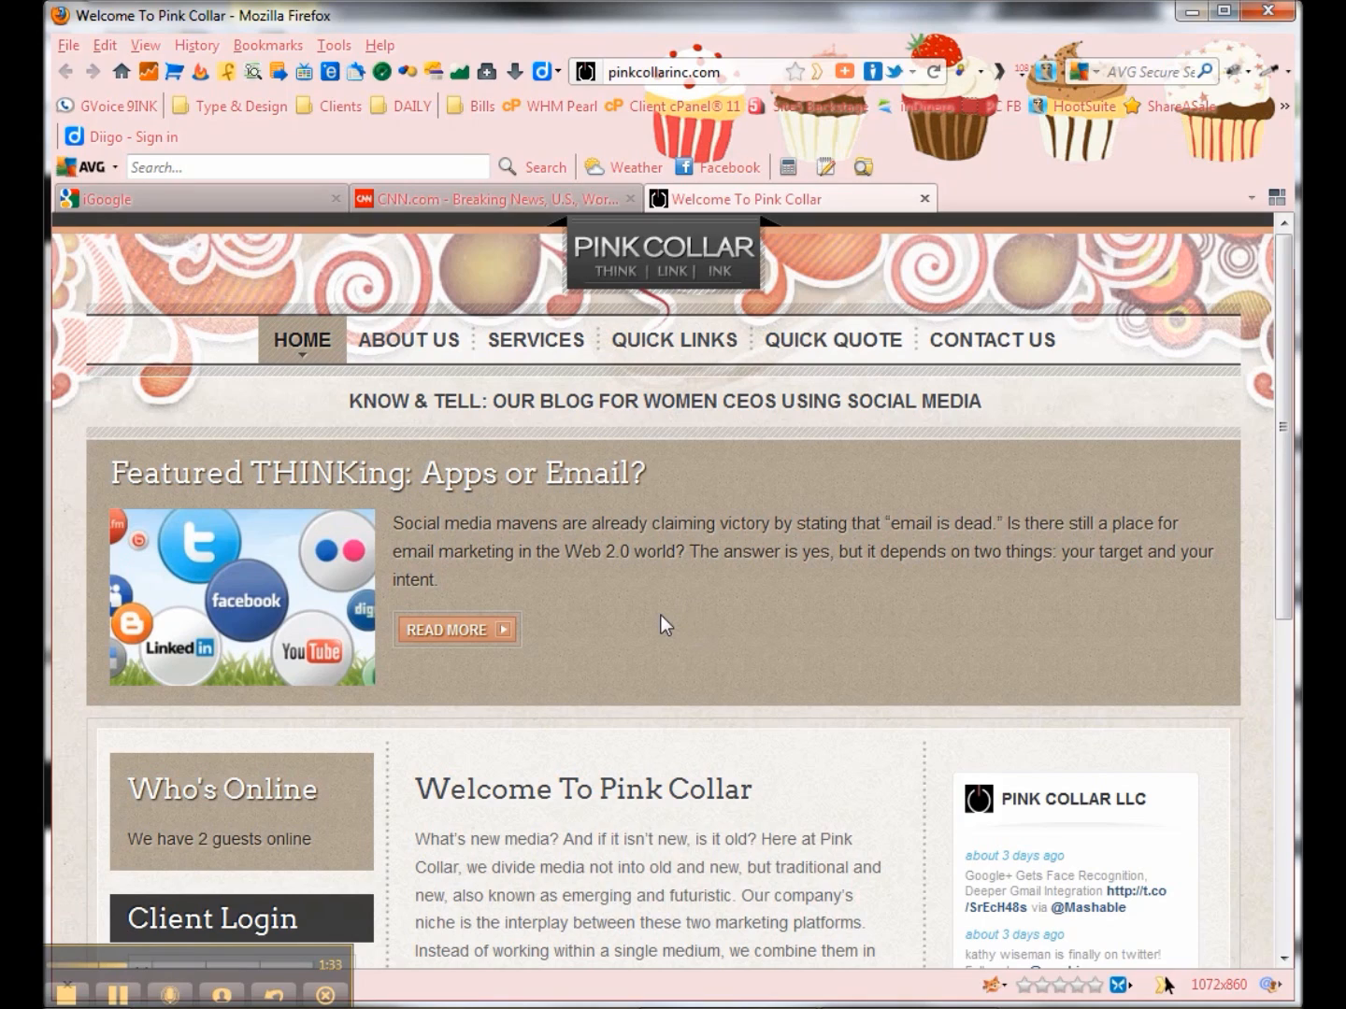
mouse_move(145, 957)
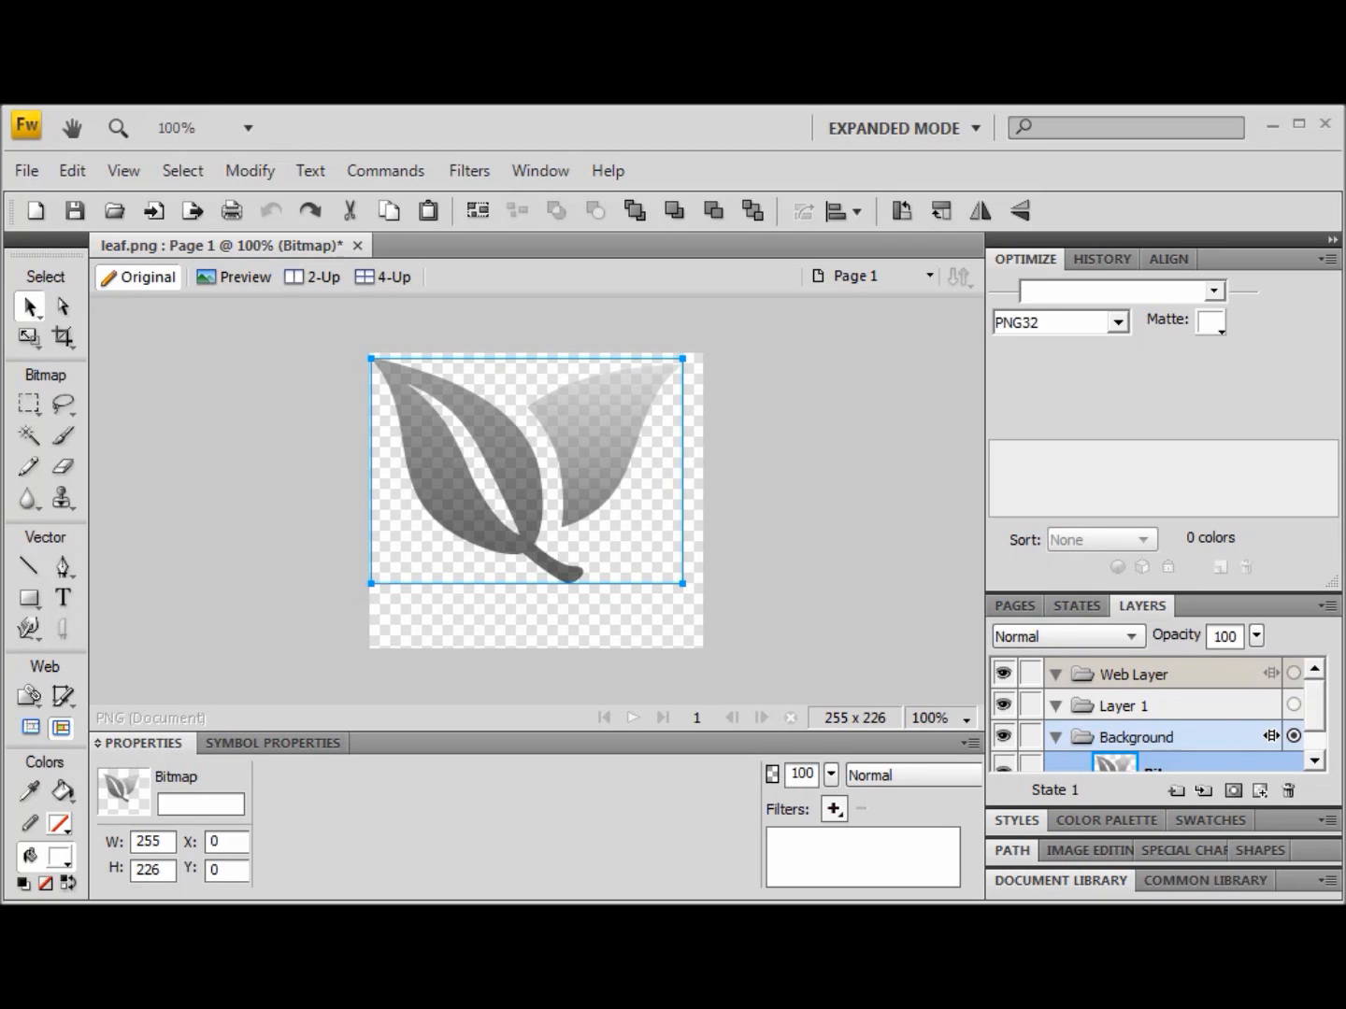
mouse_move(521, 458)
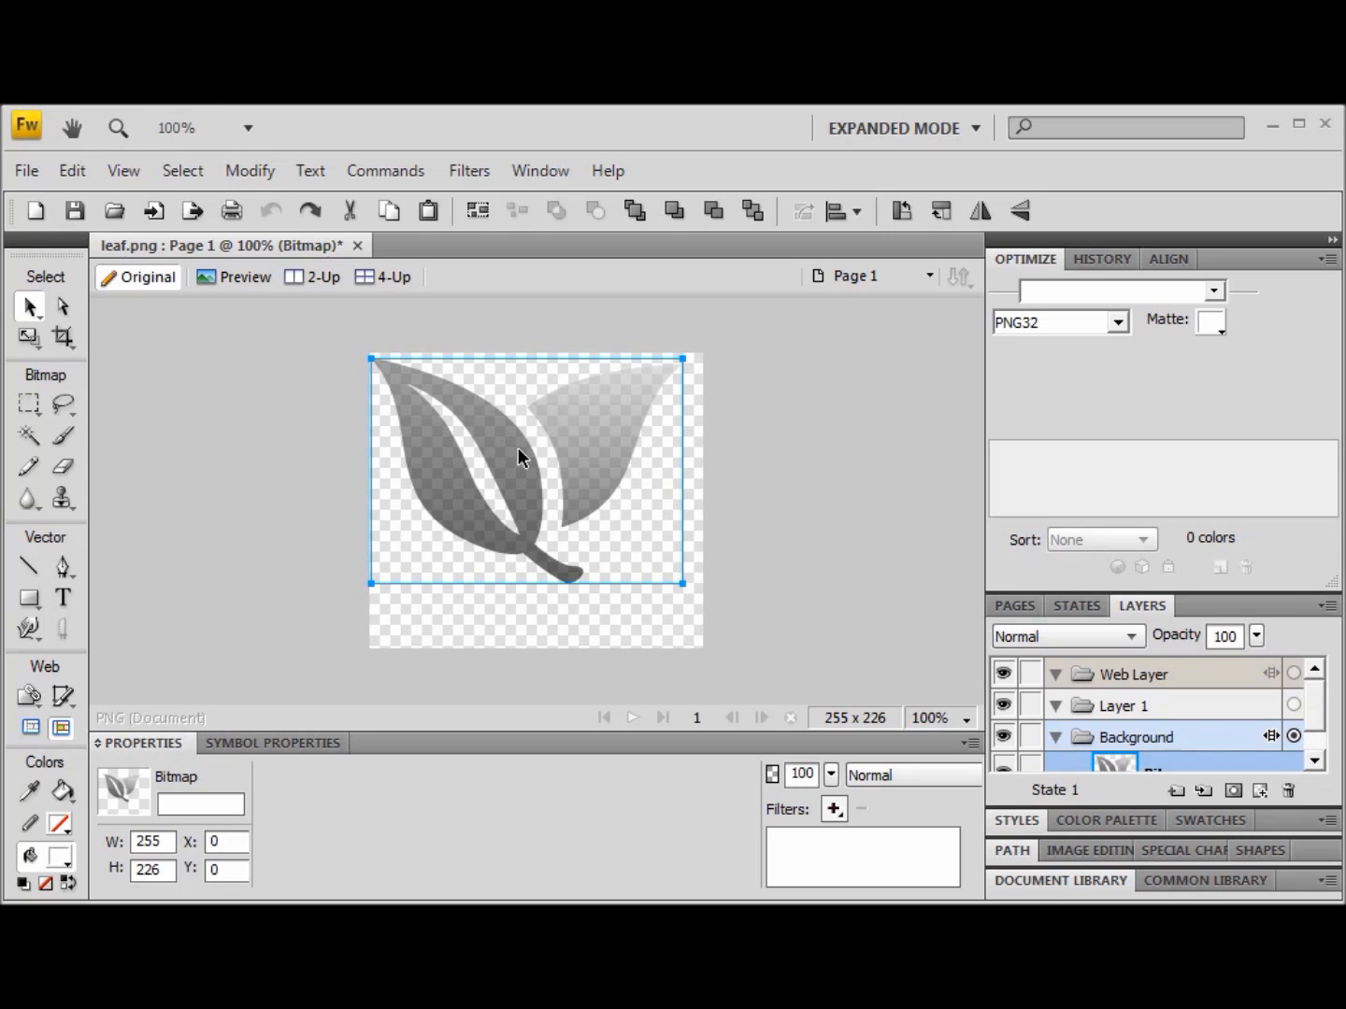
mouse_move(527, 465)
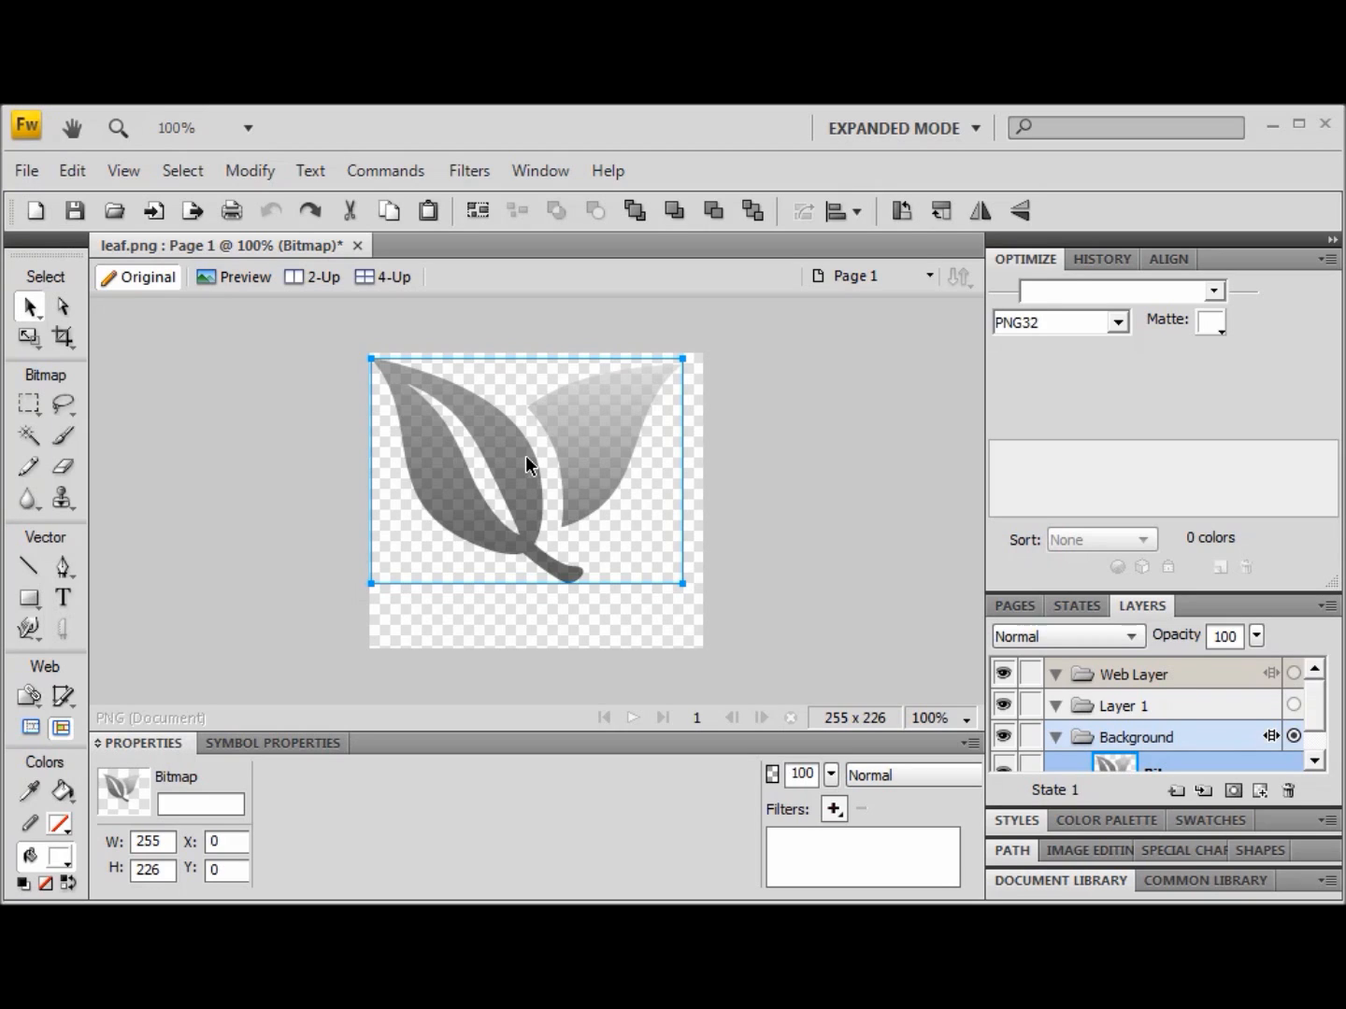
mouse_move(535, 476)
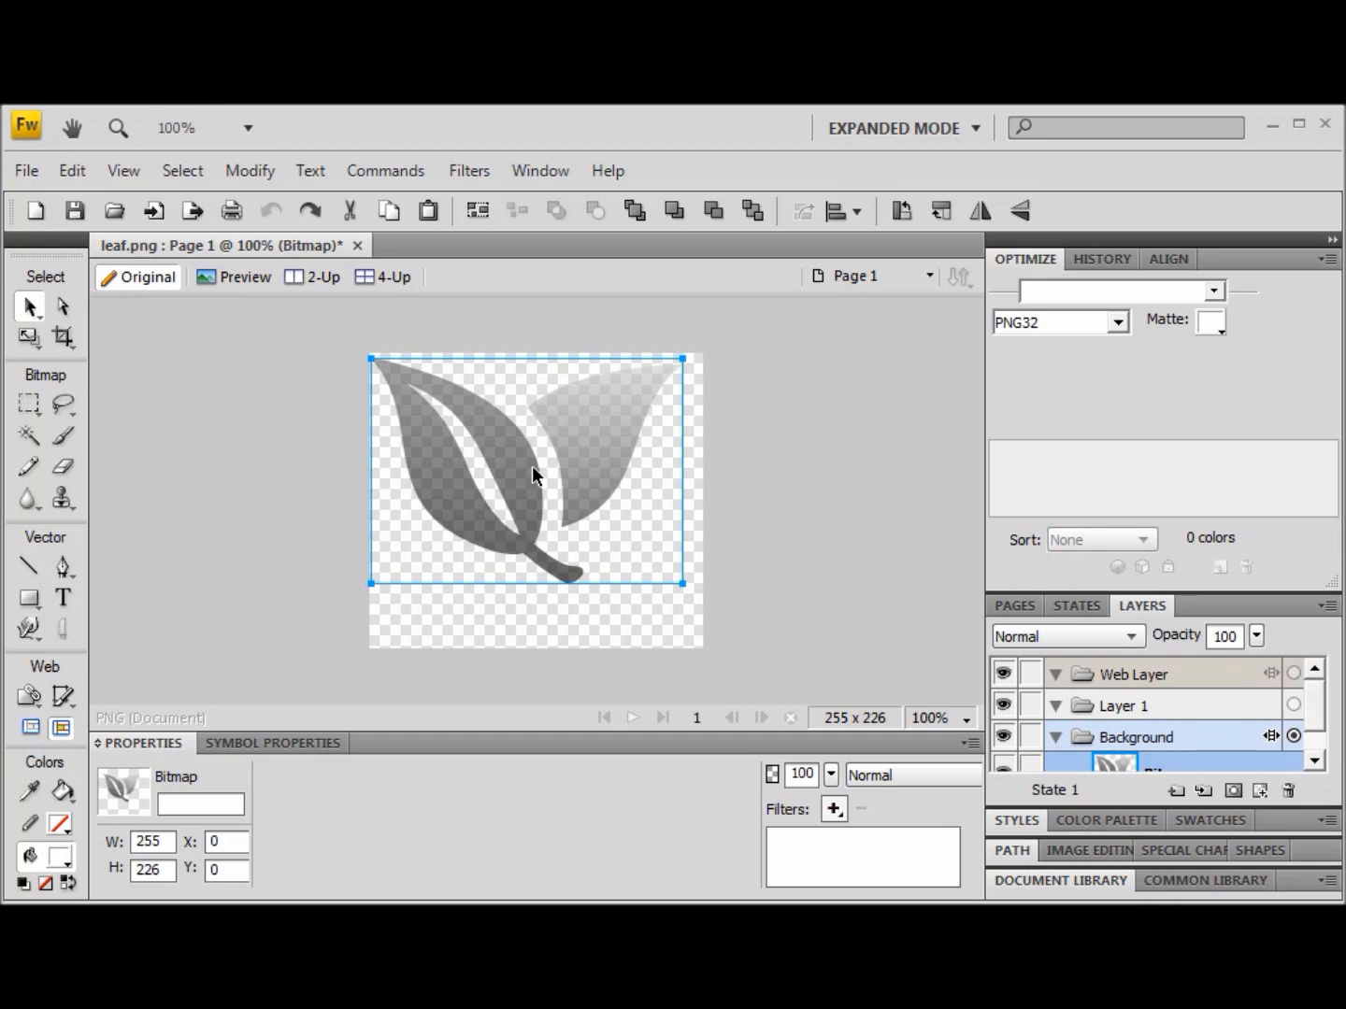
mouse_move(527, 475)
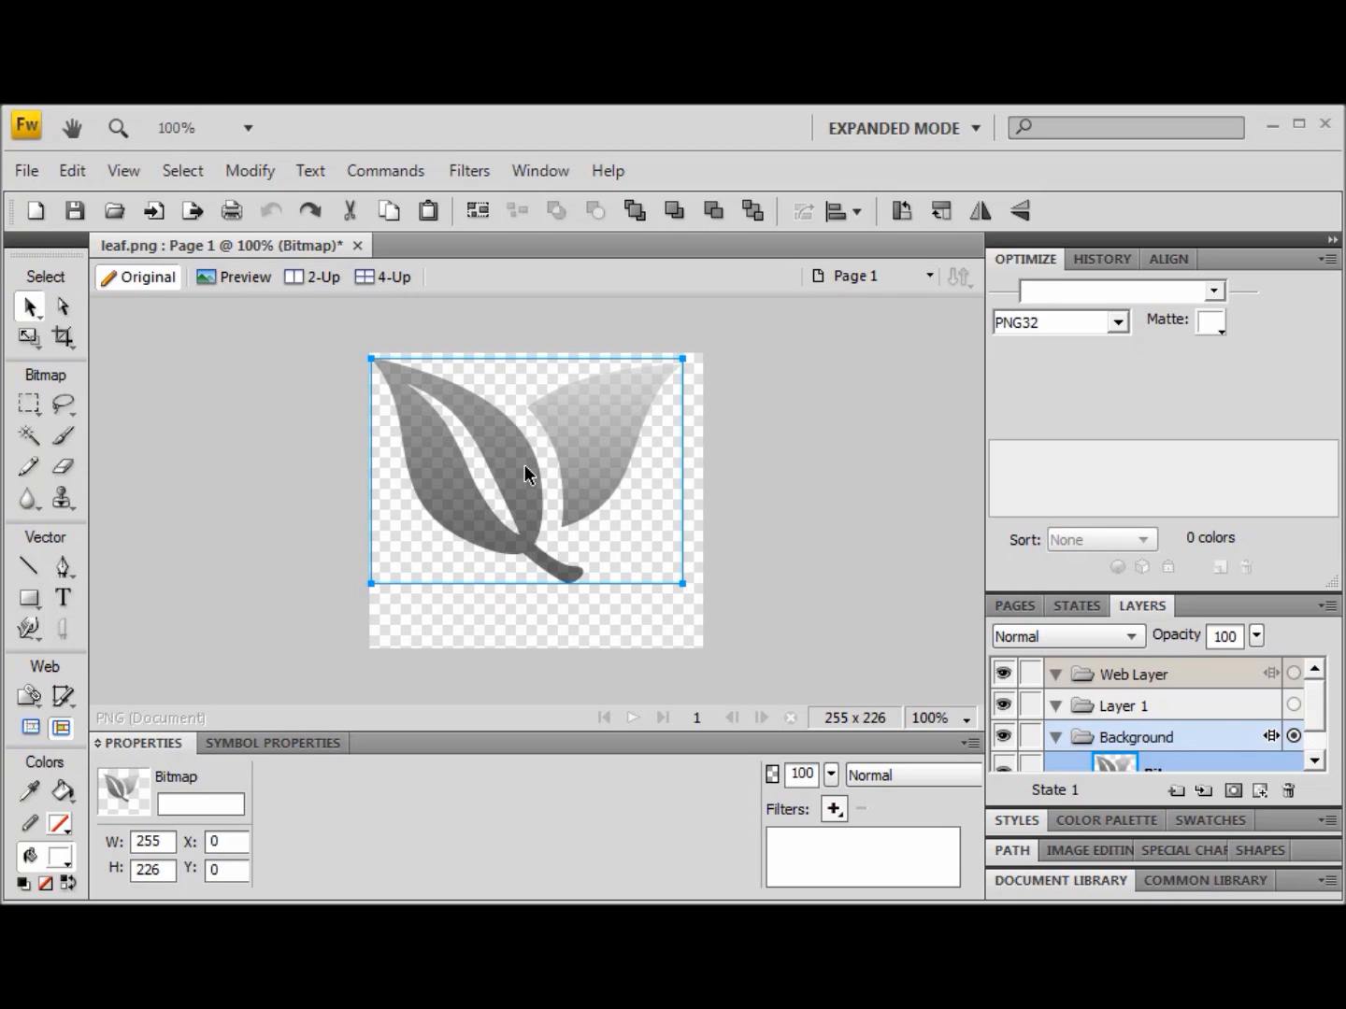
mouse_move(94, 356)
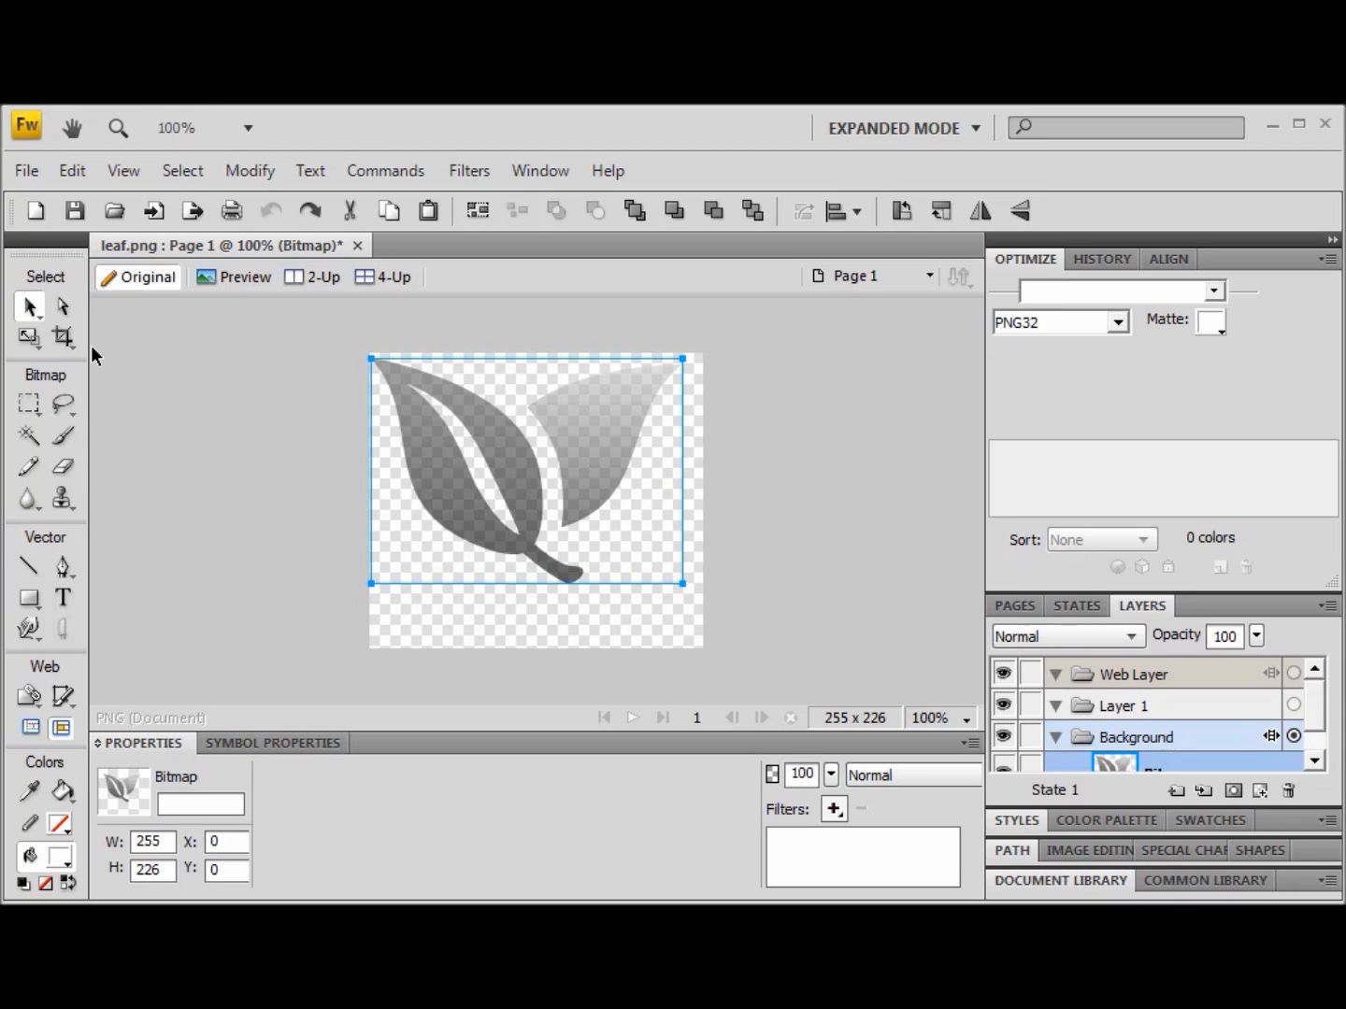
mouse_move(303, 538)
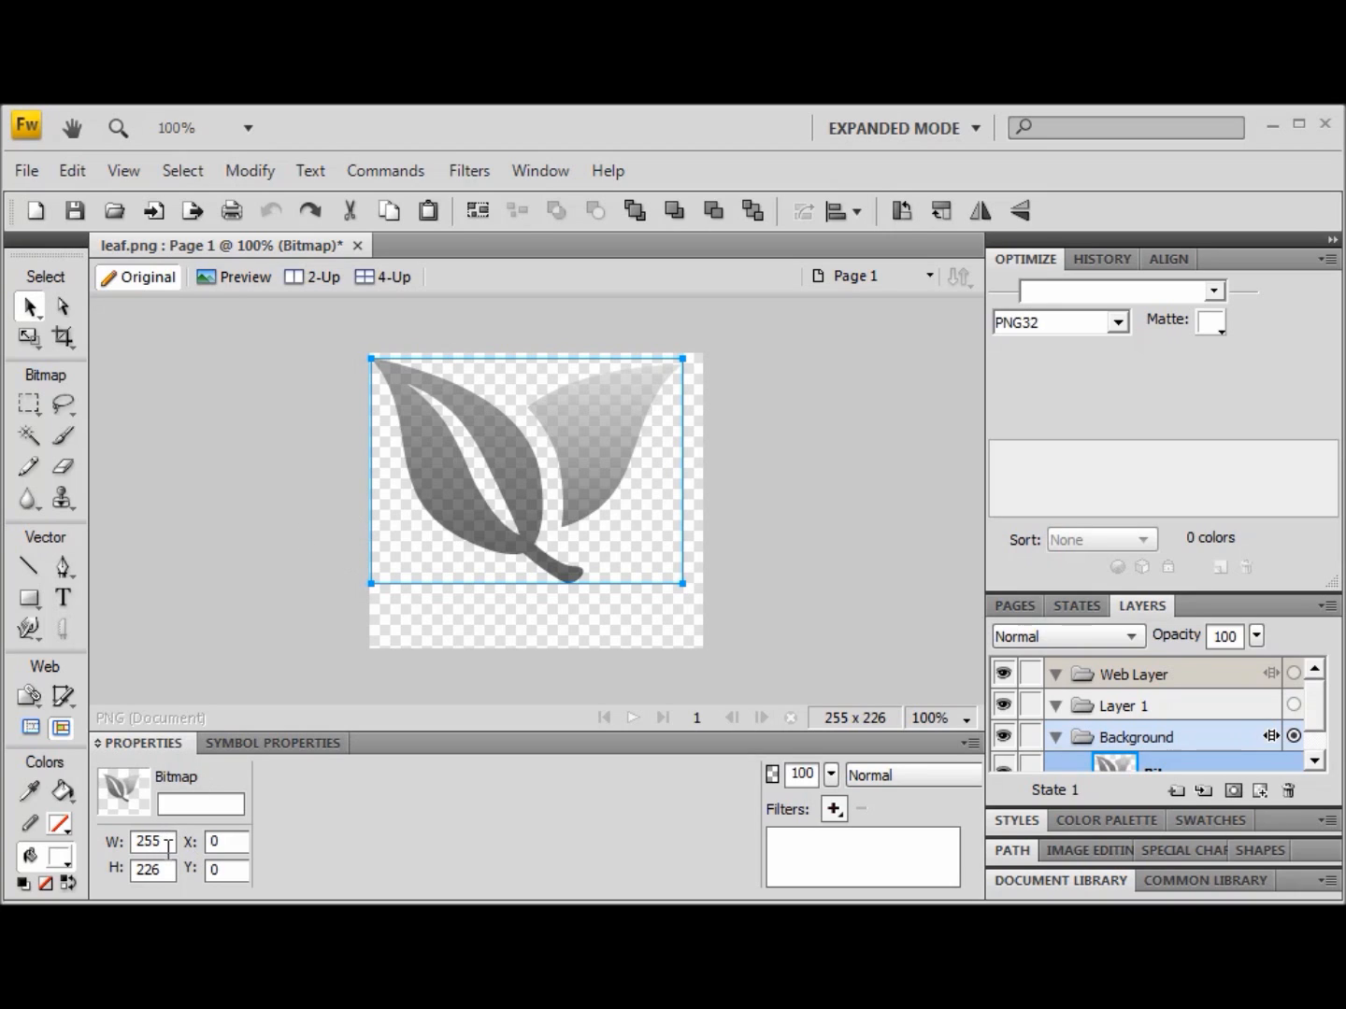
- Set the leaf bitmap's width and height to 16 in the Properties panel
click(152, 841)
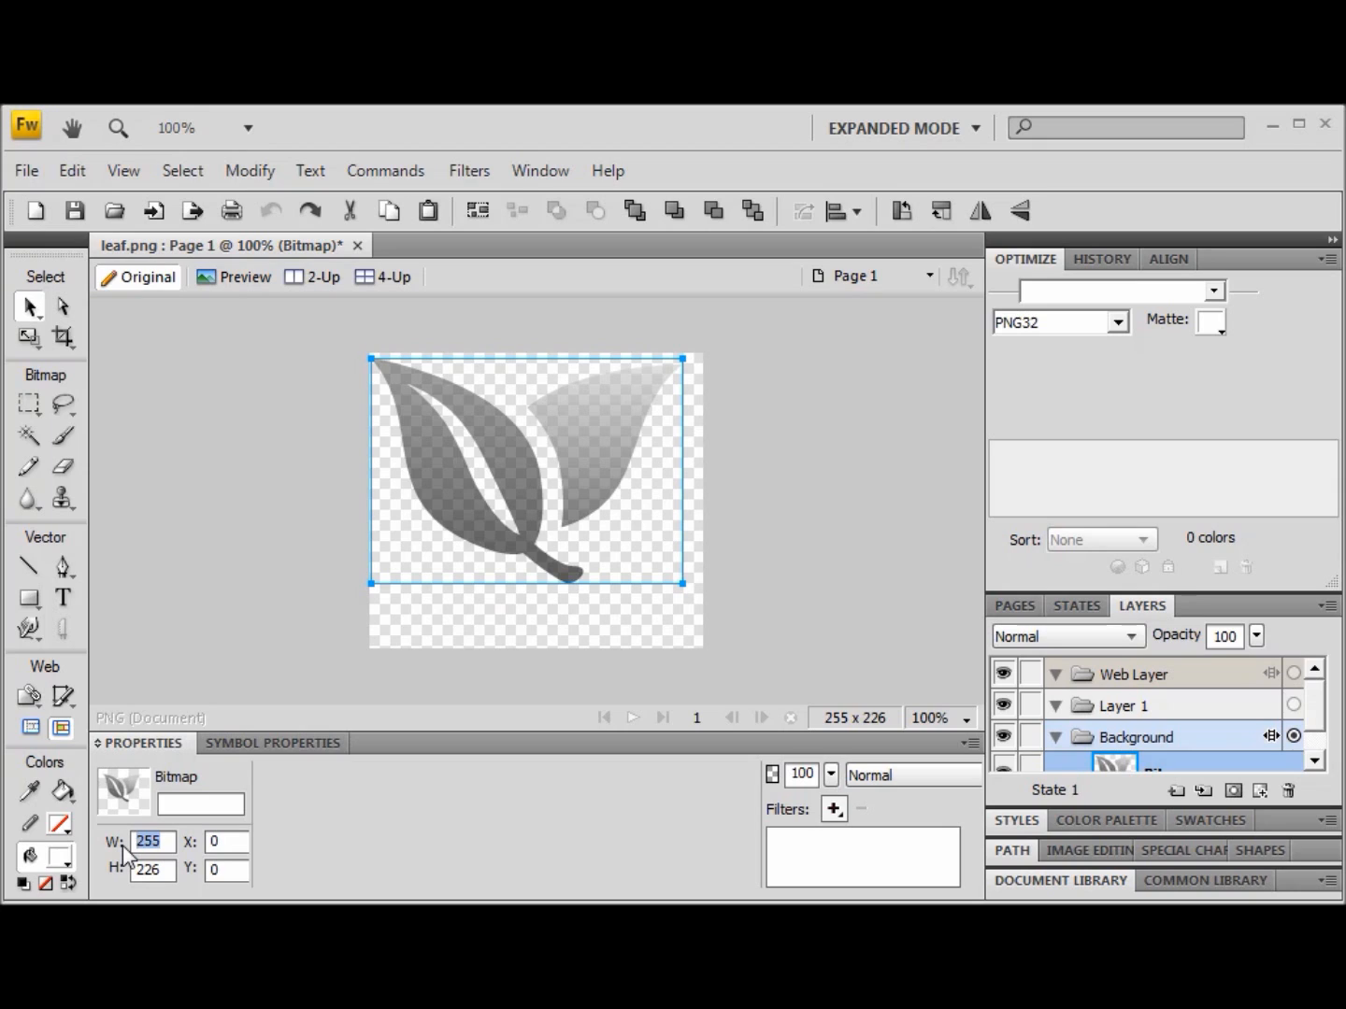
text(16)
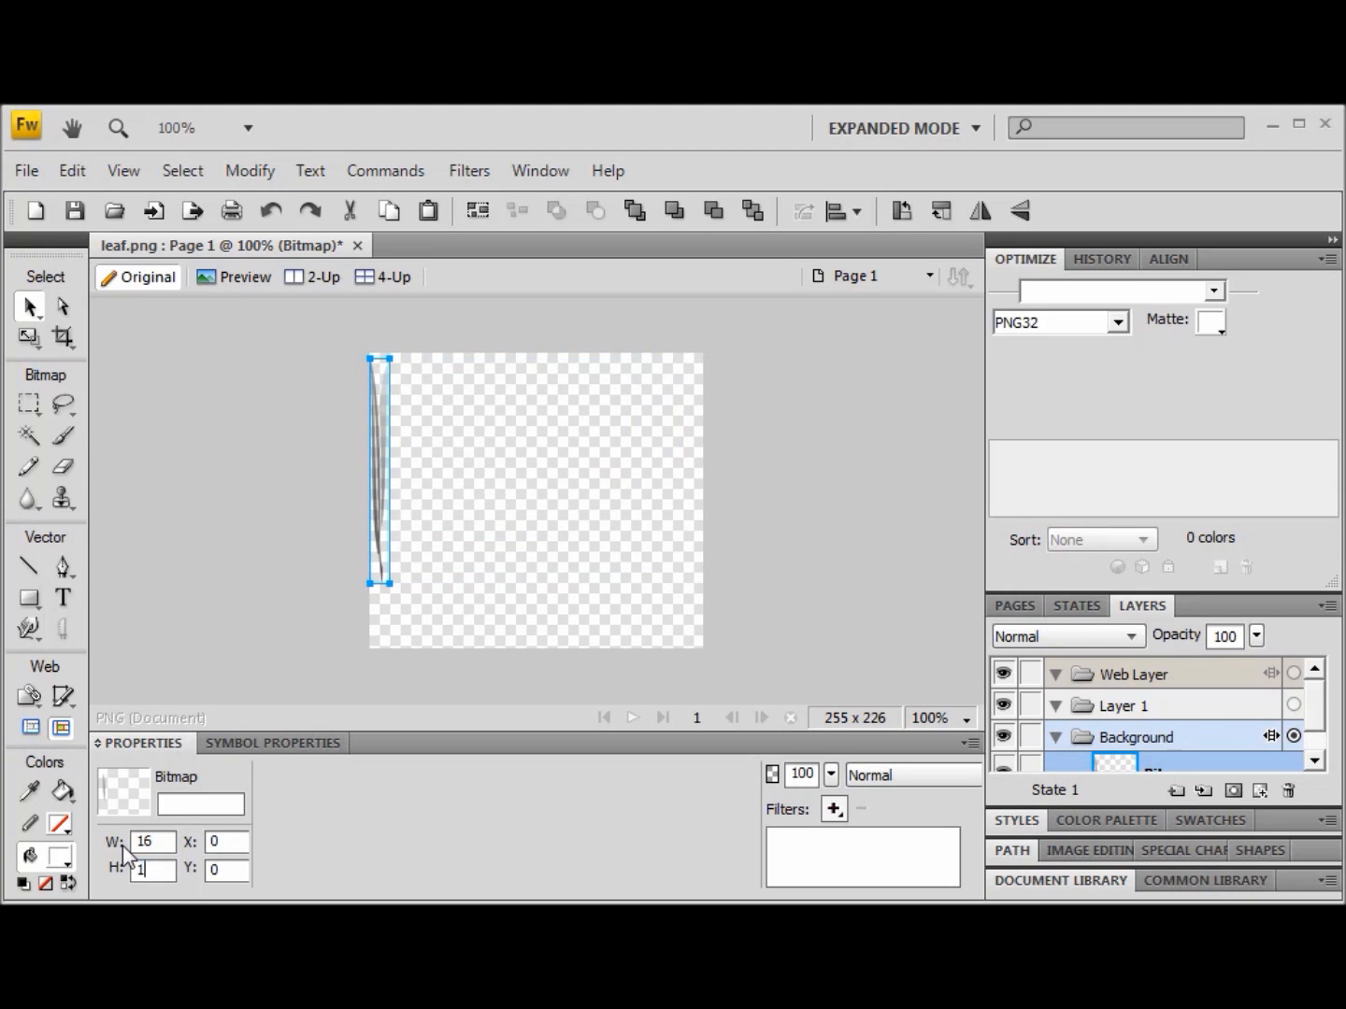
text(16)
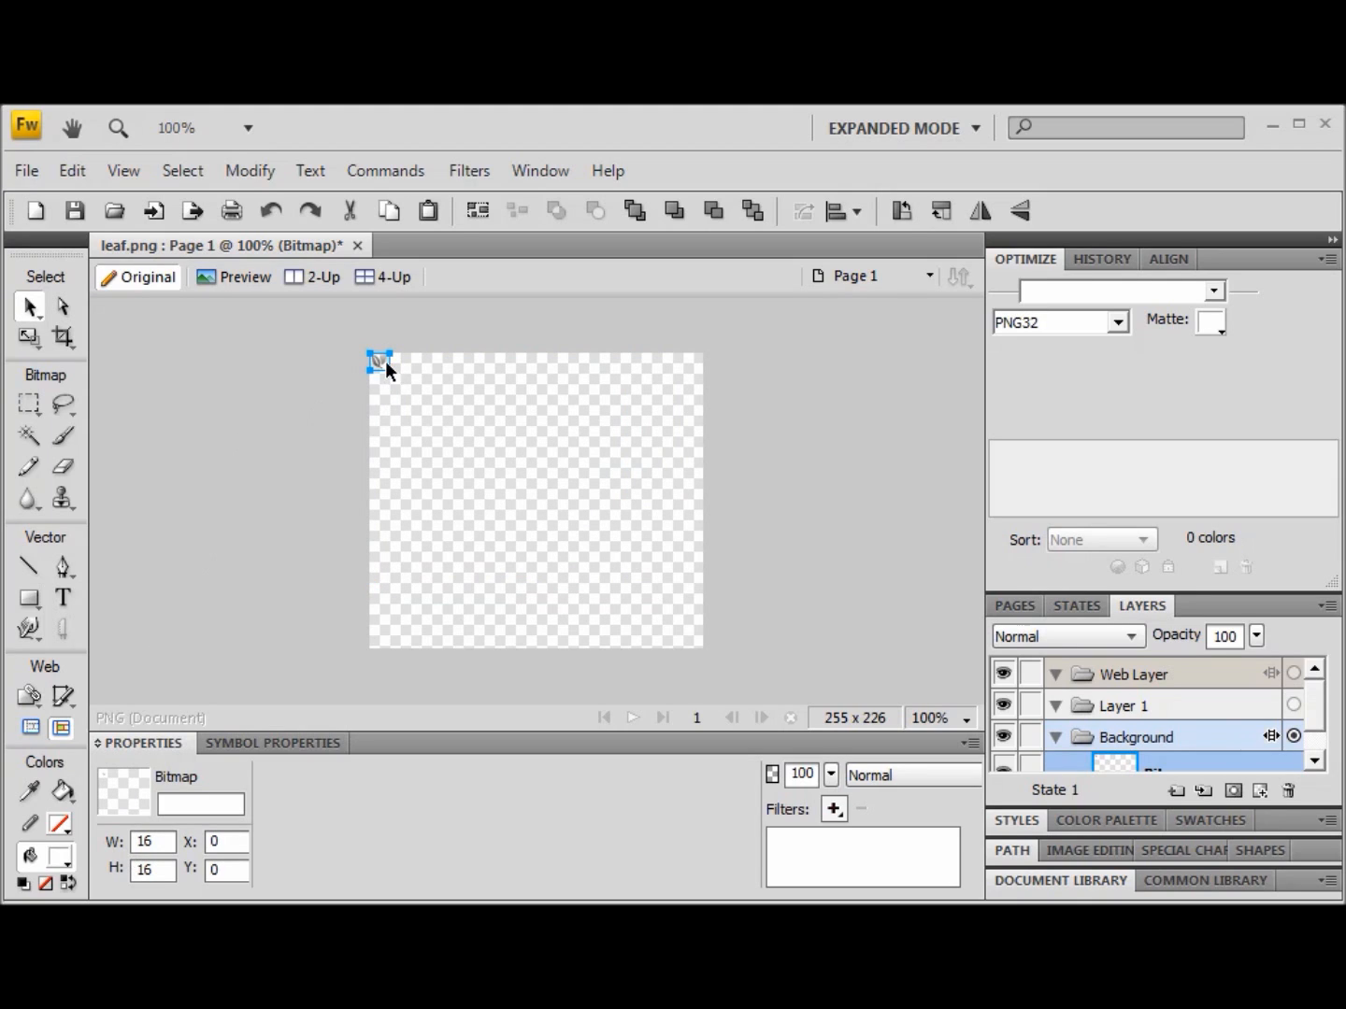
mouse_move(390, 376)
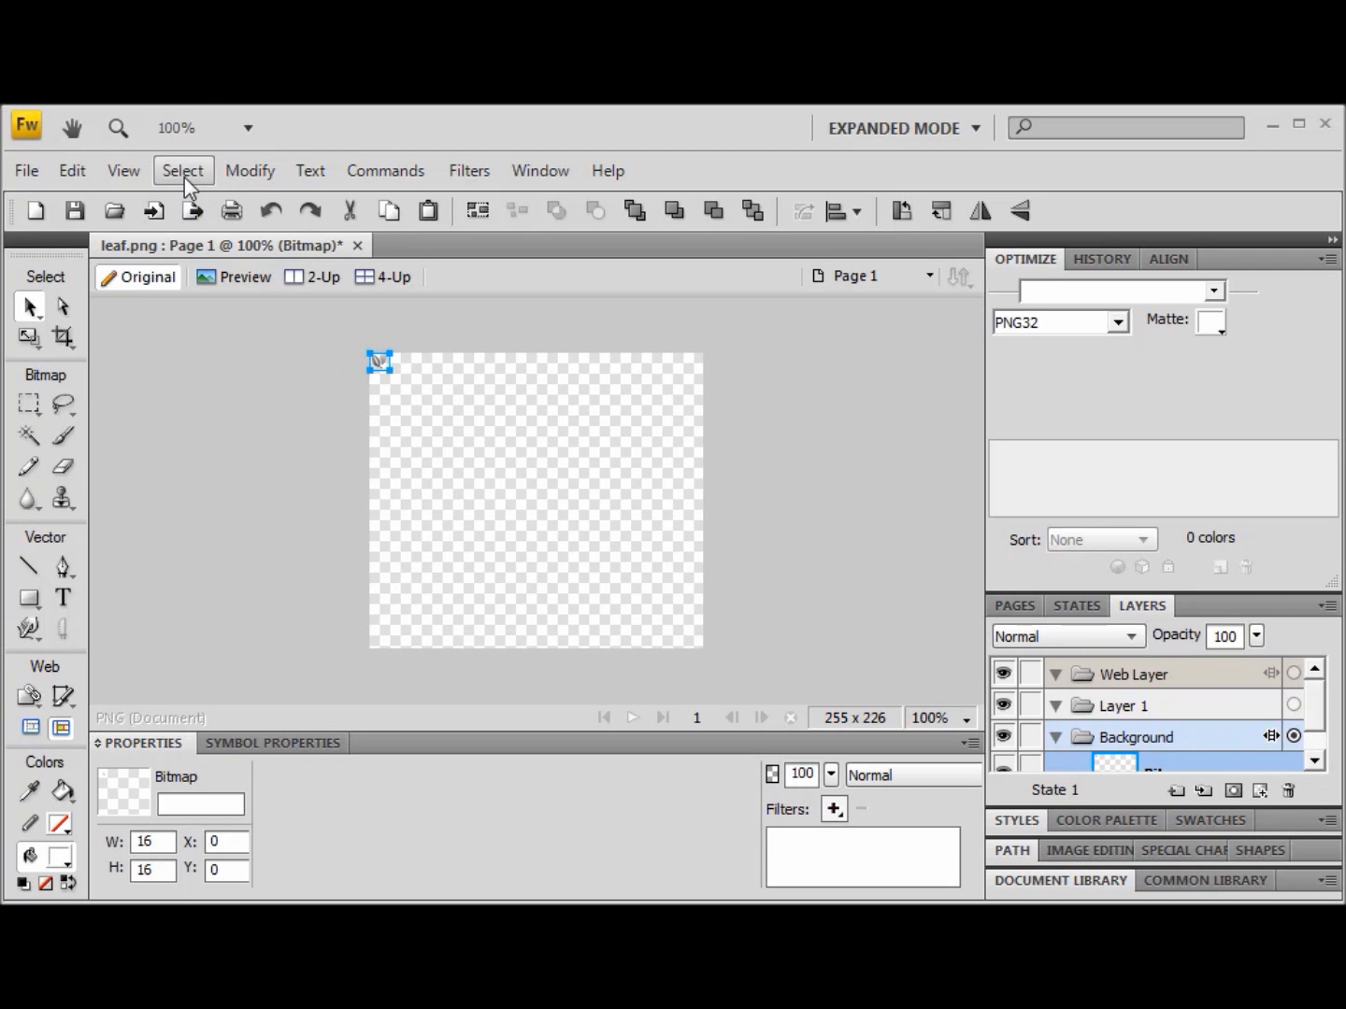
click(71, 170)
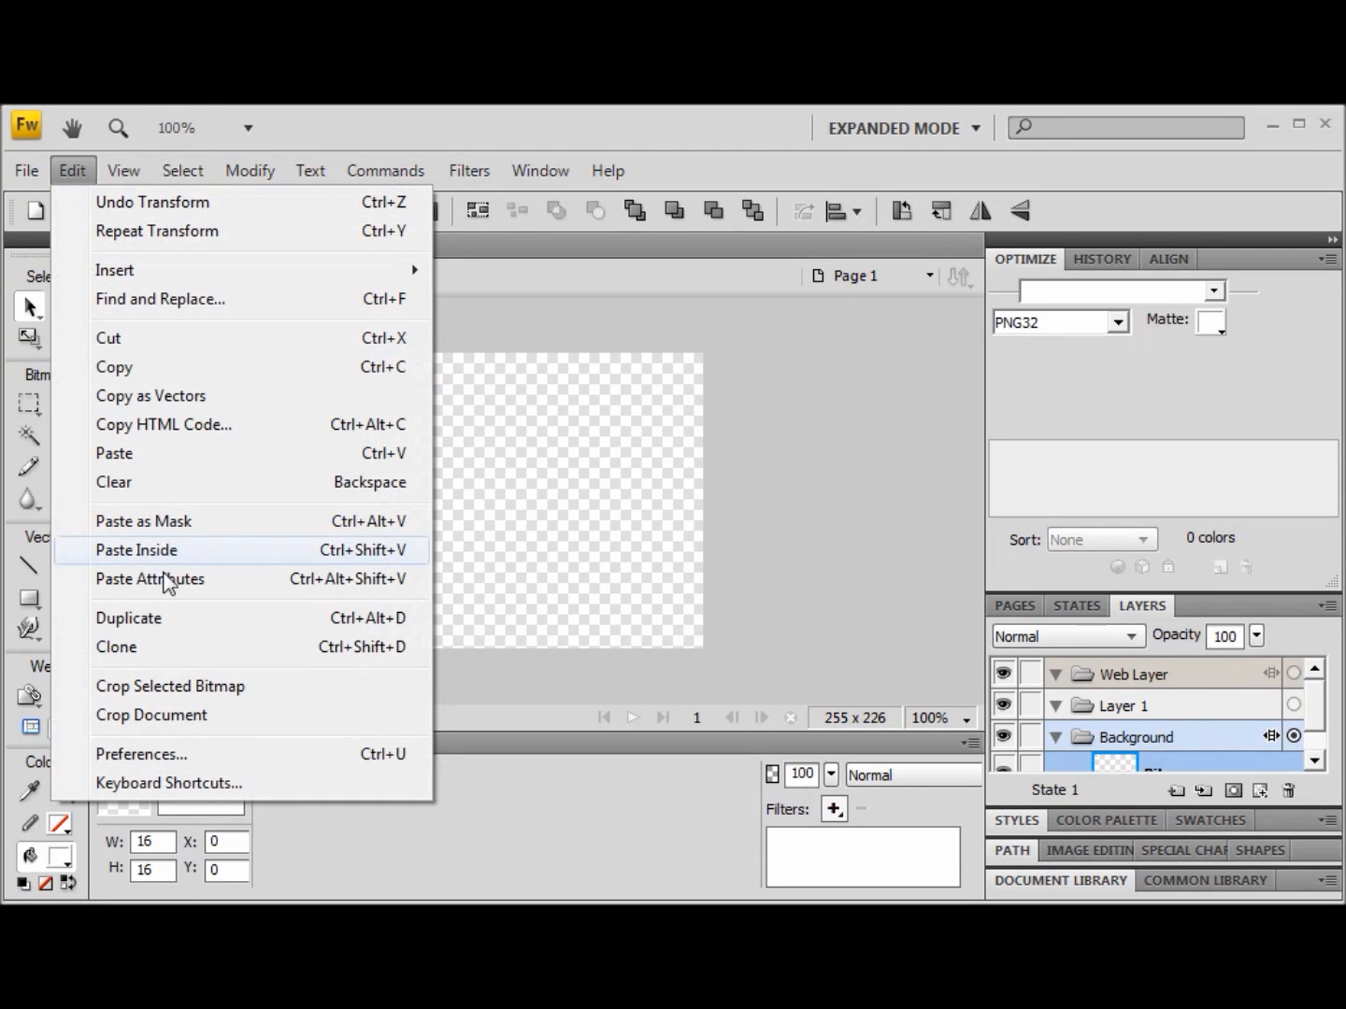
click(151, 714)
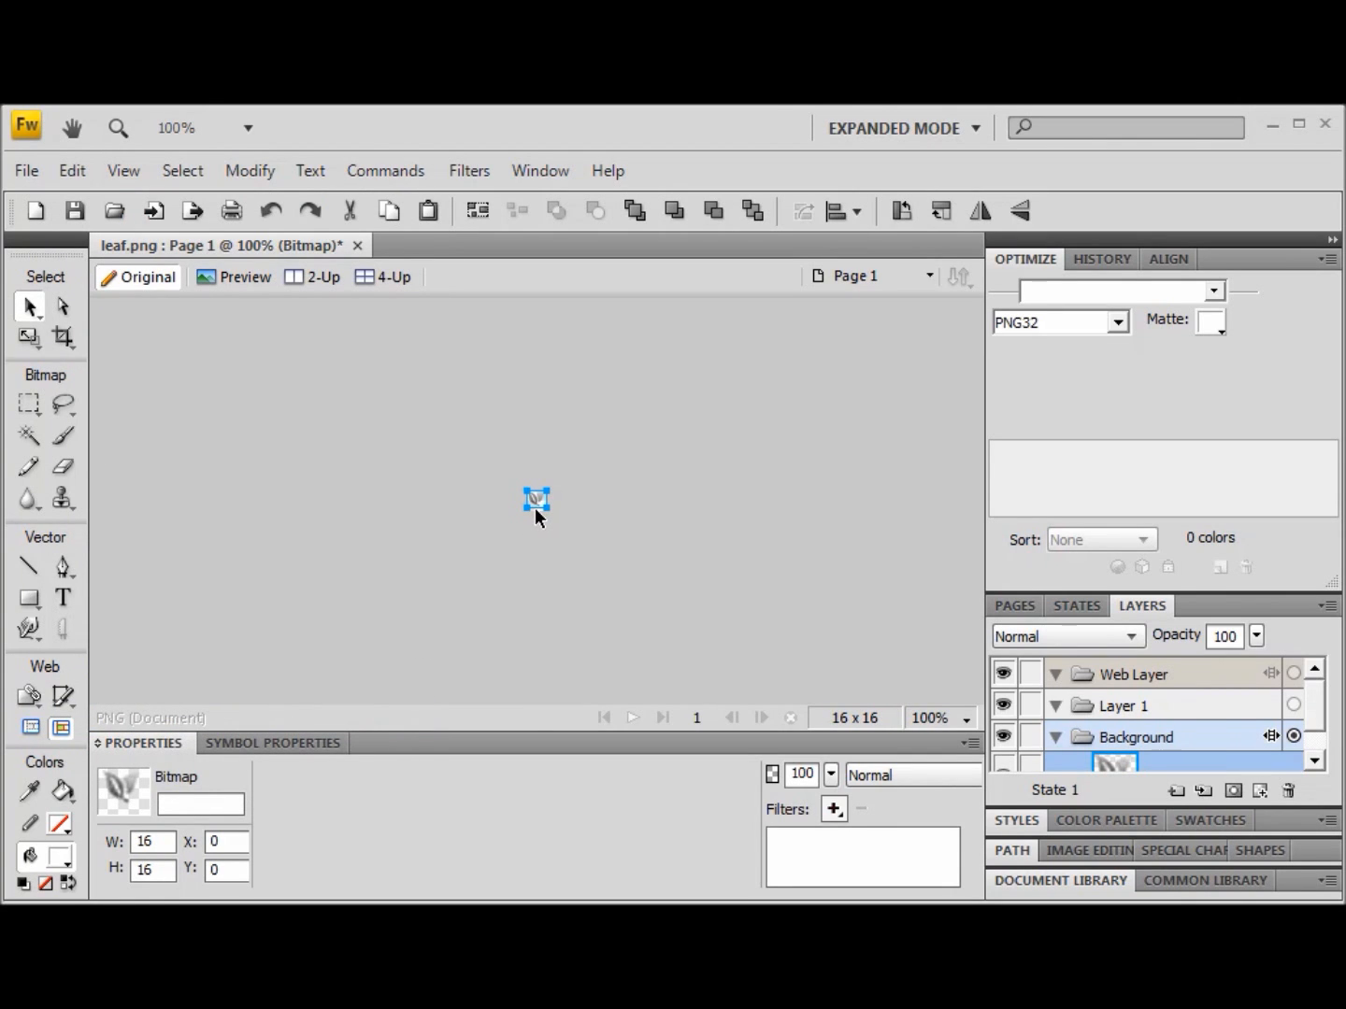
mouse_move(385, 170)
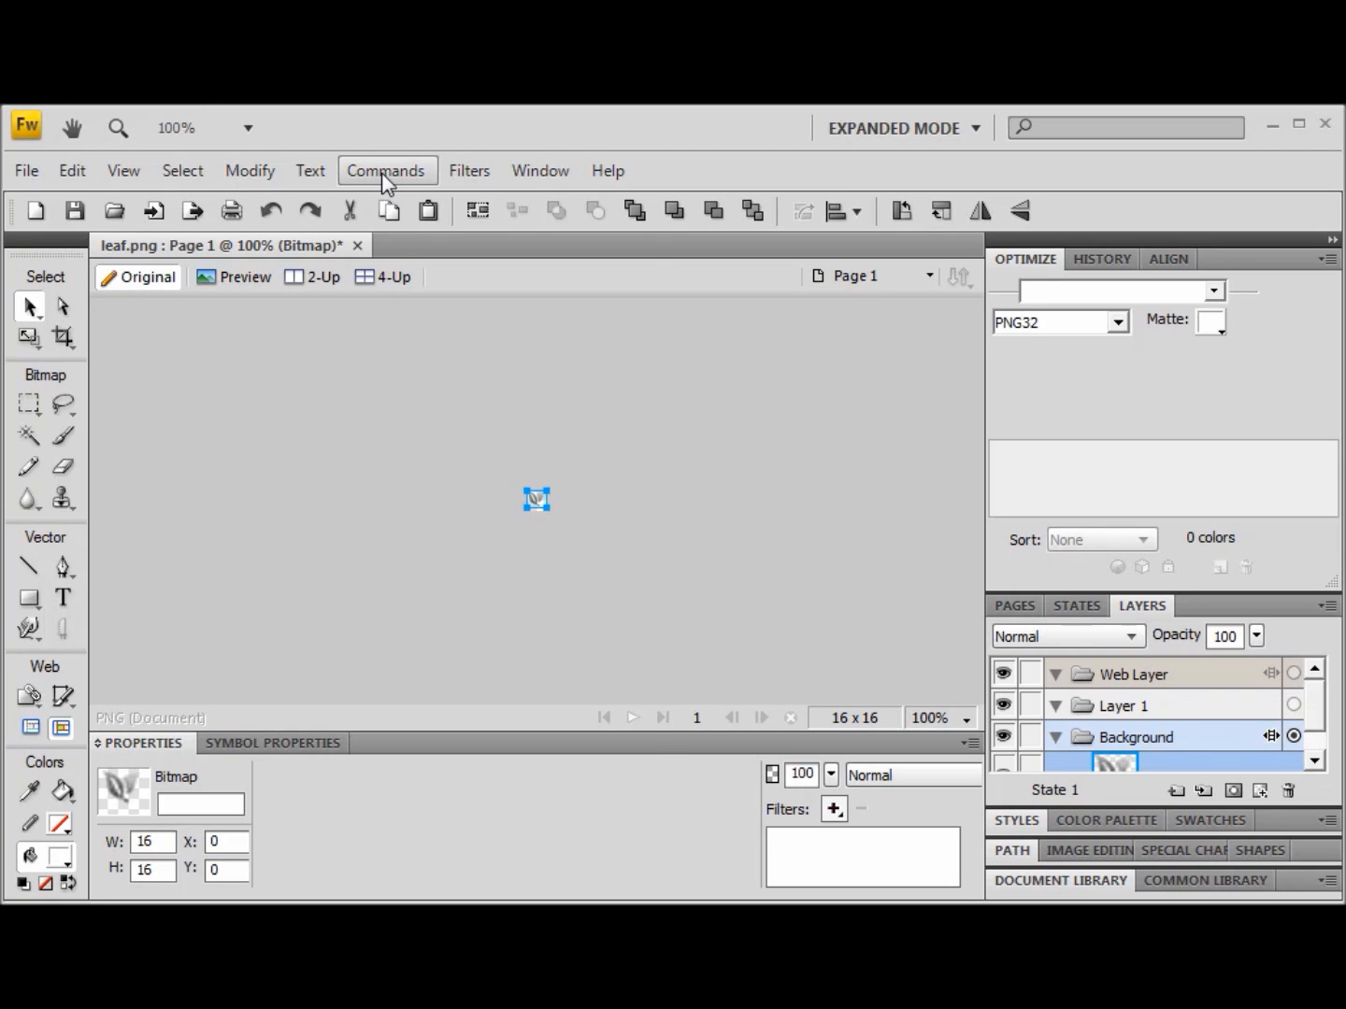
- Export the leaf as favicon.ico to the Desktop via Commands > Favicon, replacing the existing file
click(385, 170)
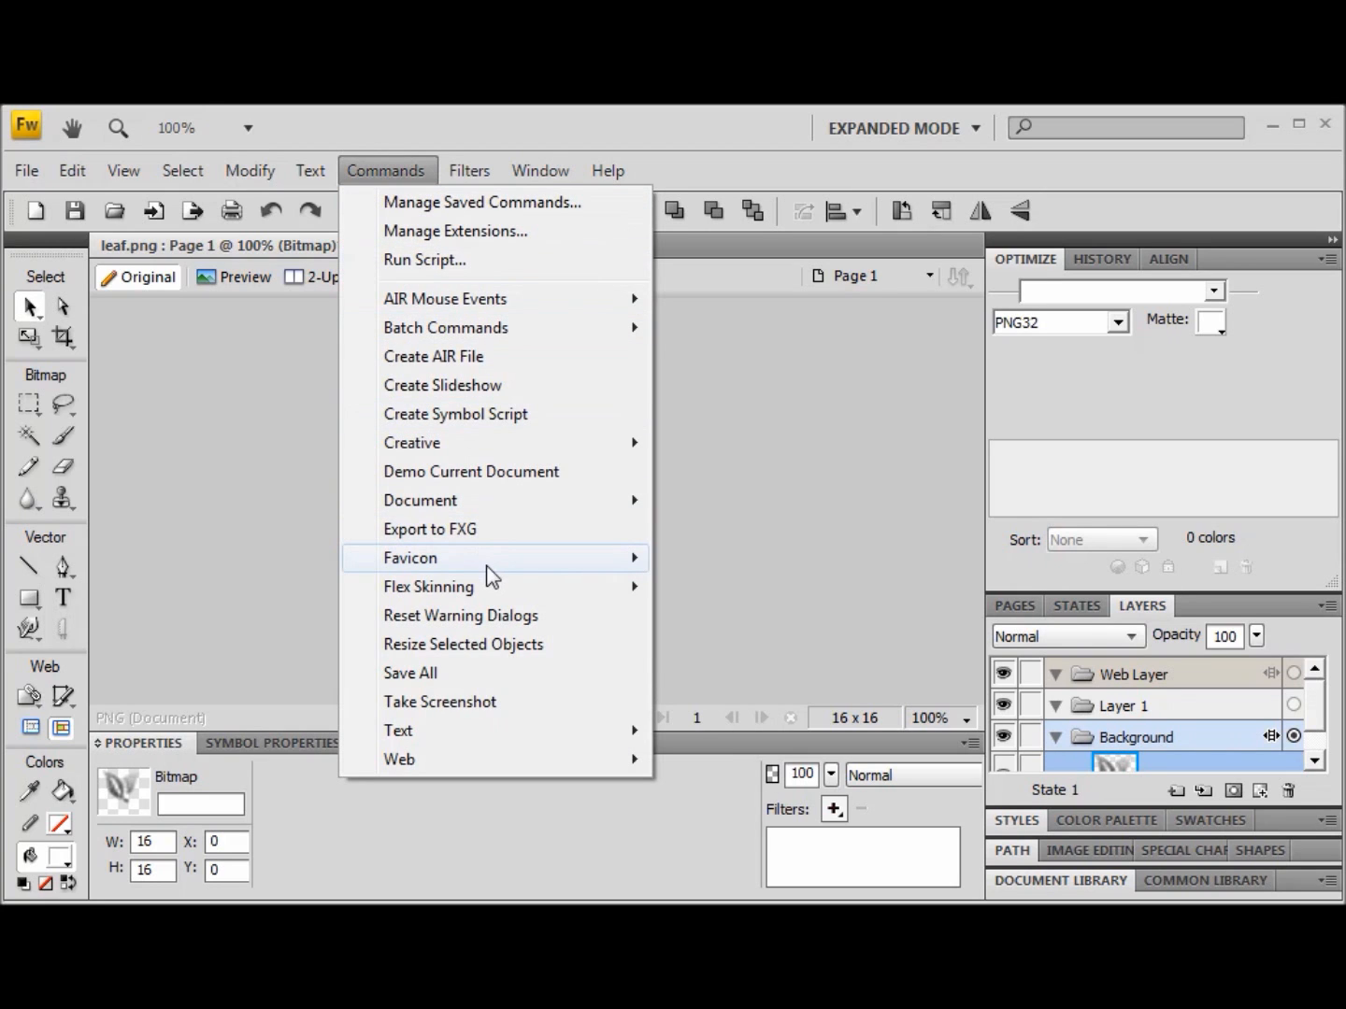
mouse_move(409, 557)
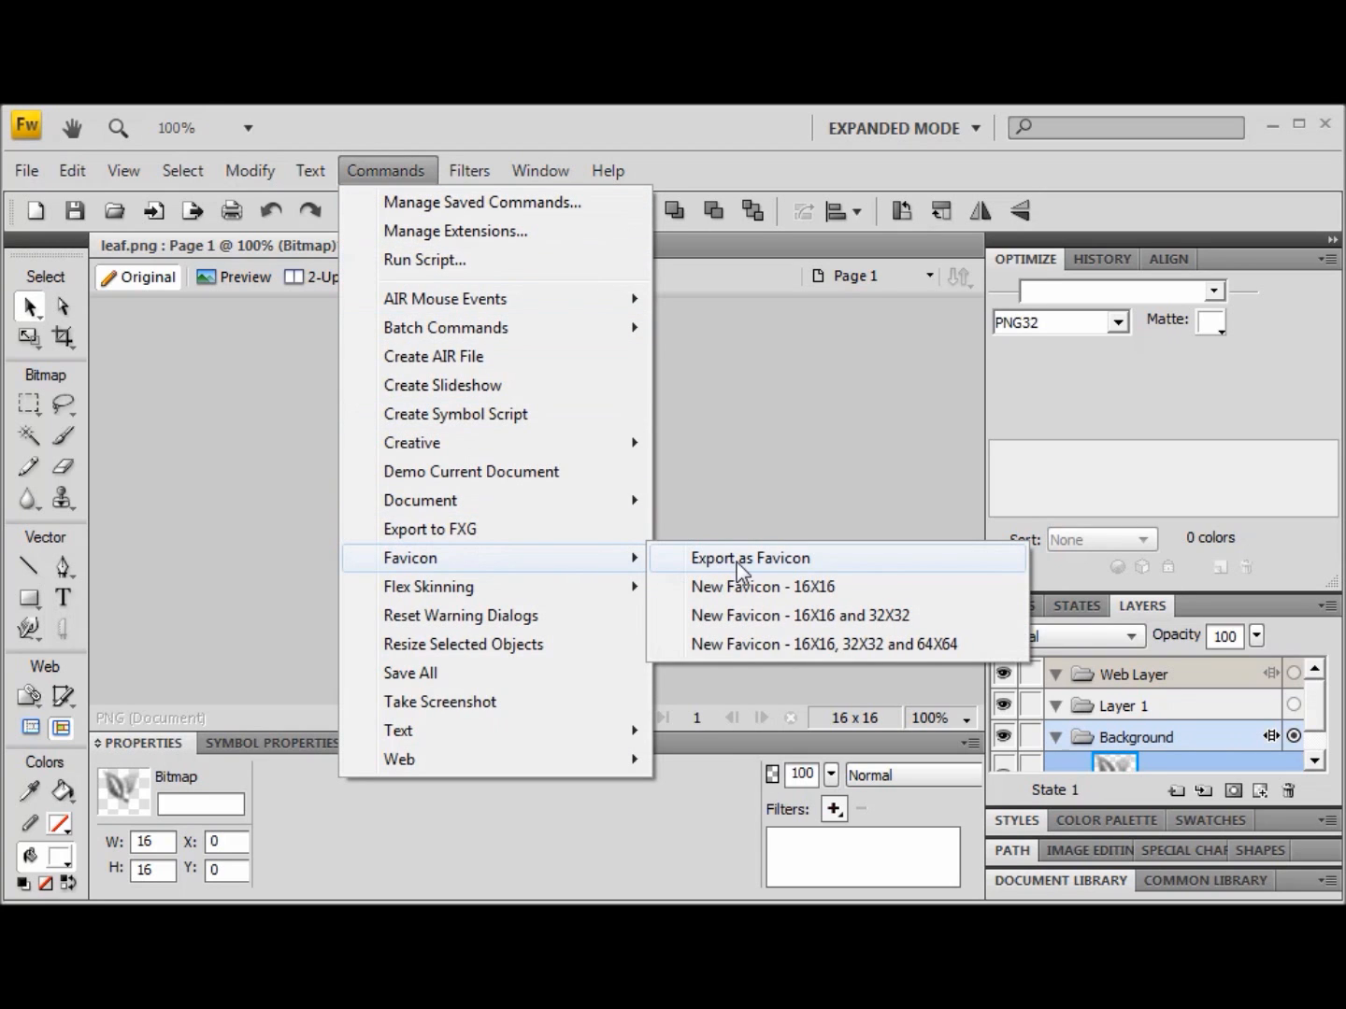
click(750, 557)
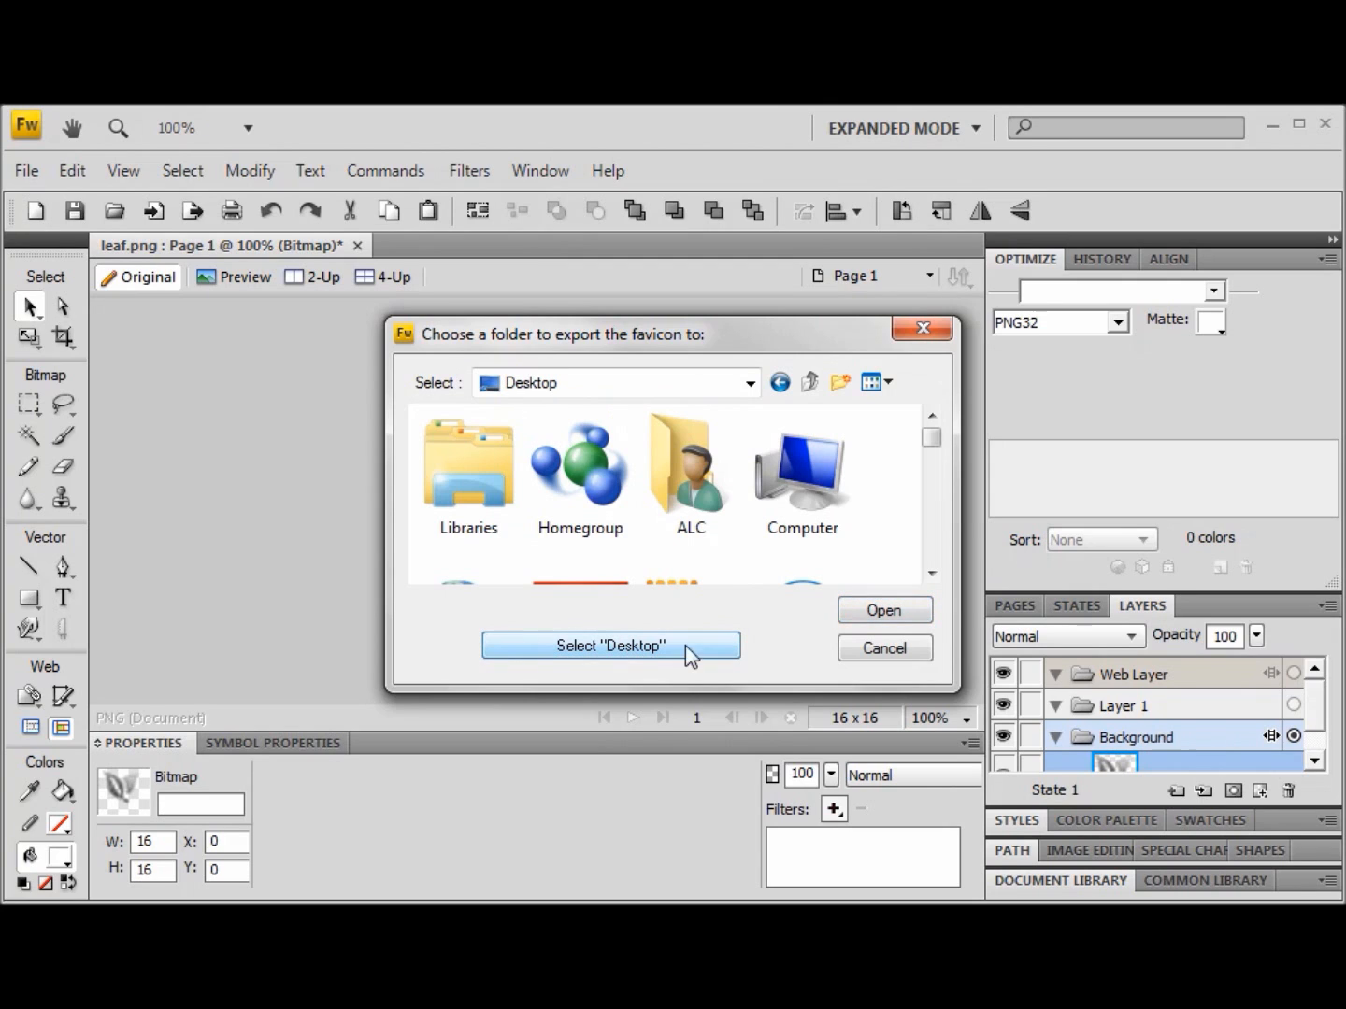
mouse_move(882, 610)
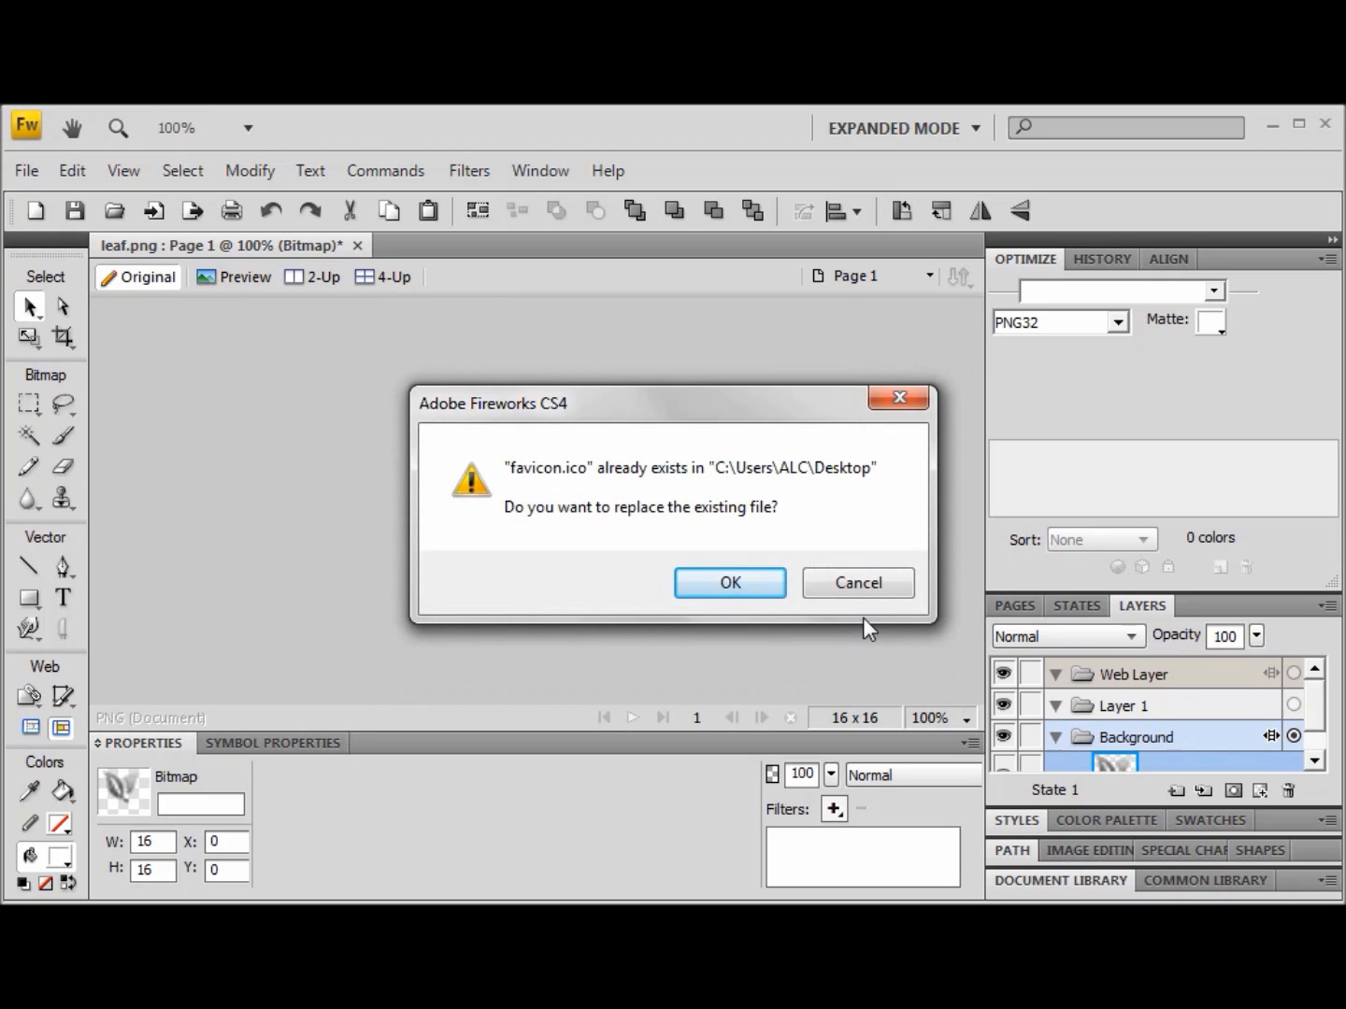
mouse_move(661, 527)
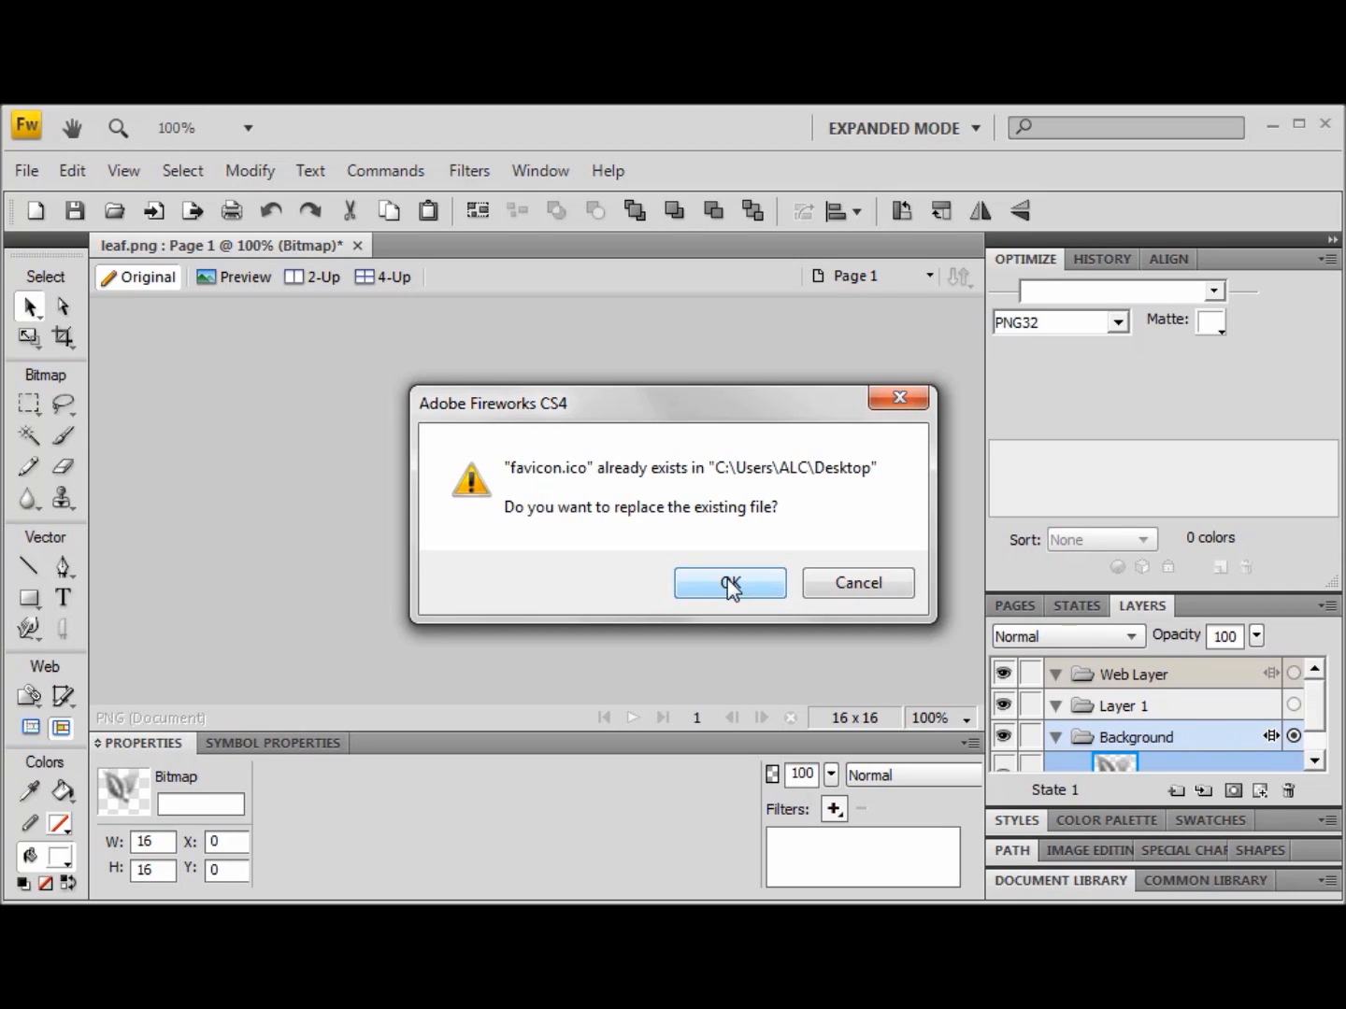
click(729, 583)
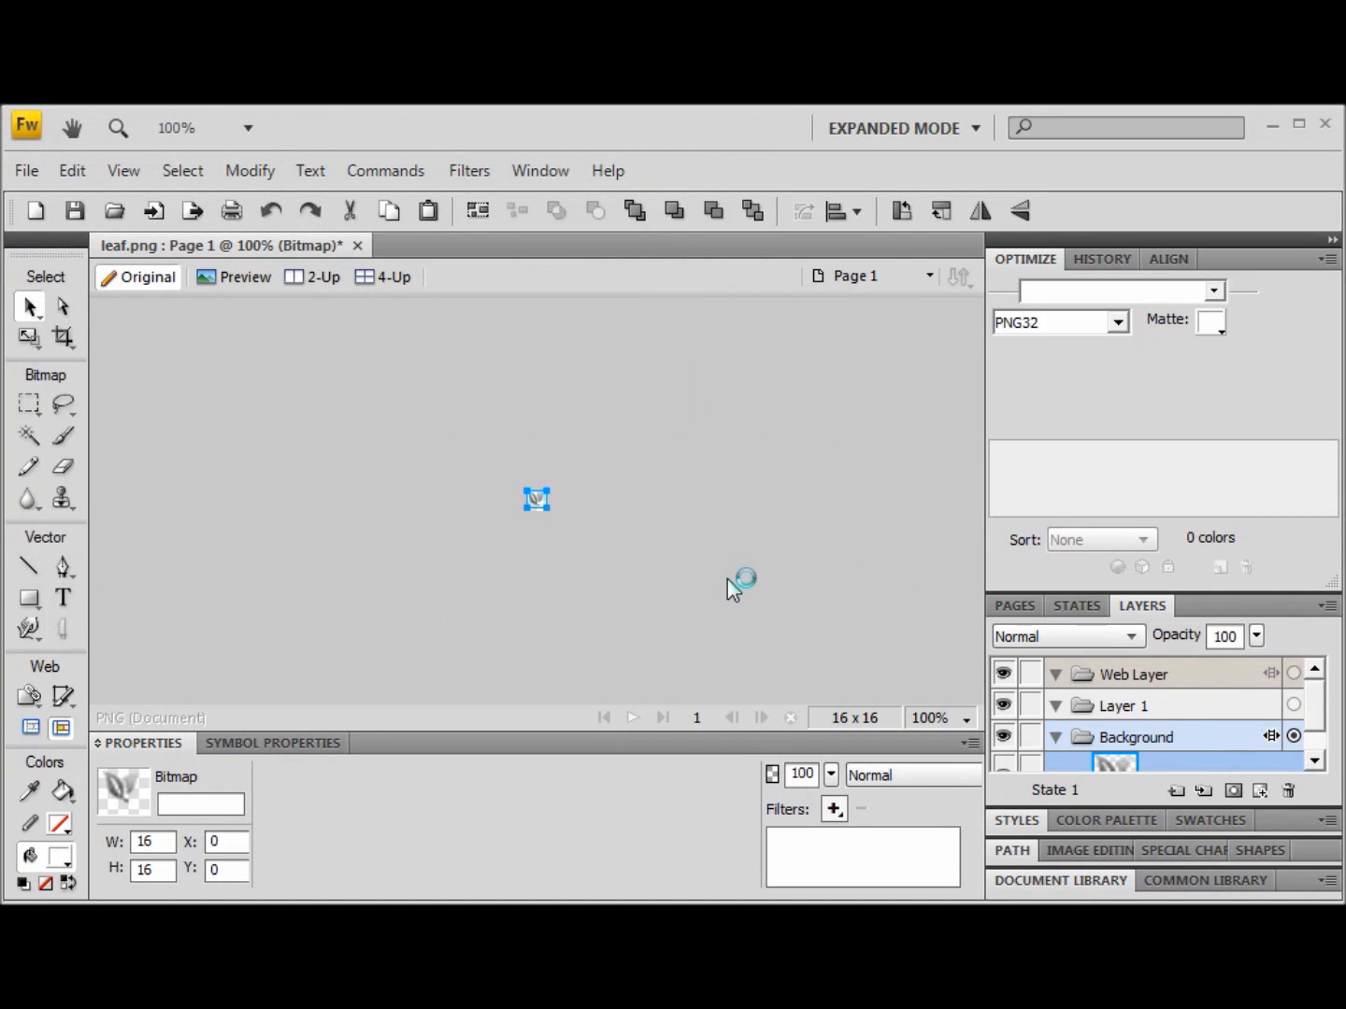
mouse_move(542, 522)
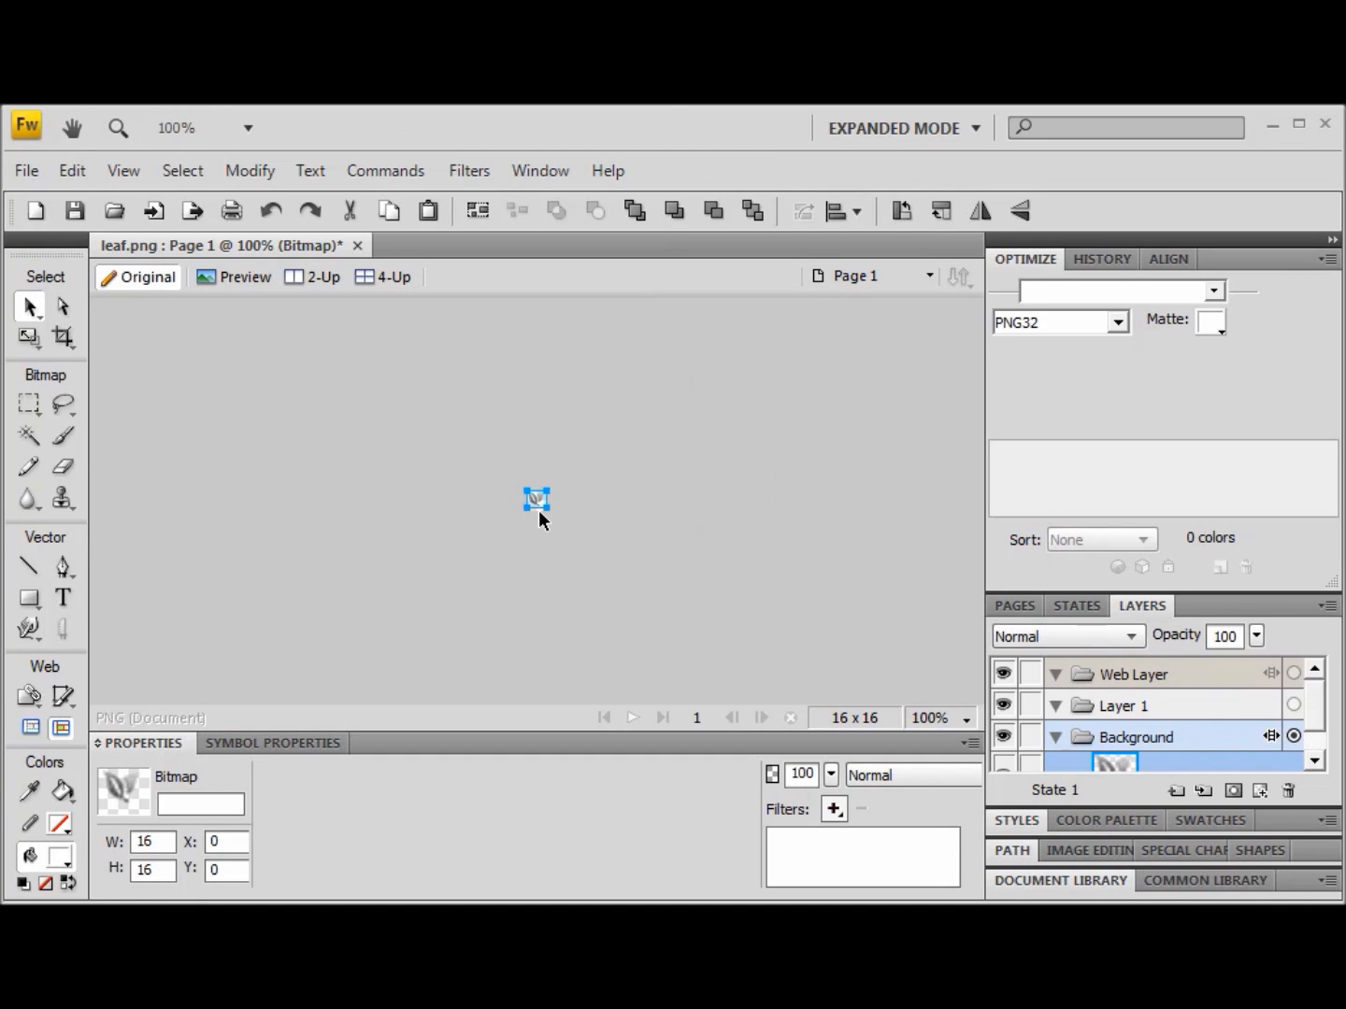
mouse_move(1275, 157)
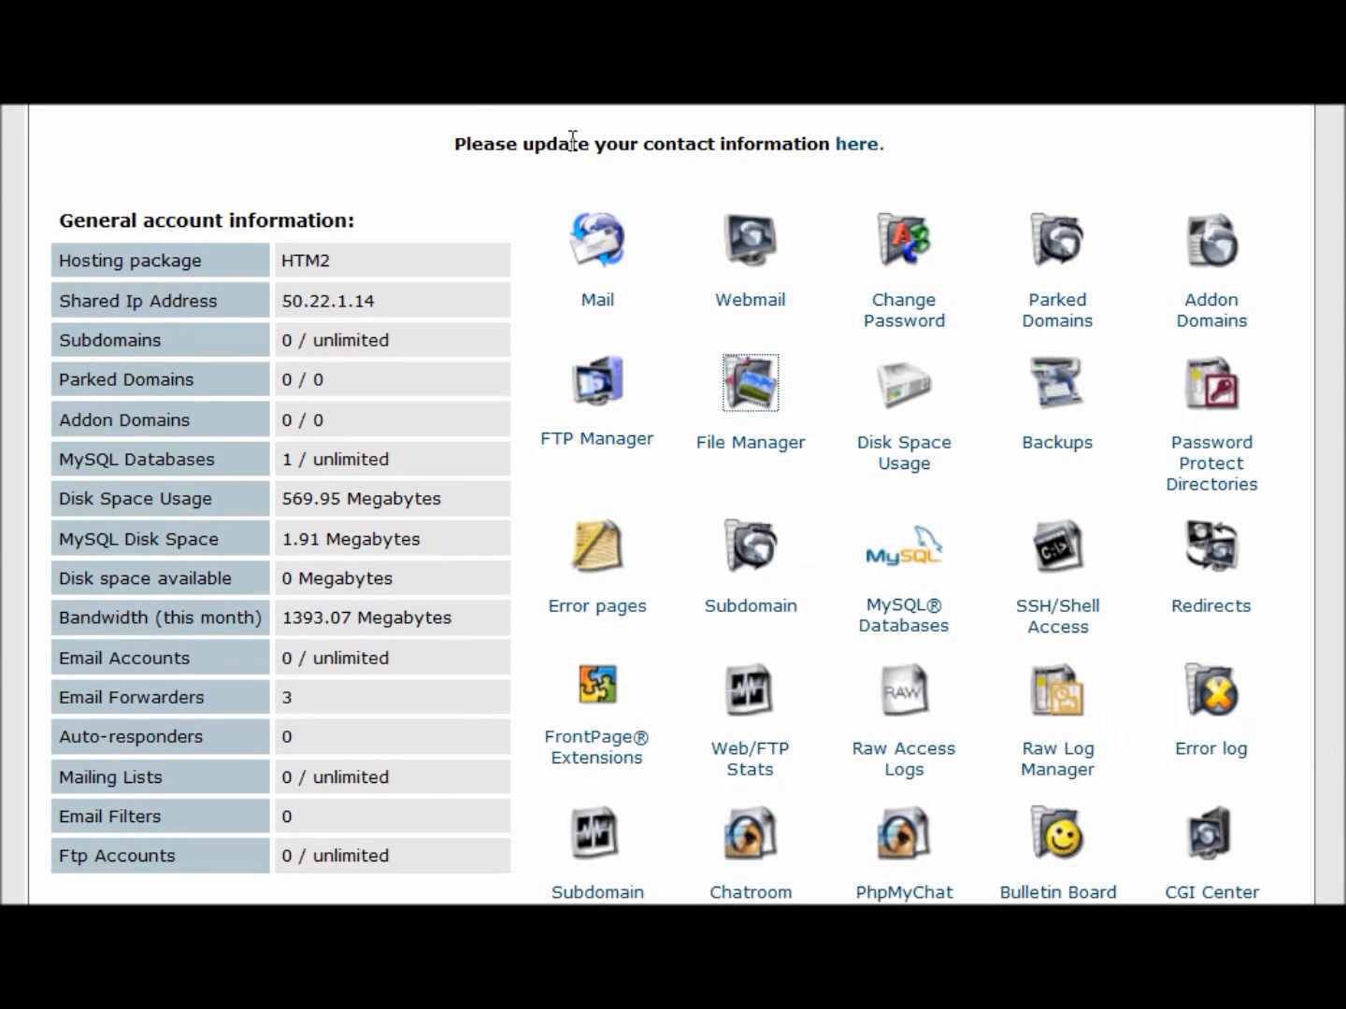
mouse_move(621, 546)
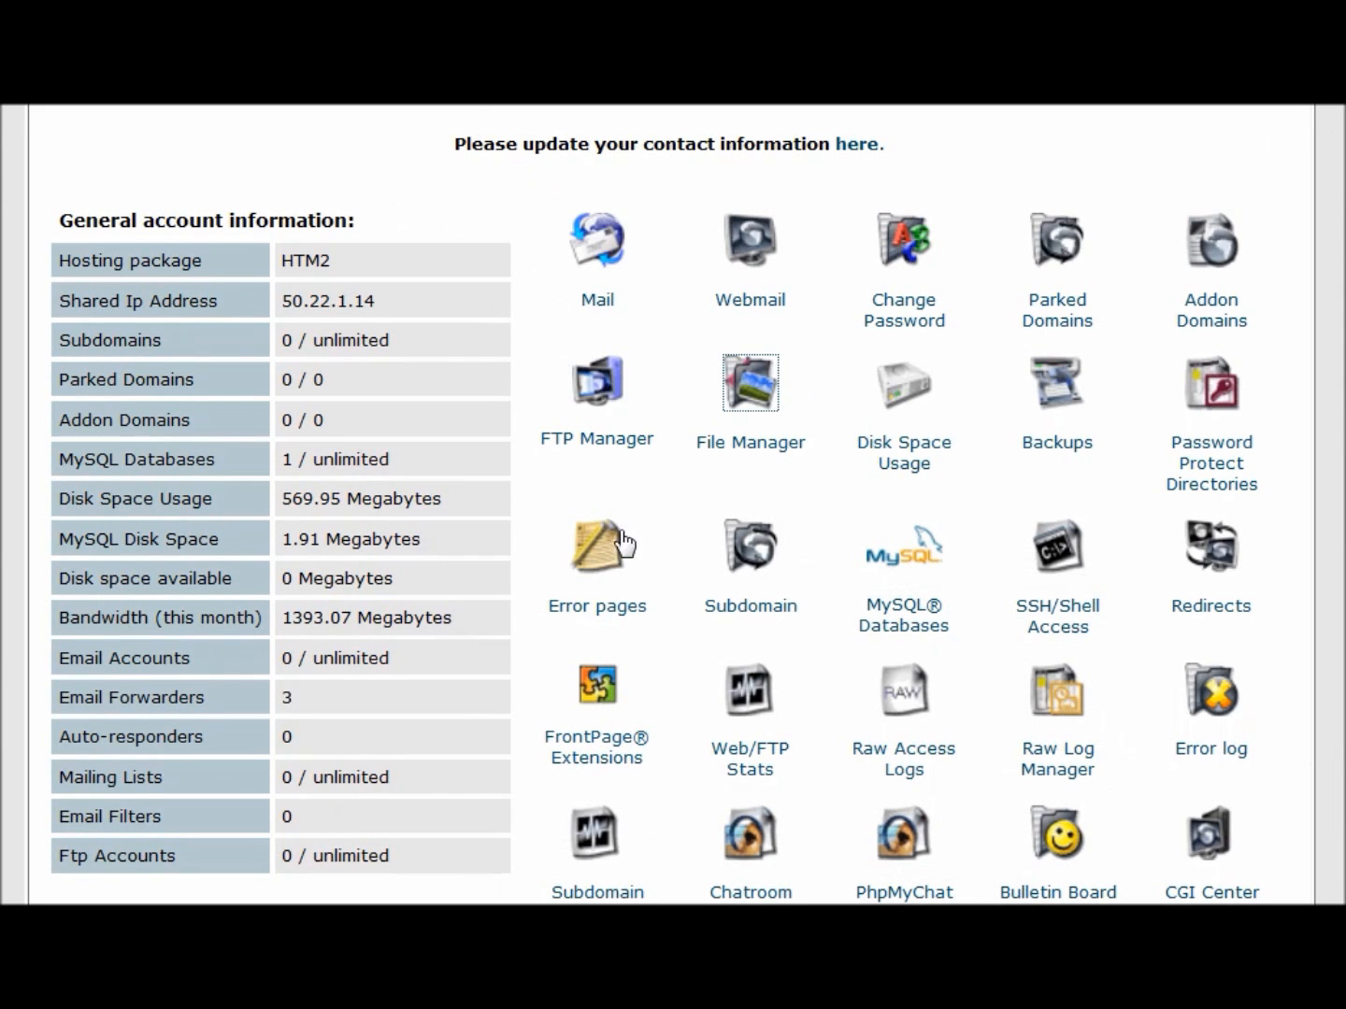
mouse_move(456, 598)
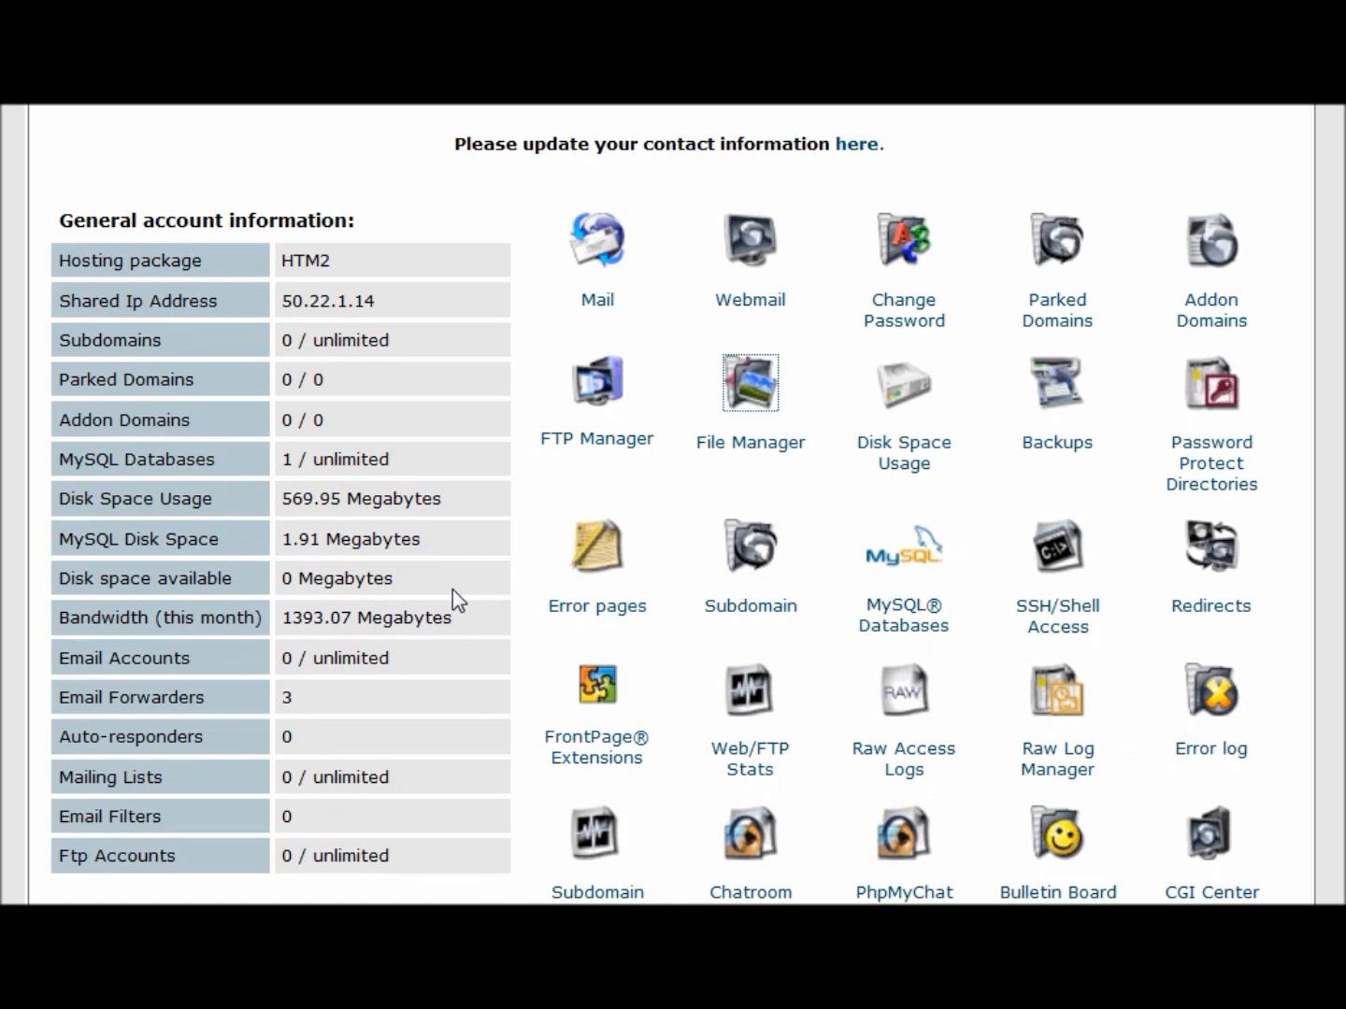
mouse_move(444, 170)
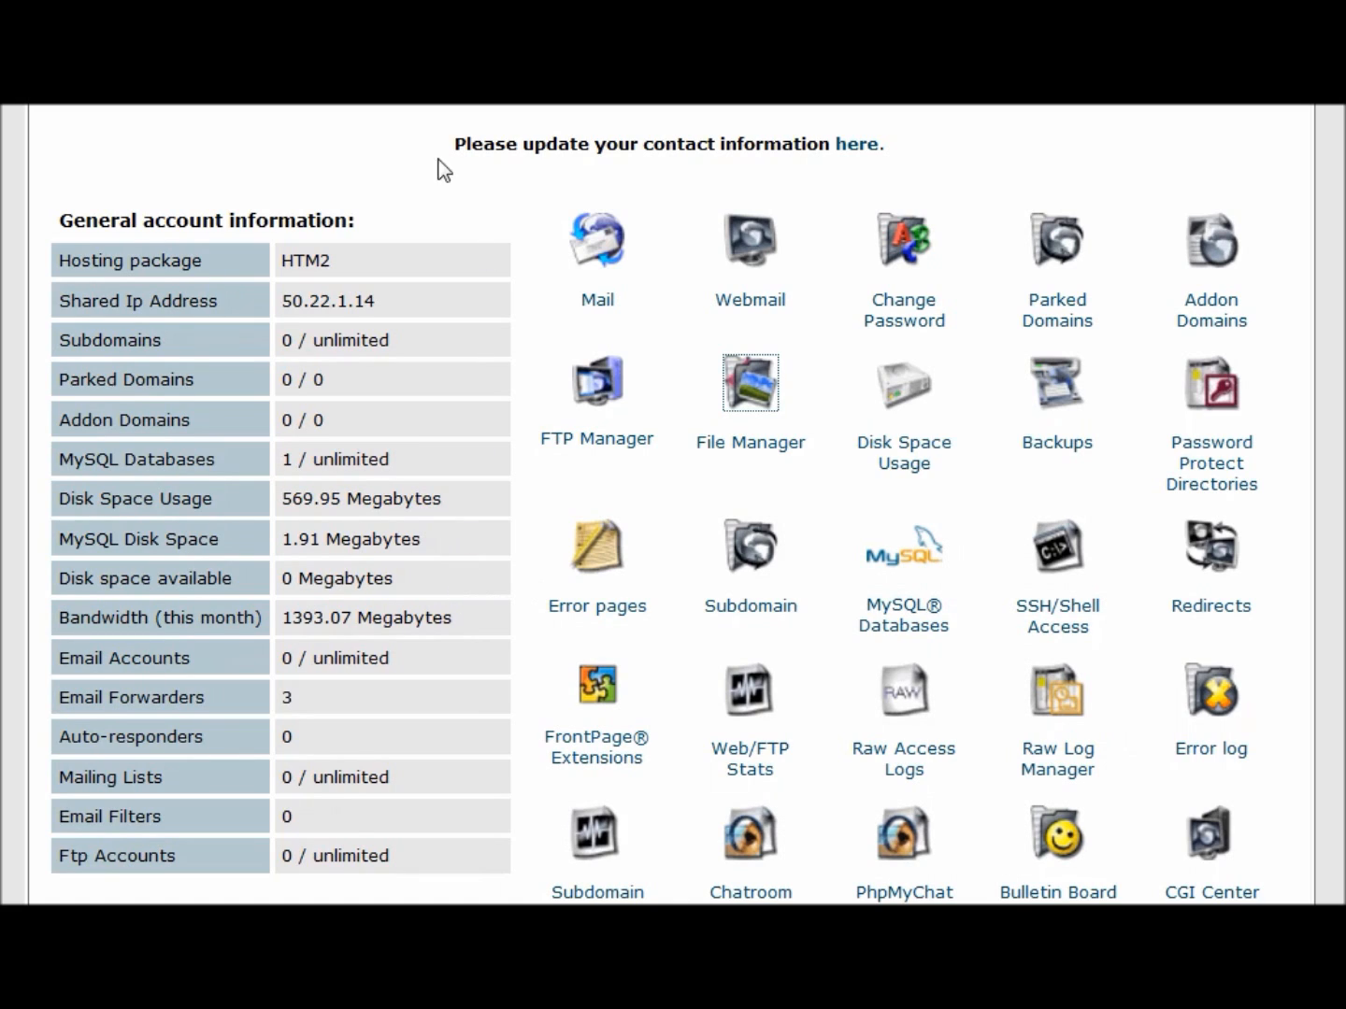
mouse_move(583, 297)
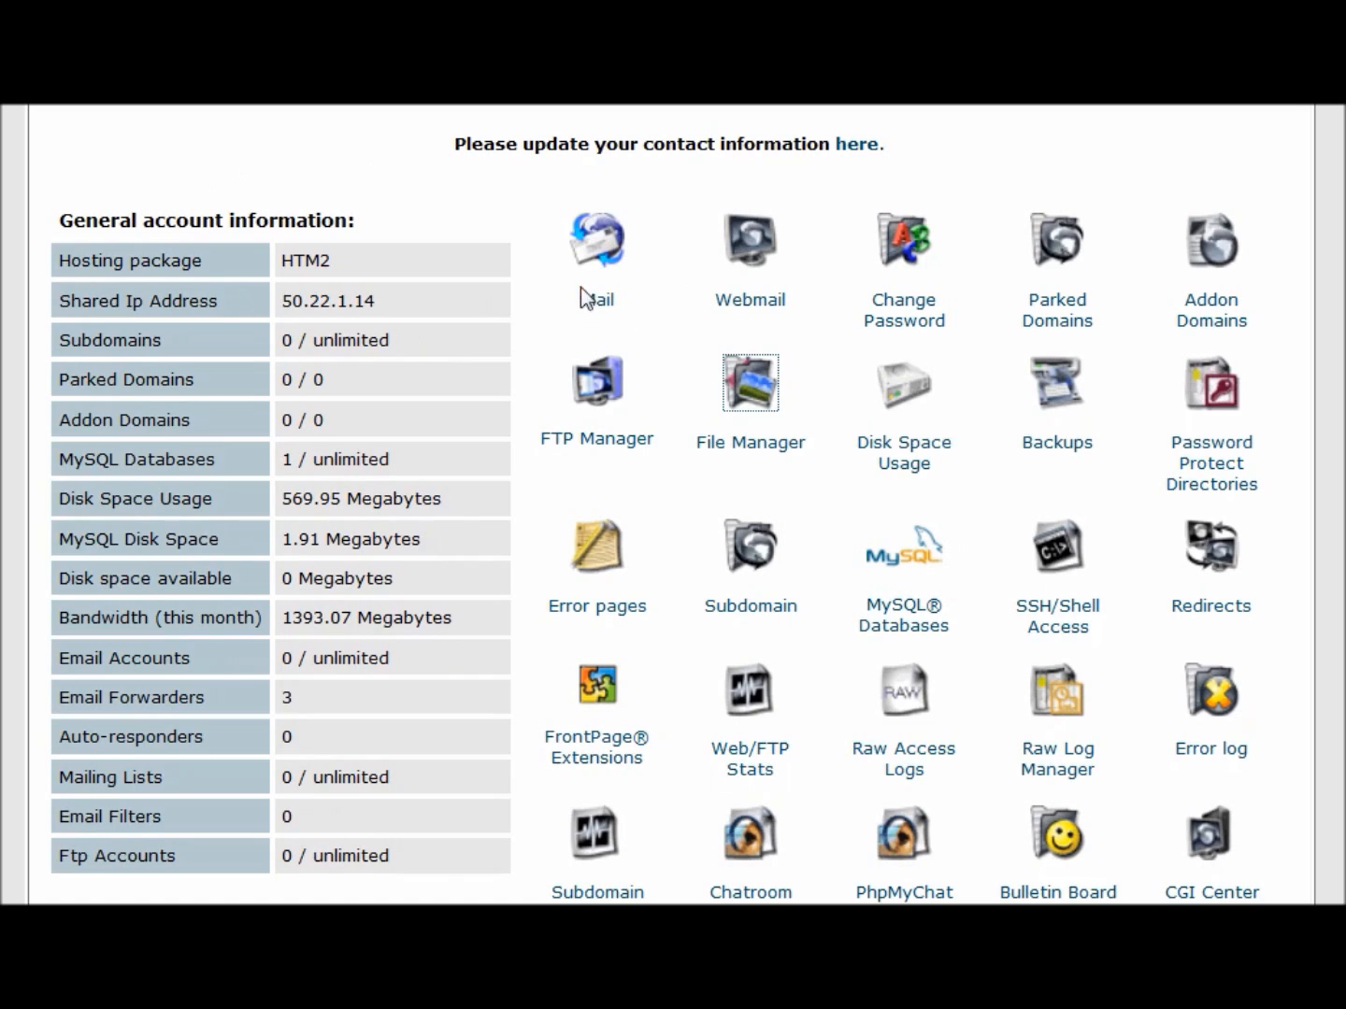
mouse_move(403, 198)
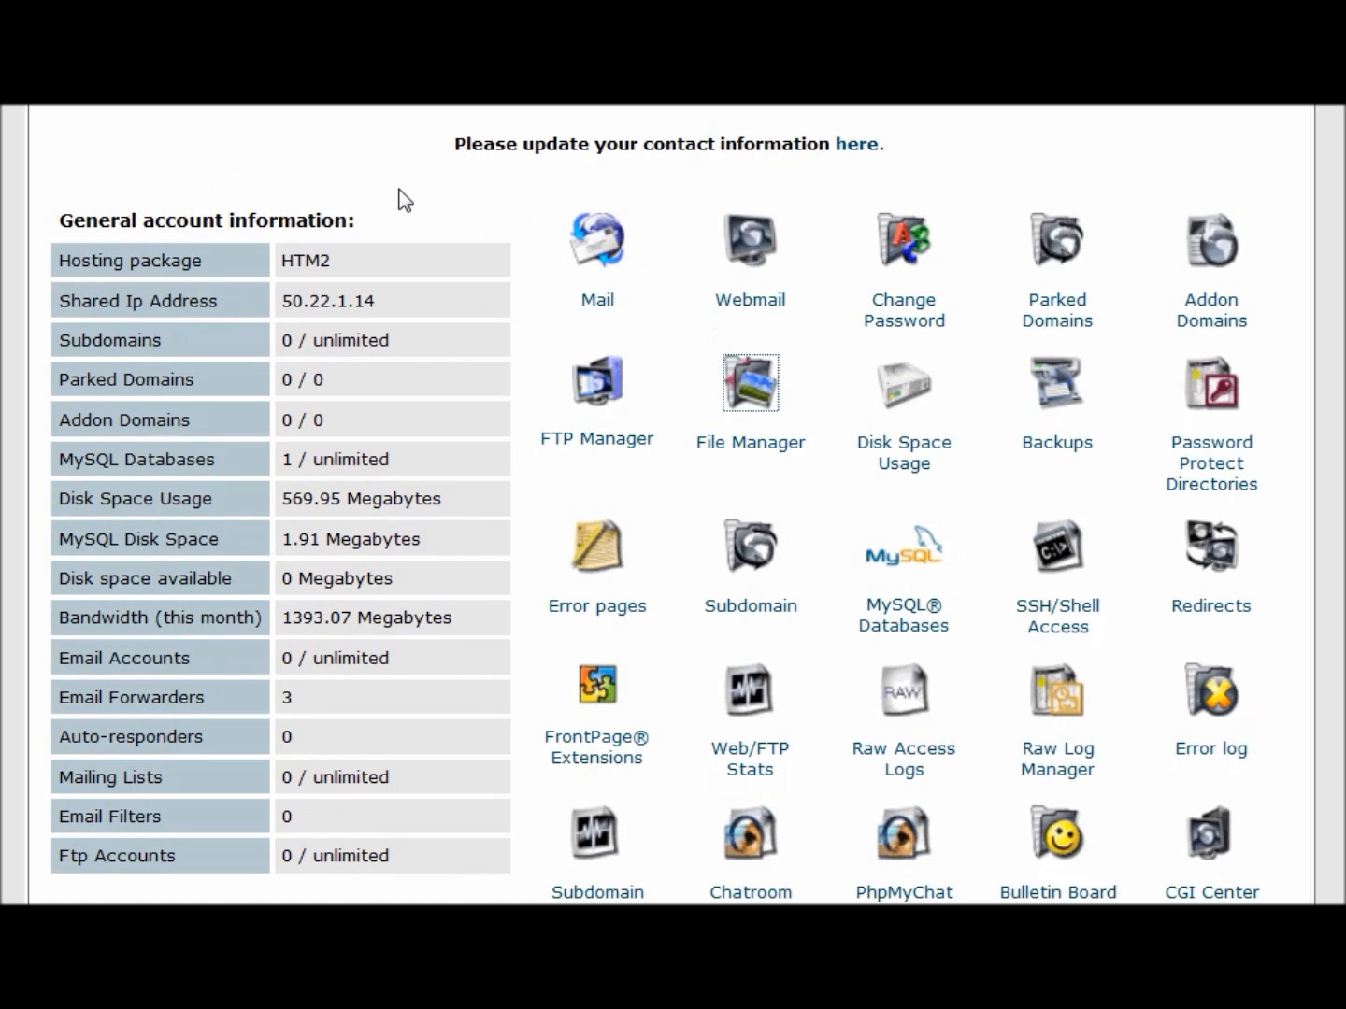
mouse_move(688, 342)
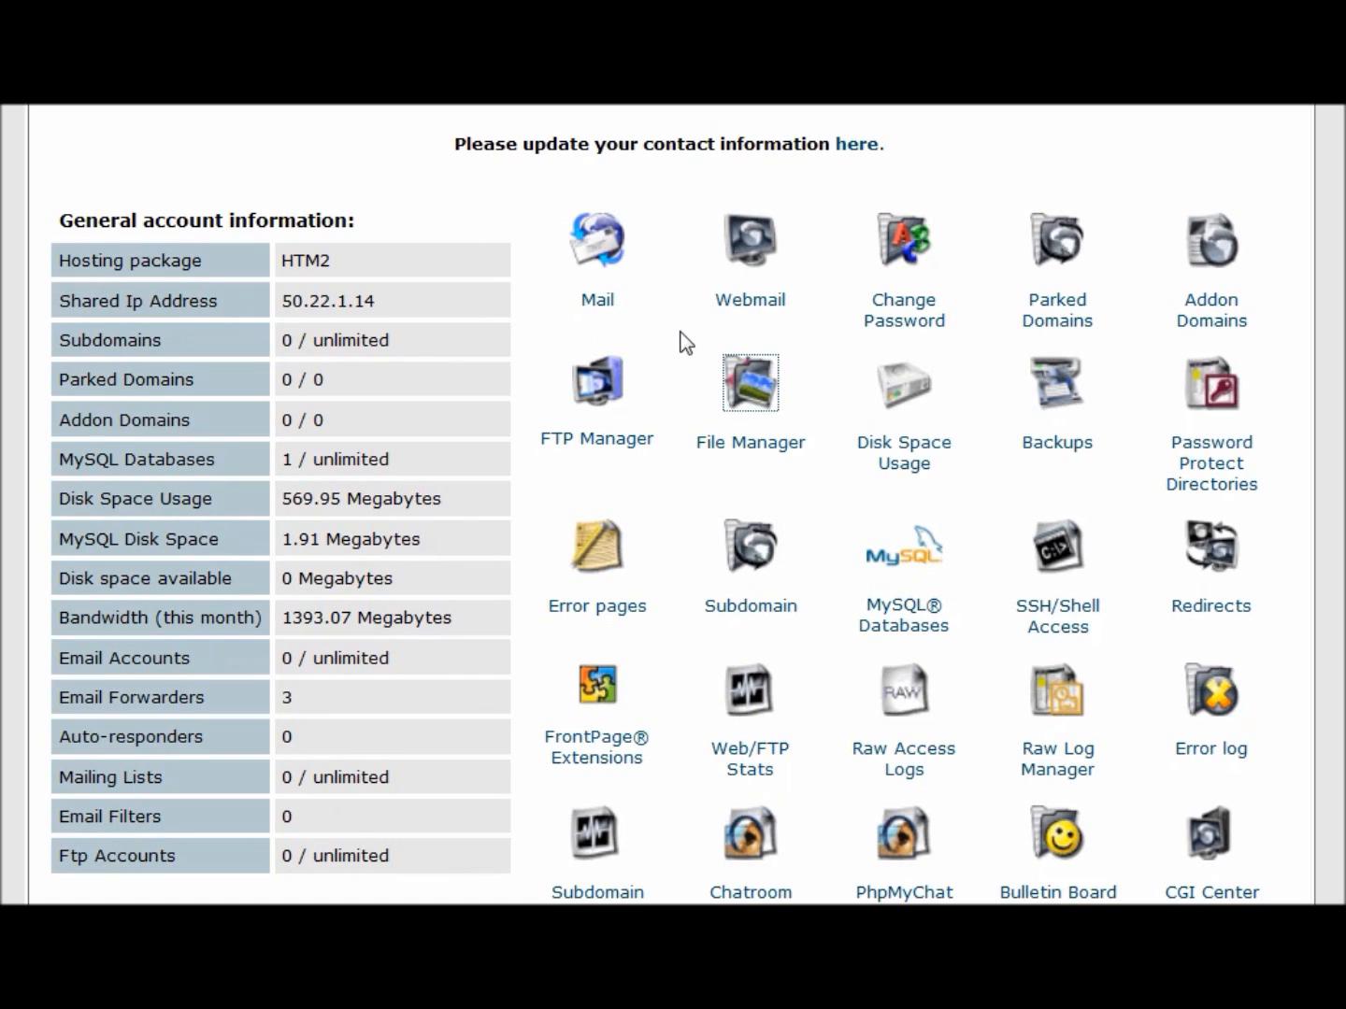
mouse_move(749, 408)
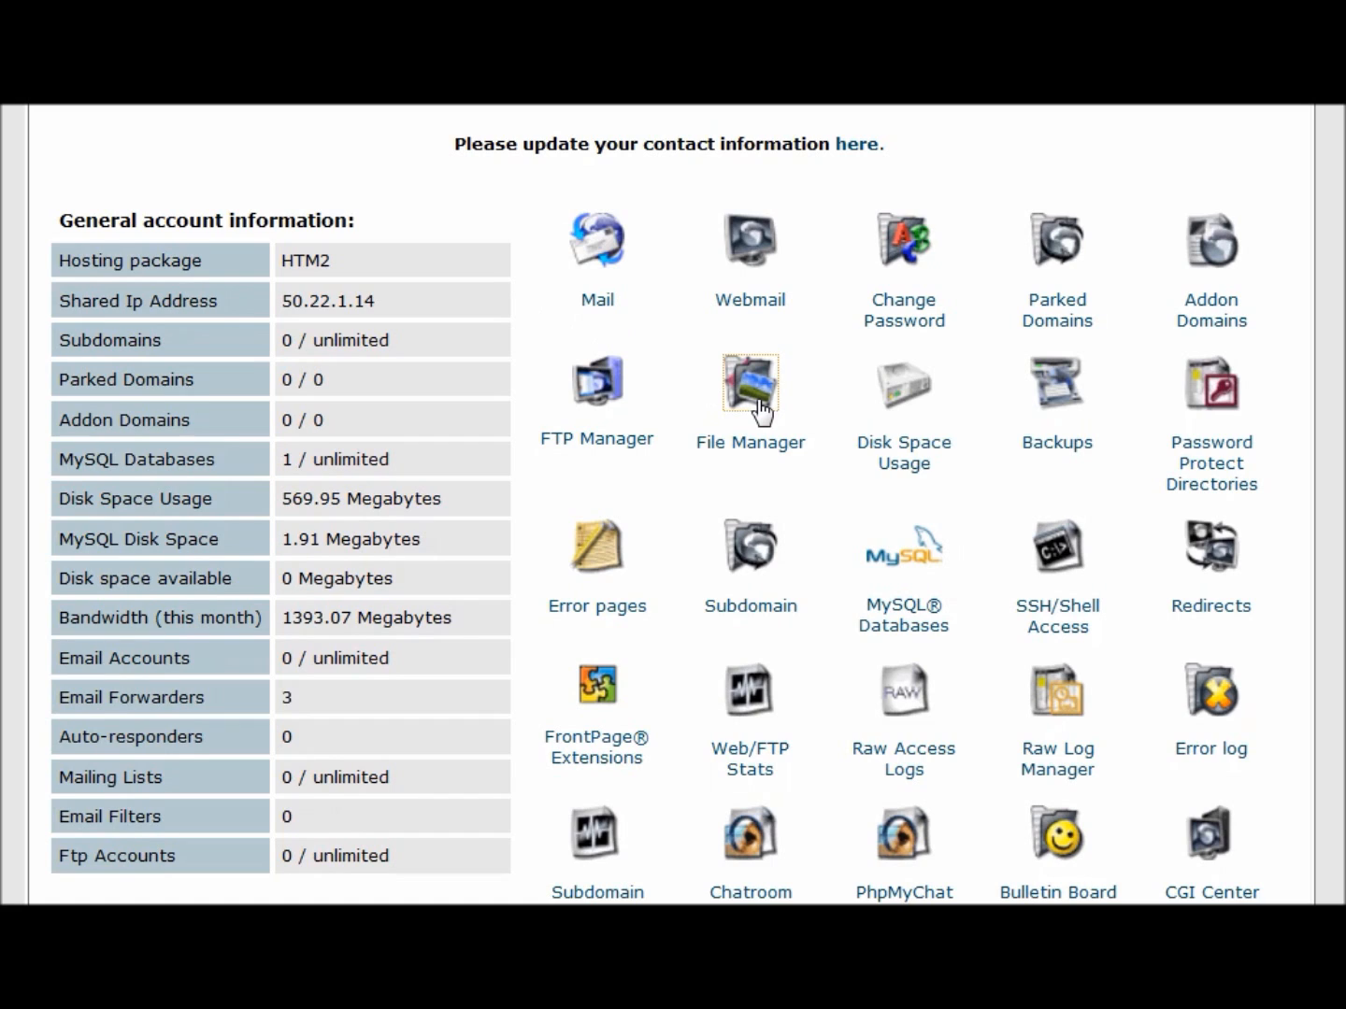
- Open File Manager from the cPanel home page
click(748, 385)
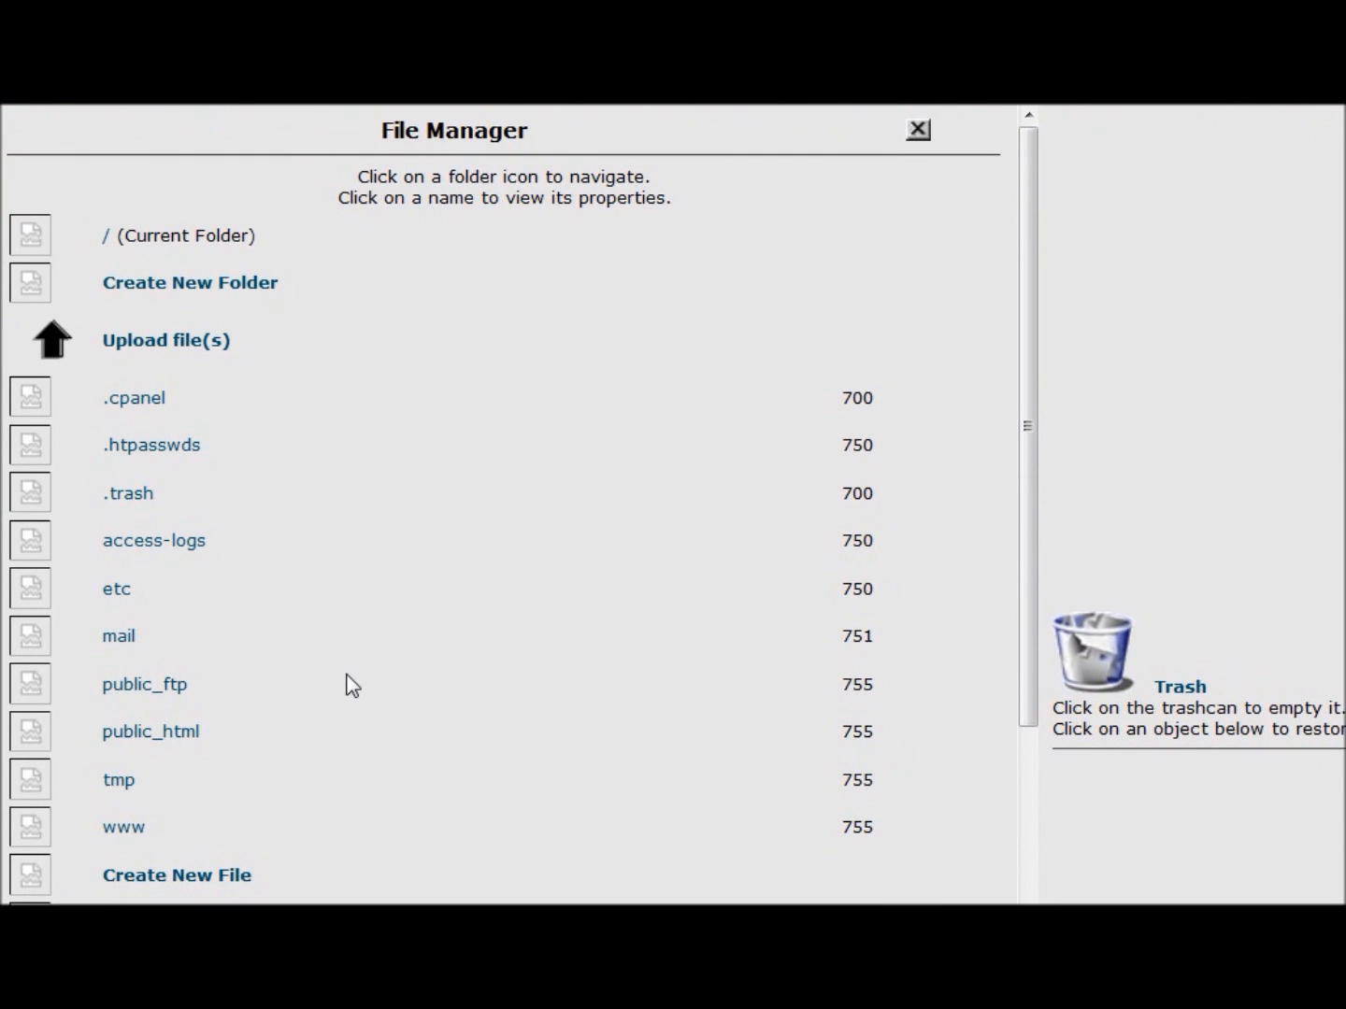
mouse_move(327, 348)
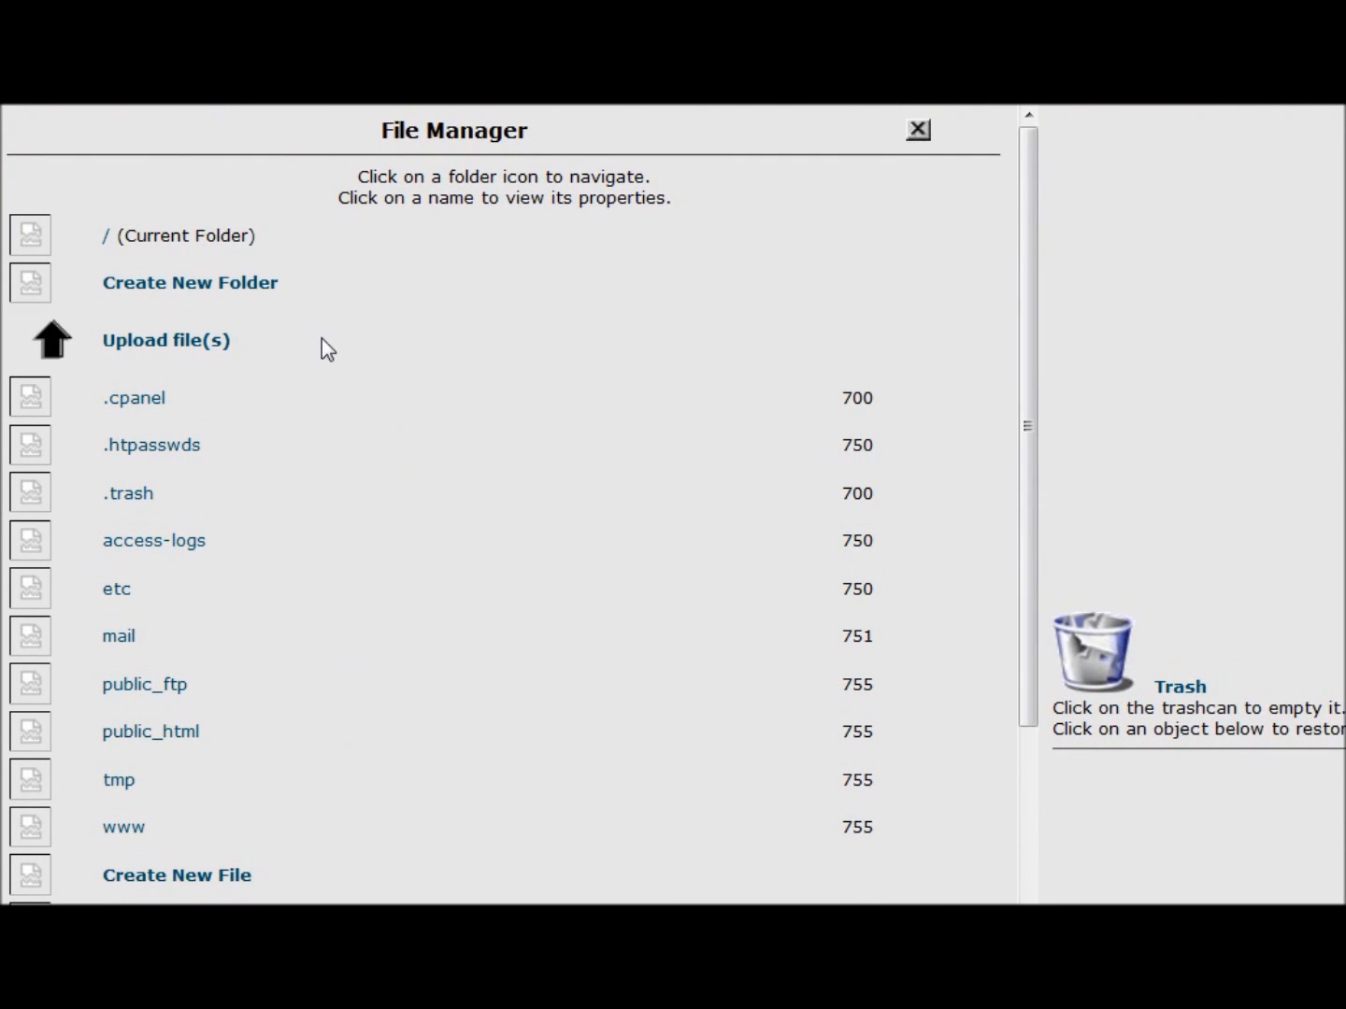
mouse_move(288, 527)
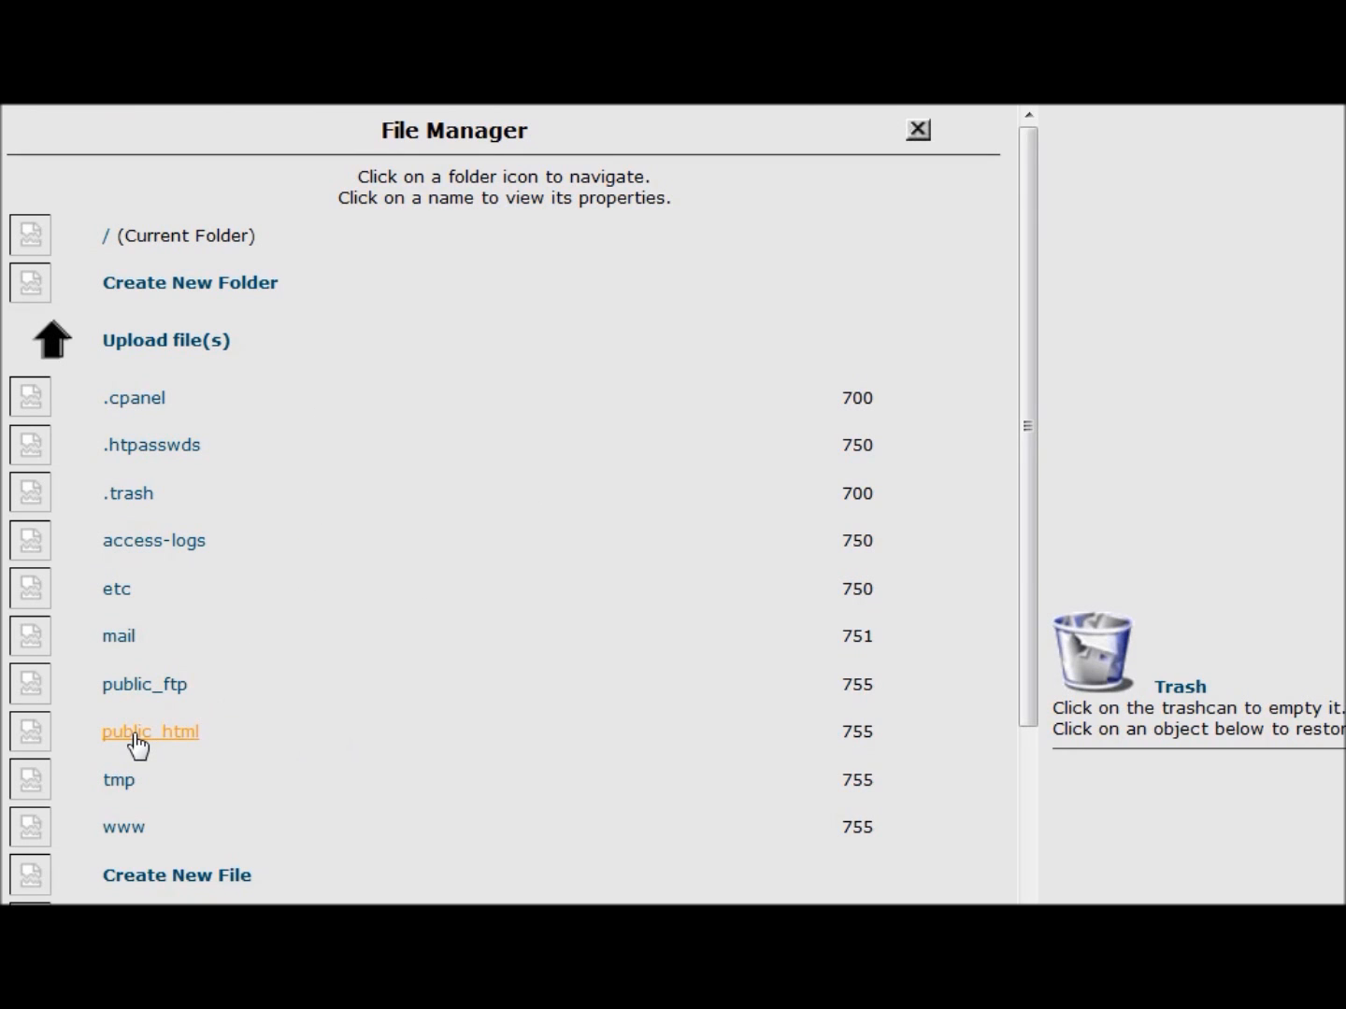
mouse_move(185, 755)
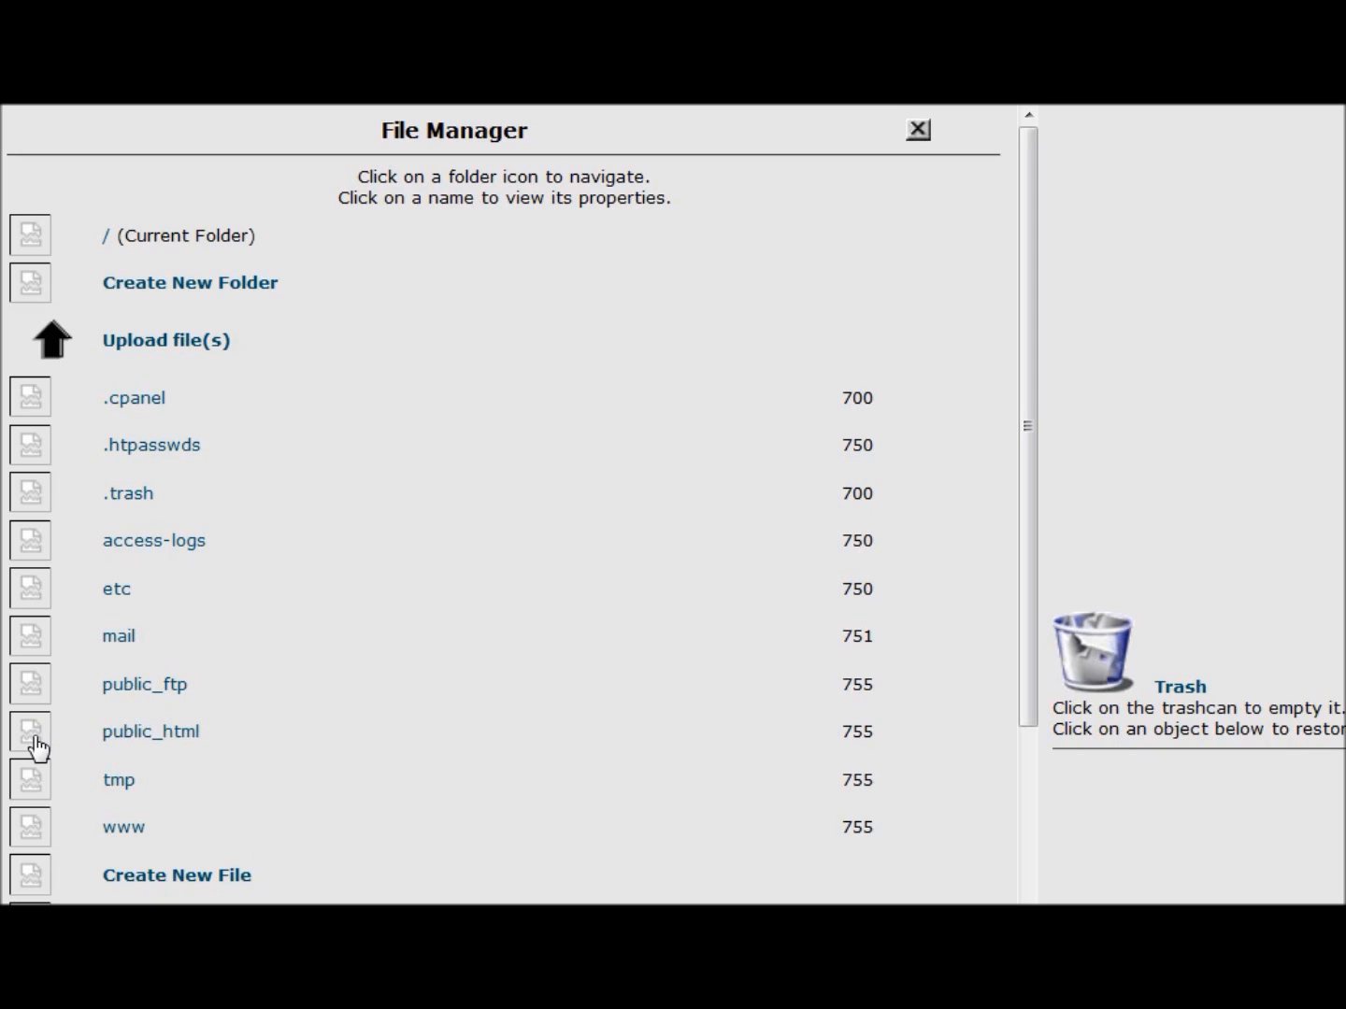
- Navigate into public_html and scroll through its Joomla-style contents
click(29, 730)
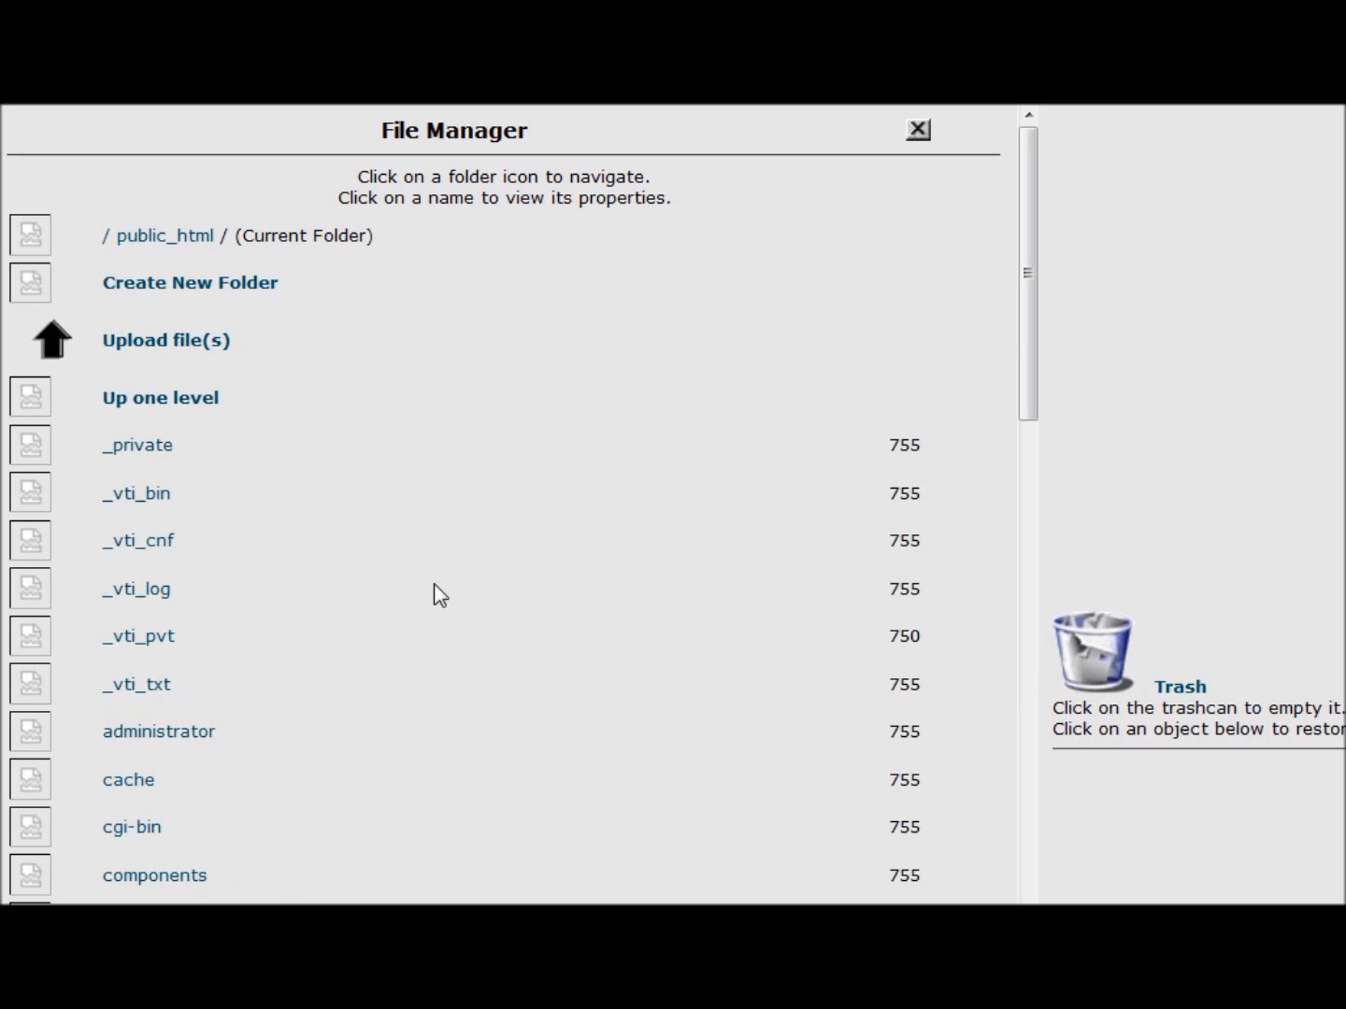
scroll(down, 3)
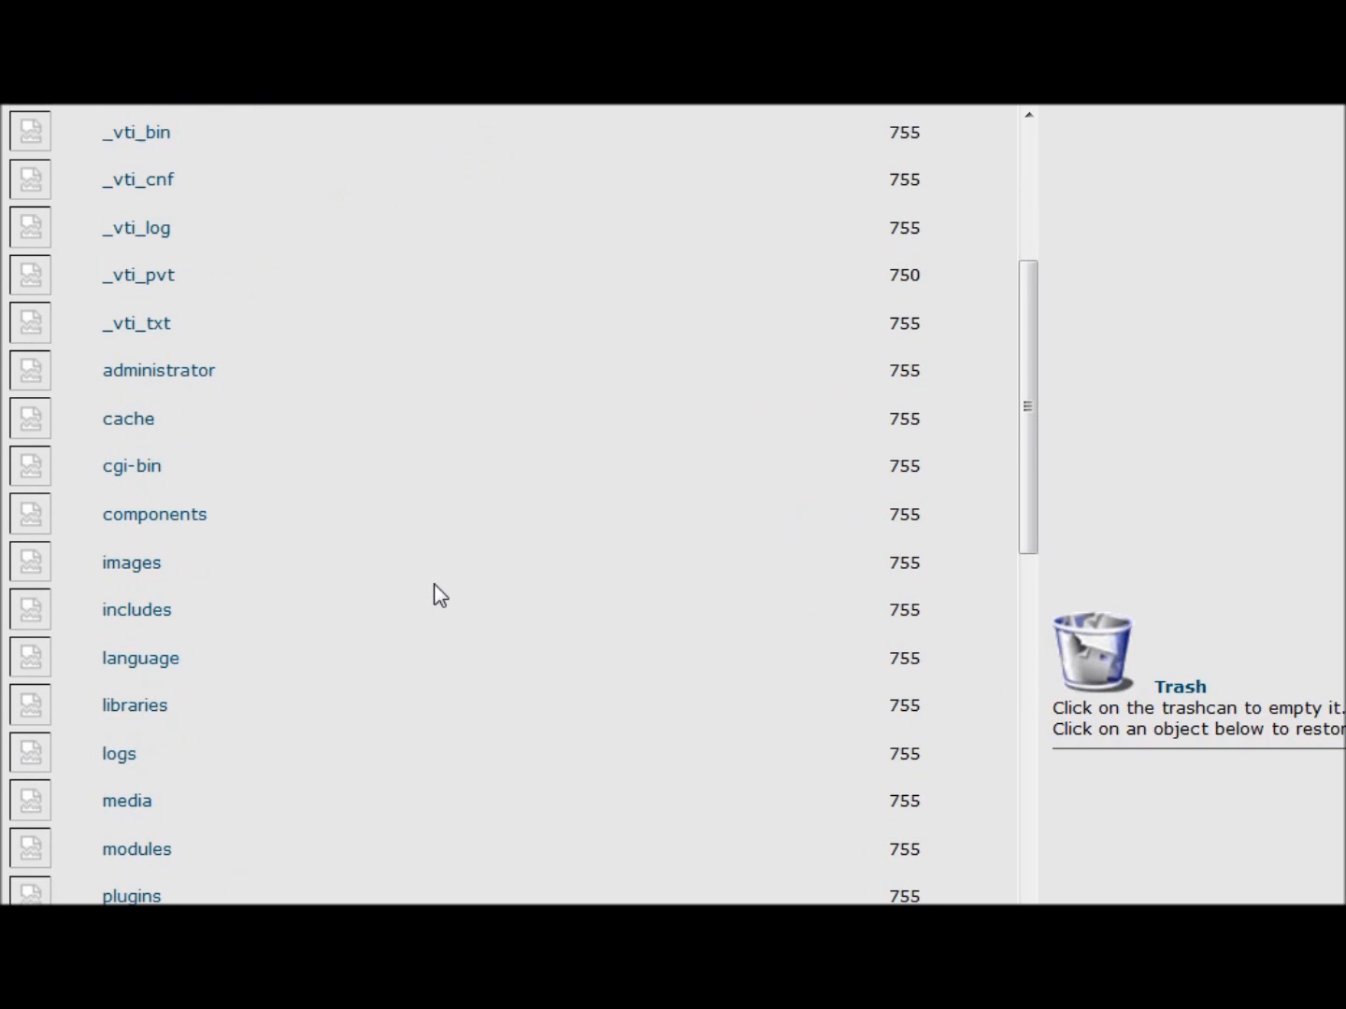
scroll(down, 3)
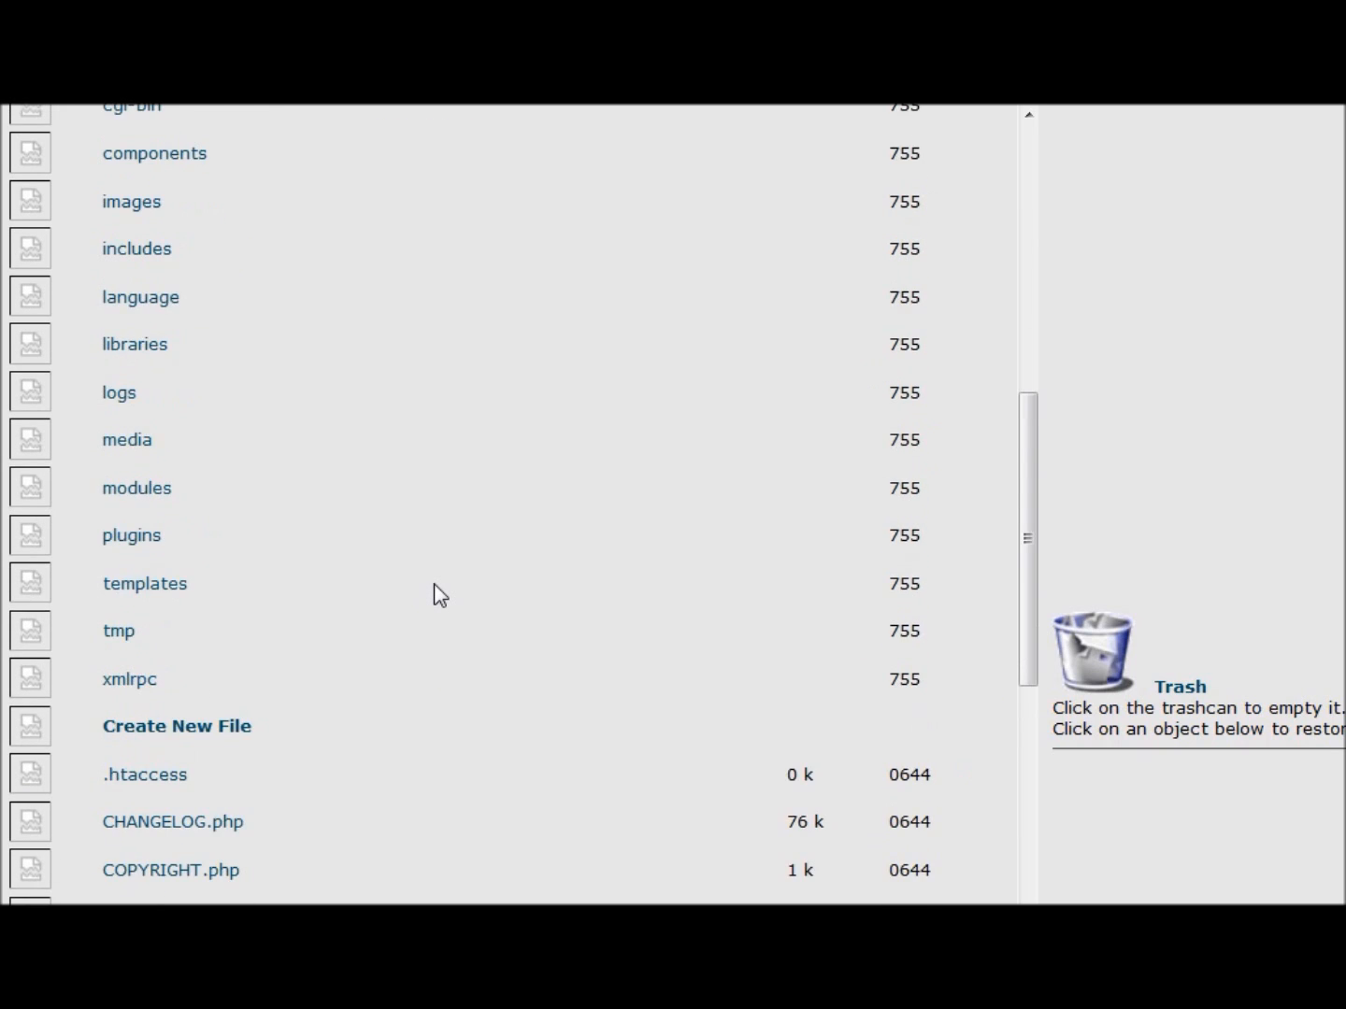
scroll(down, 3)
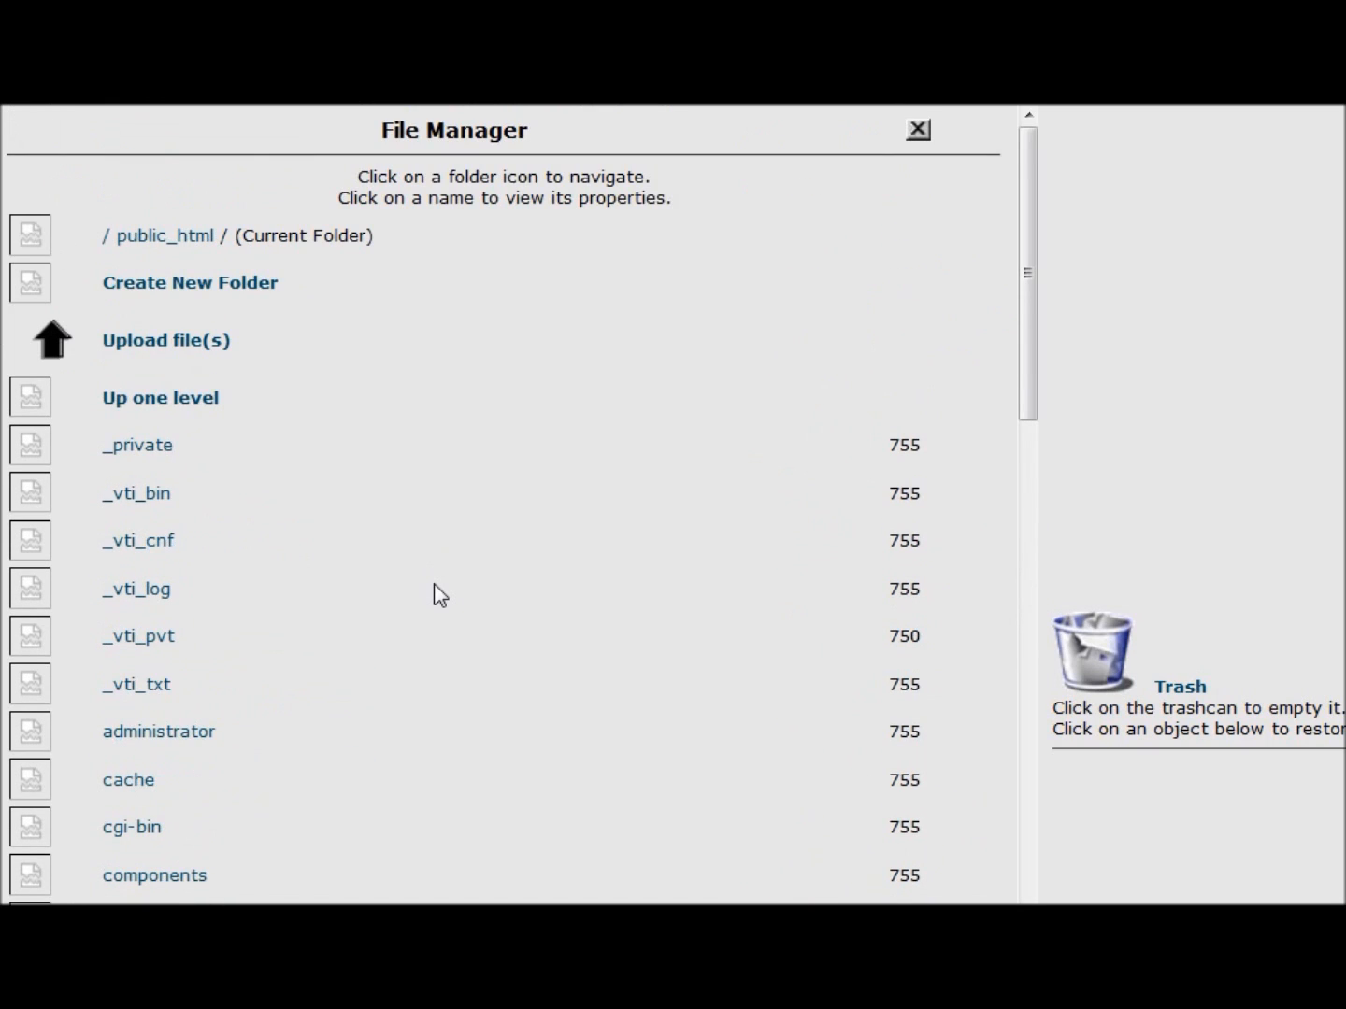
mouse_move(232, 314)
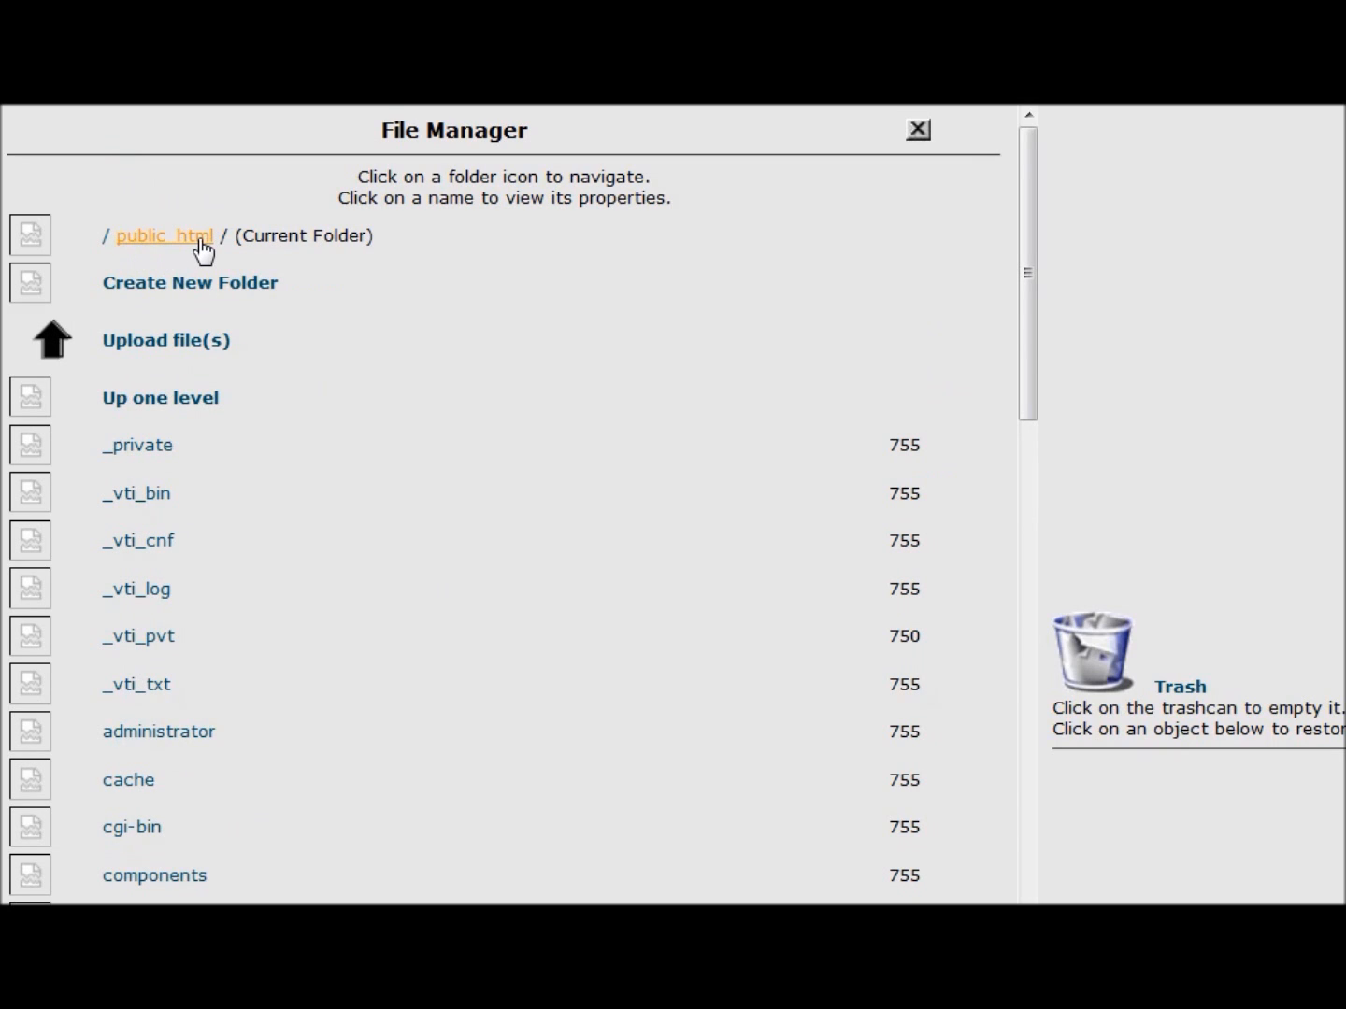
mouse_move(221, 322)
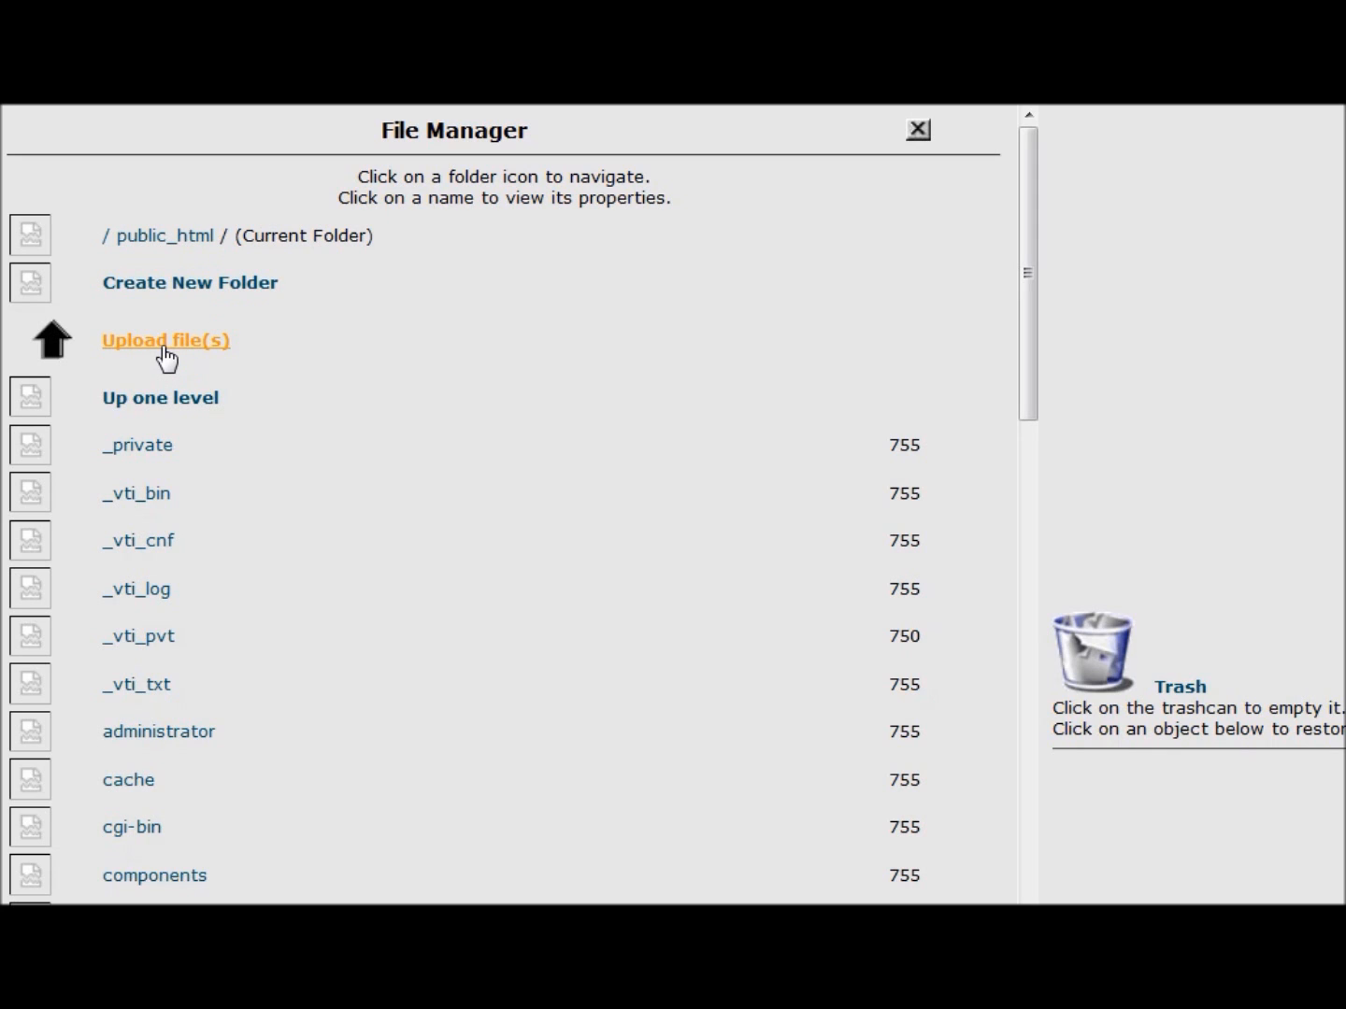
- Upload favicon.ico from the Desktop into public_html with 'Overwrite existing files' ticked
click(165, 341)
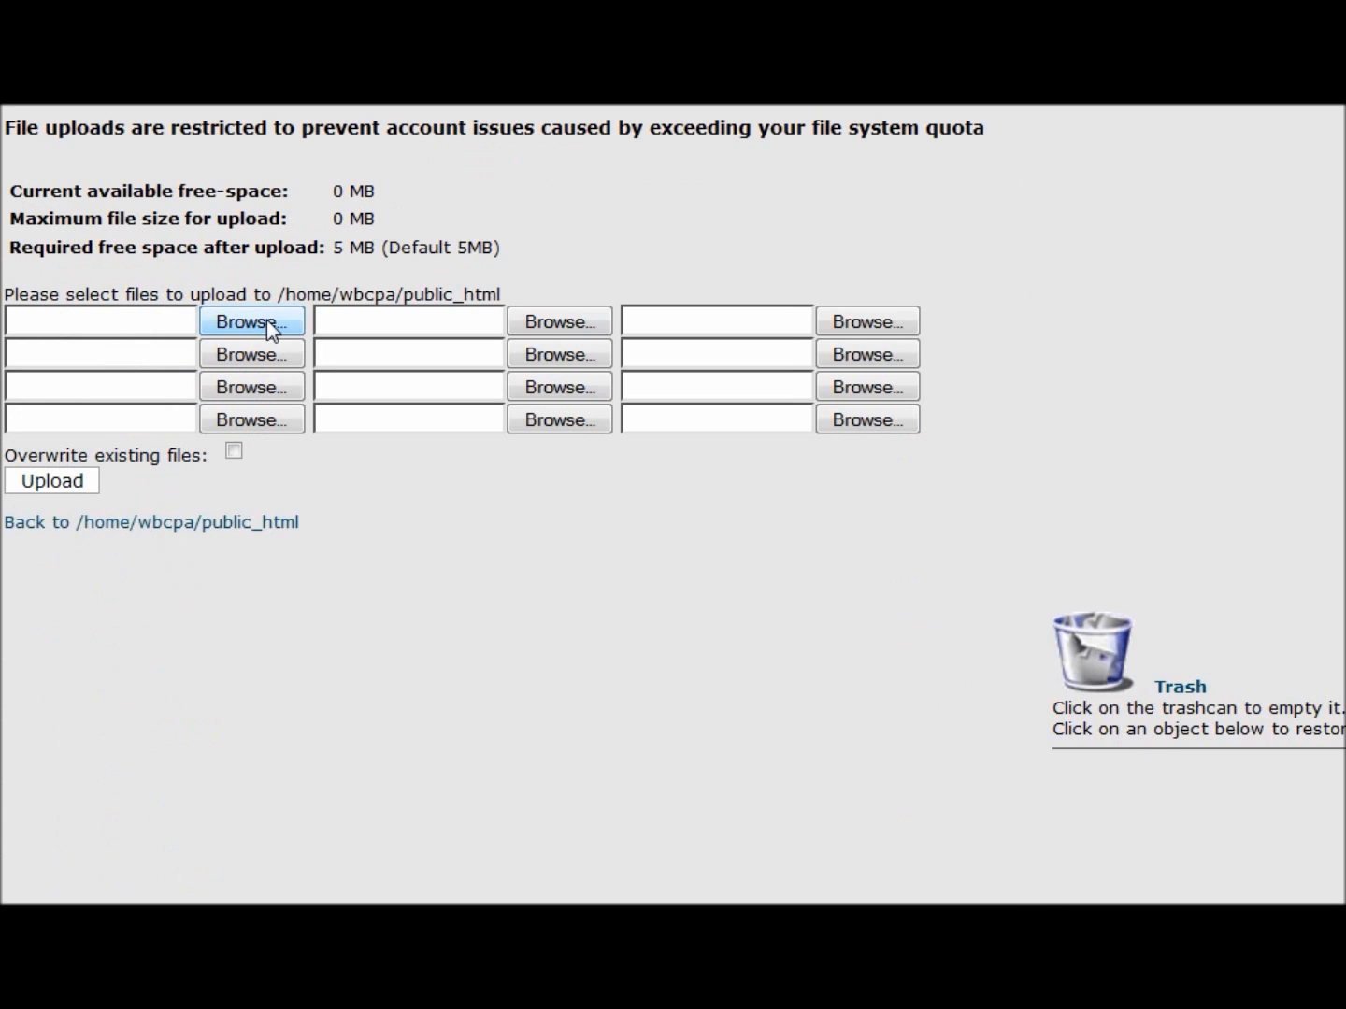
click(251, 322)
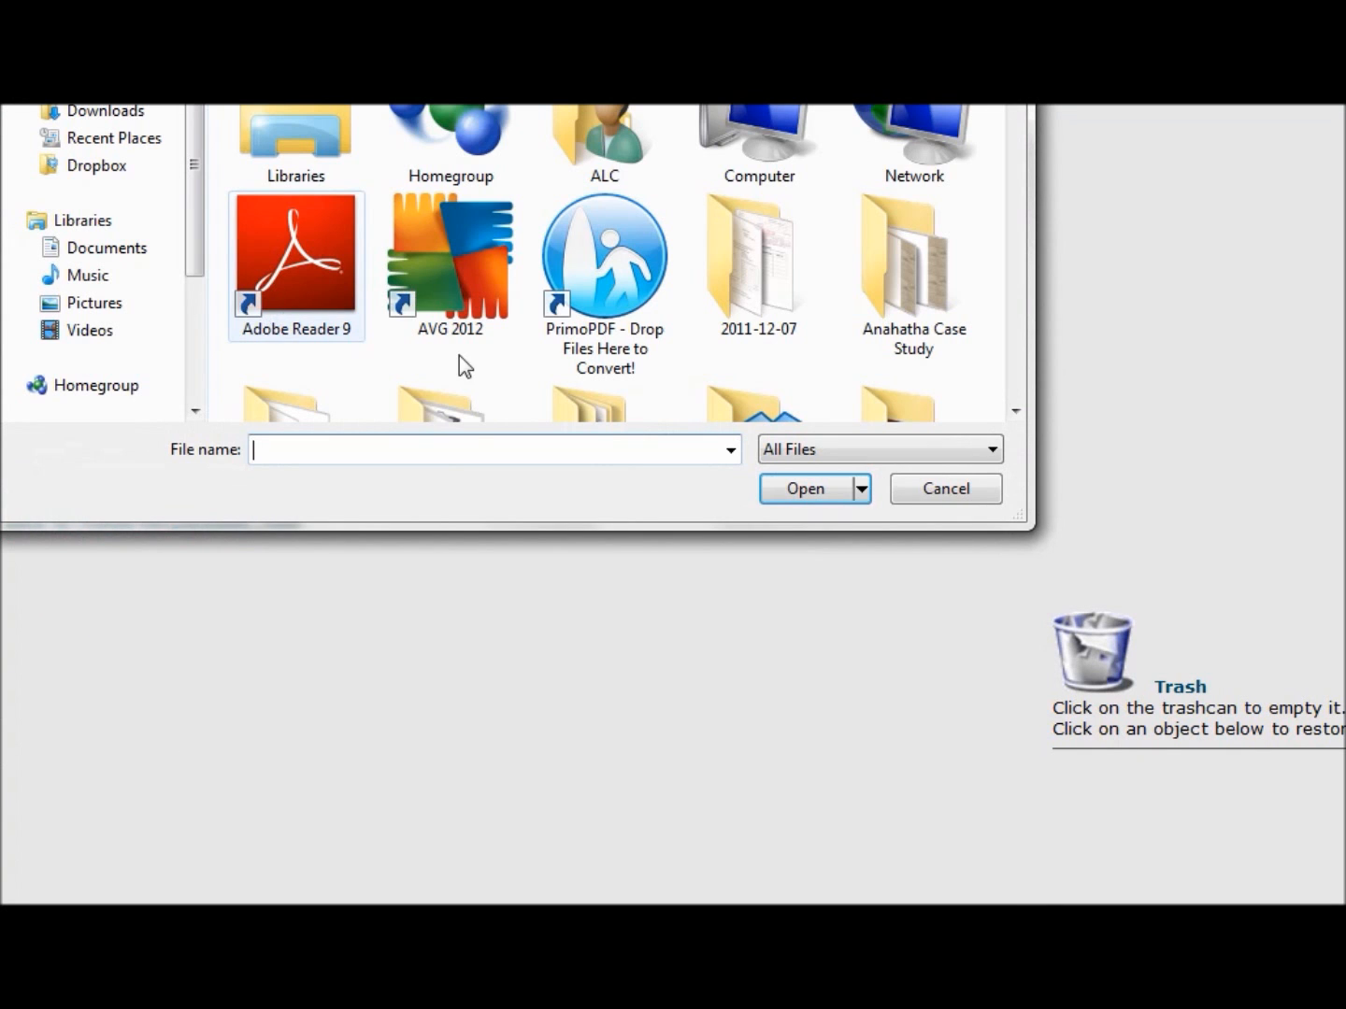
scroll(down, 3)
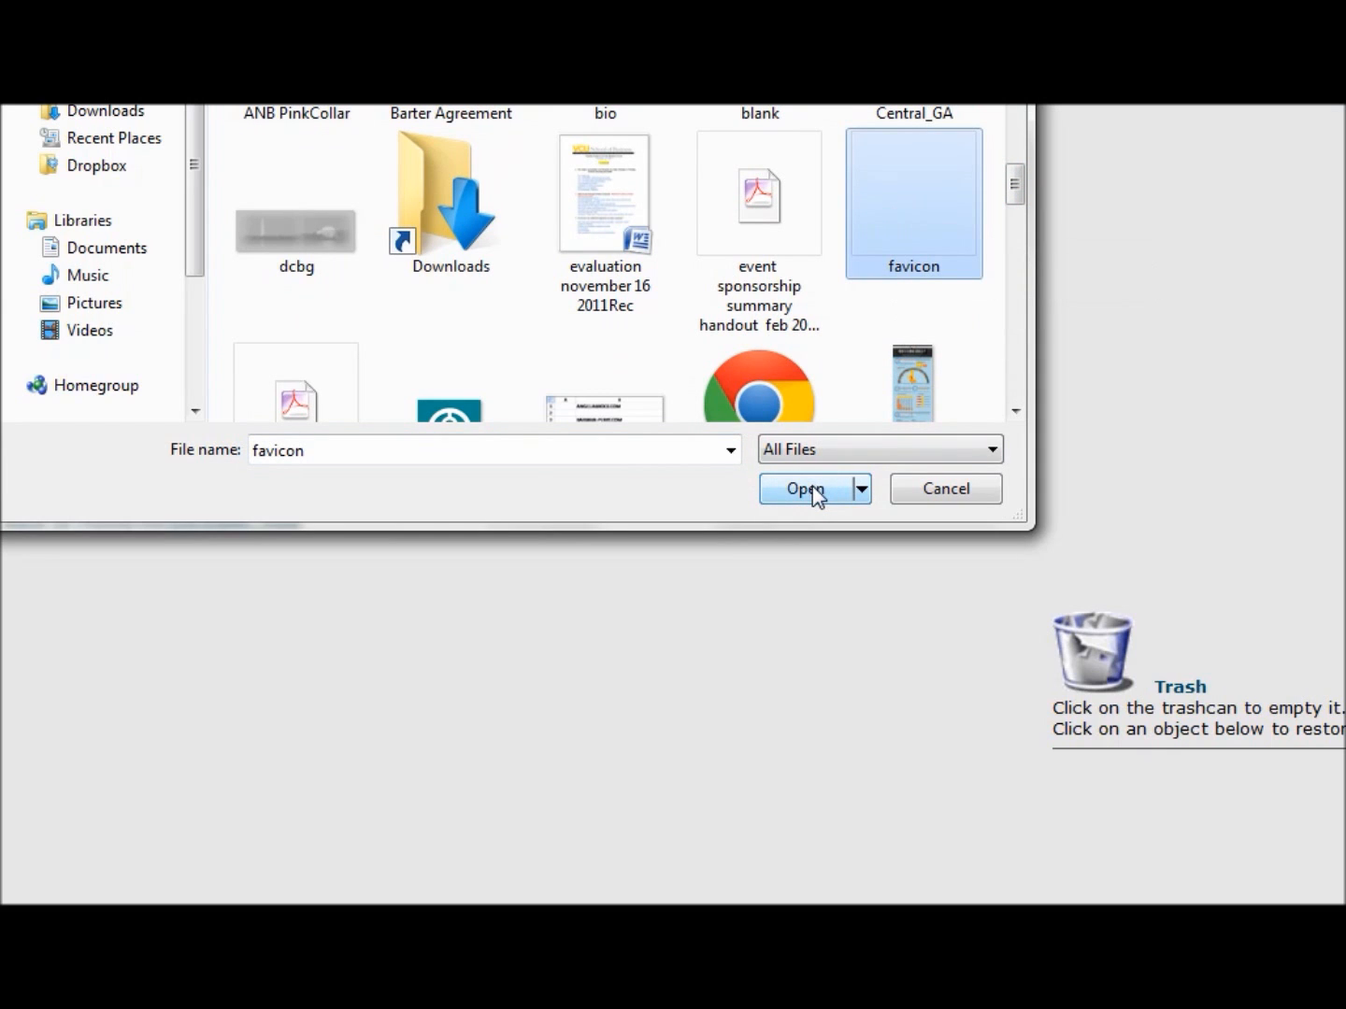
click(804, 489)
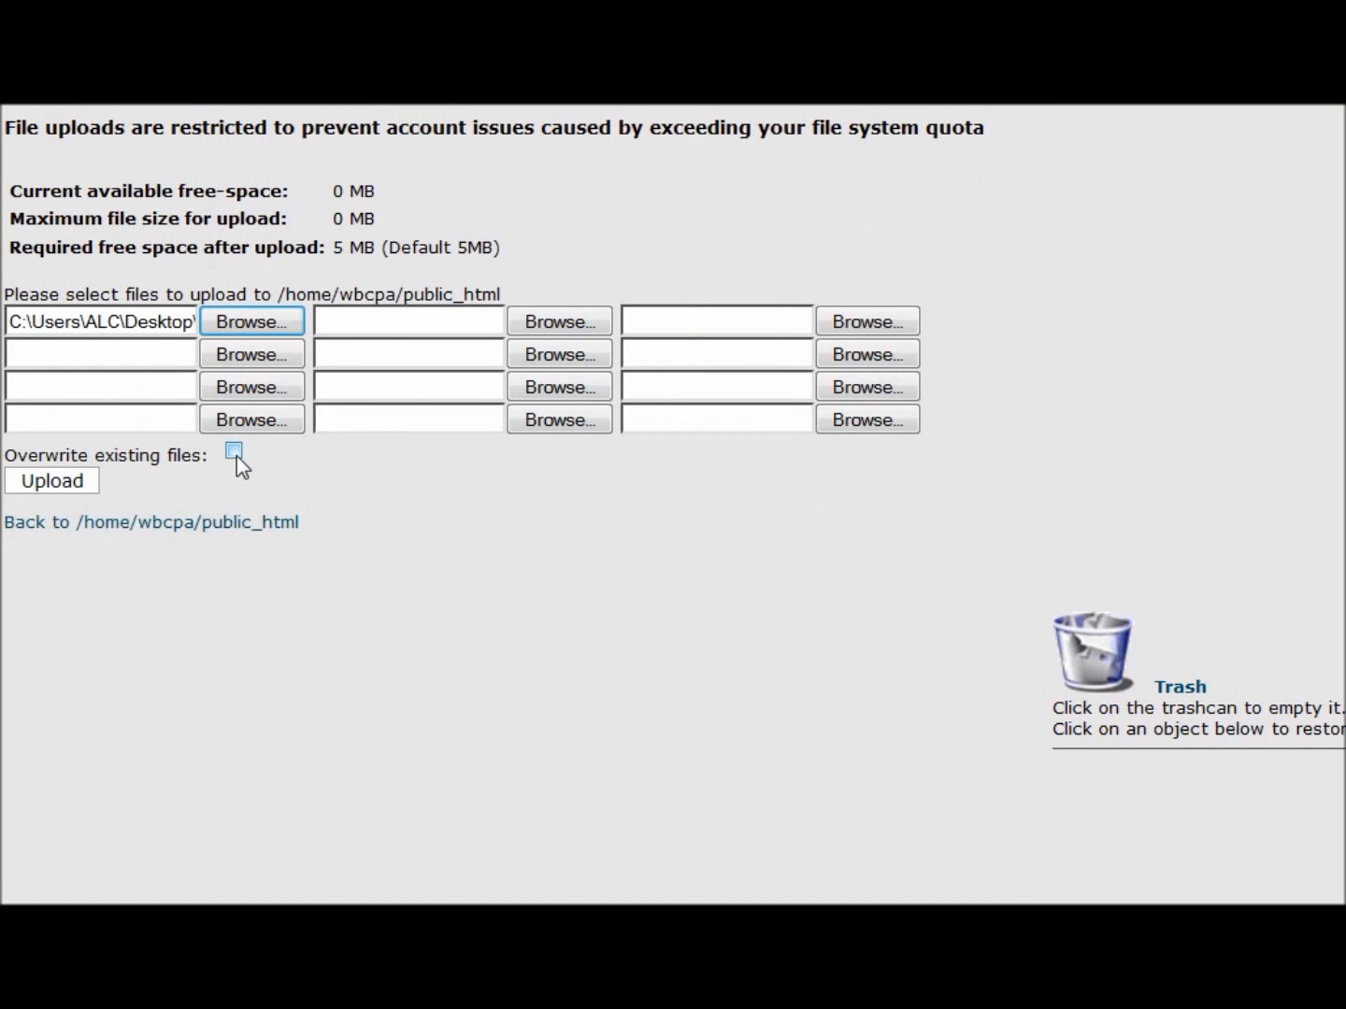
click(236, 456)
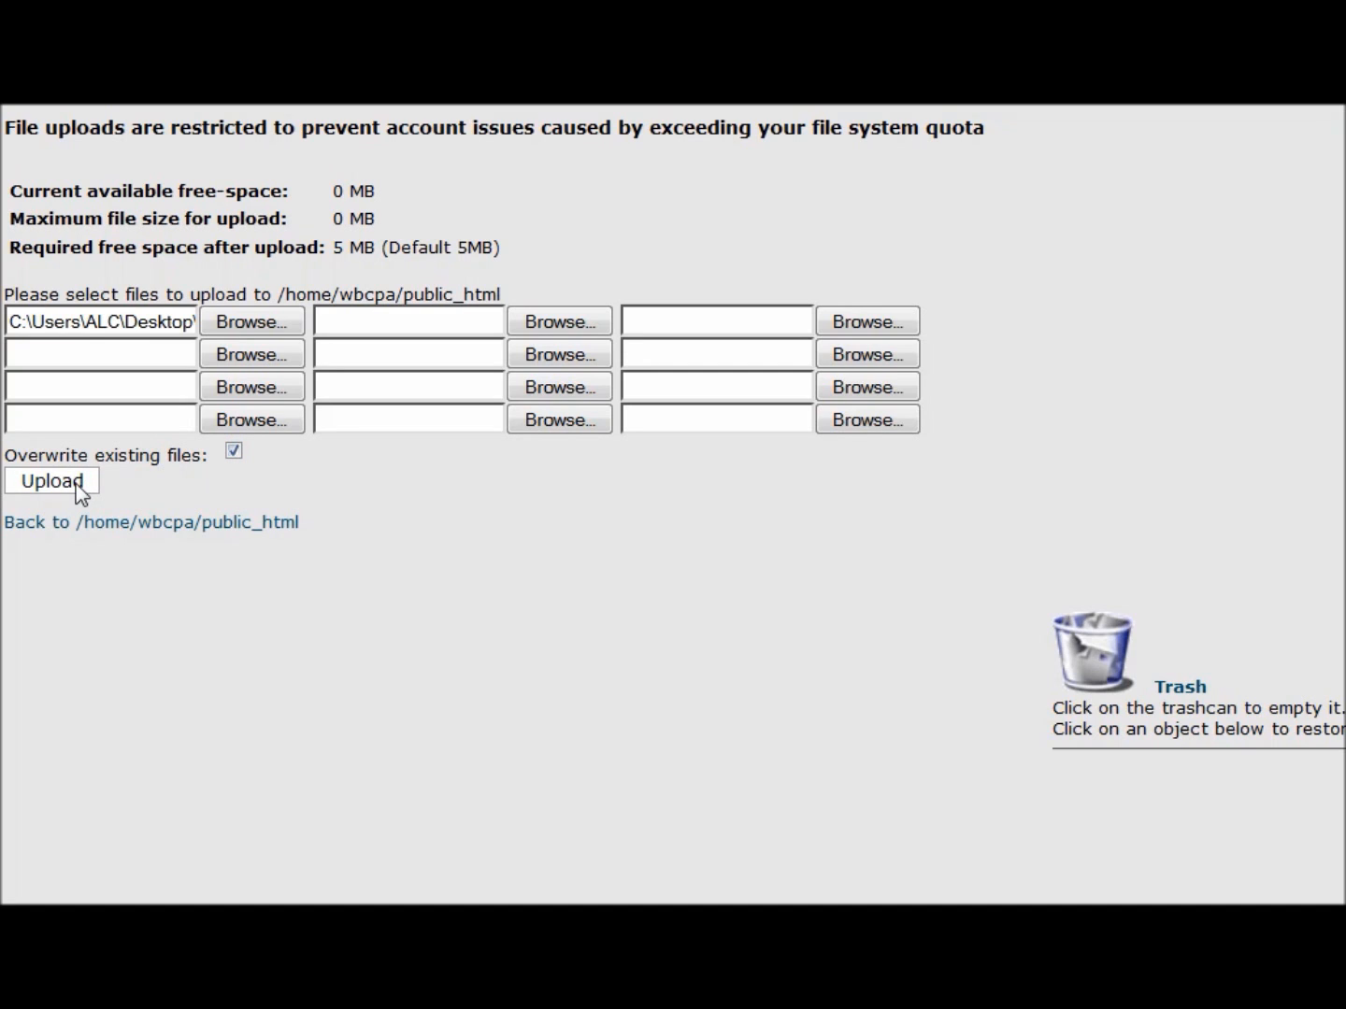
click(51, 481)
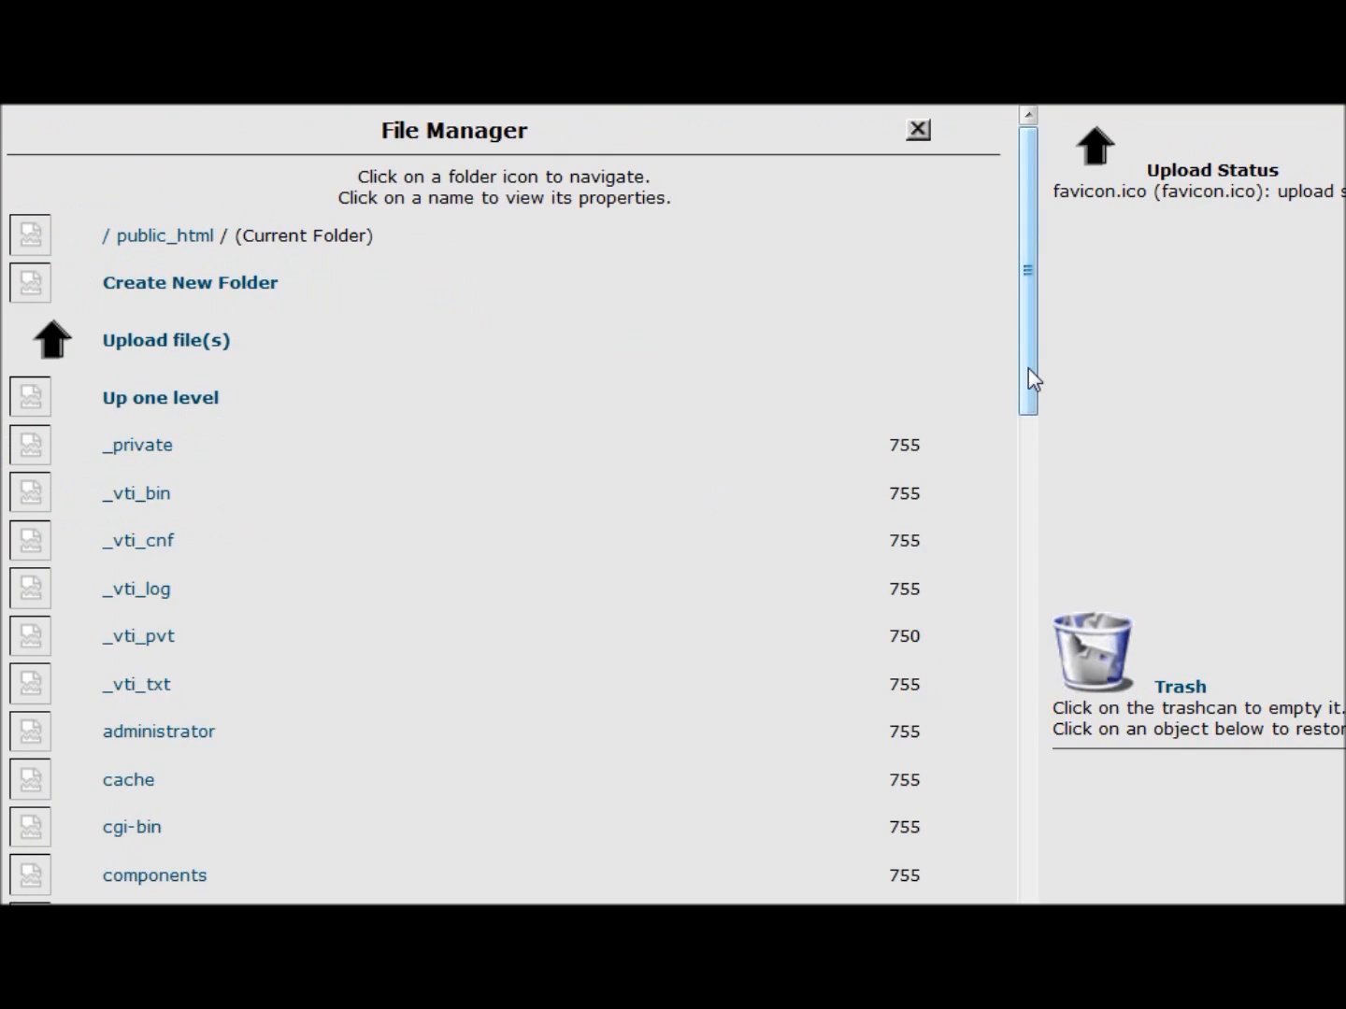
scroll(down, 3)
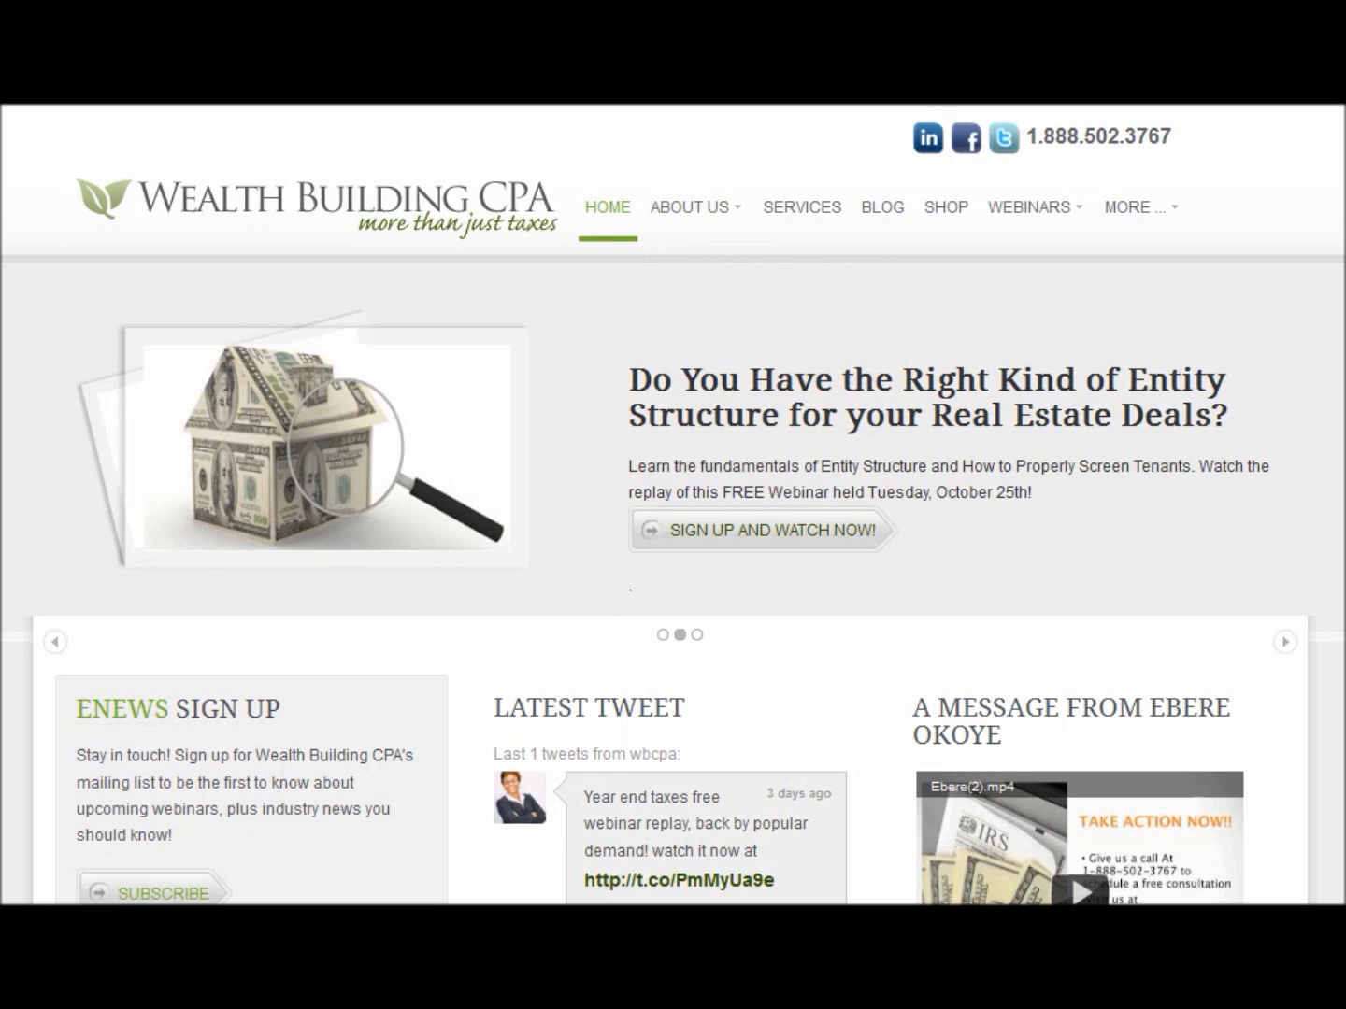
mouse_move(553, 153)
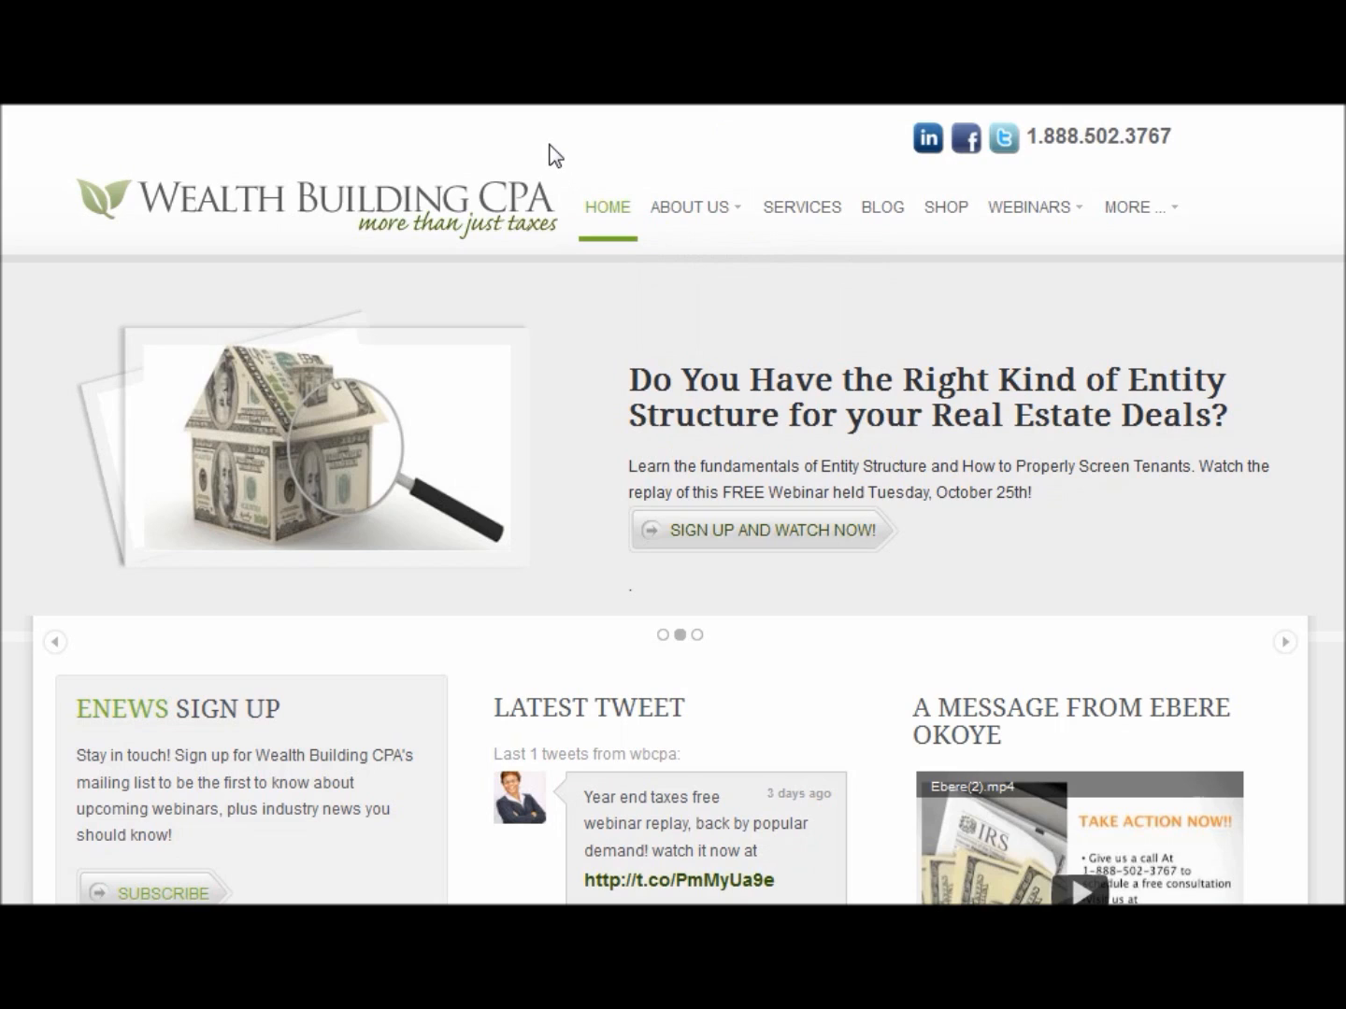
mouse_move(298, 154)
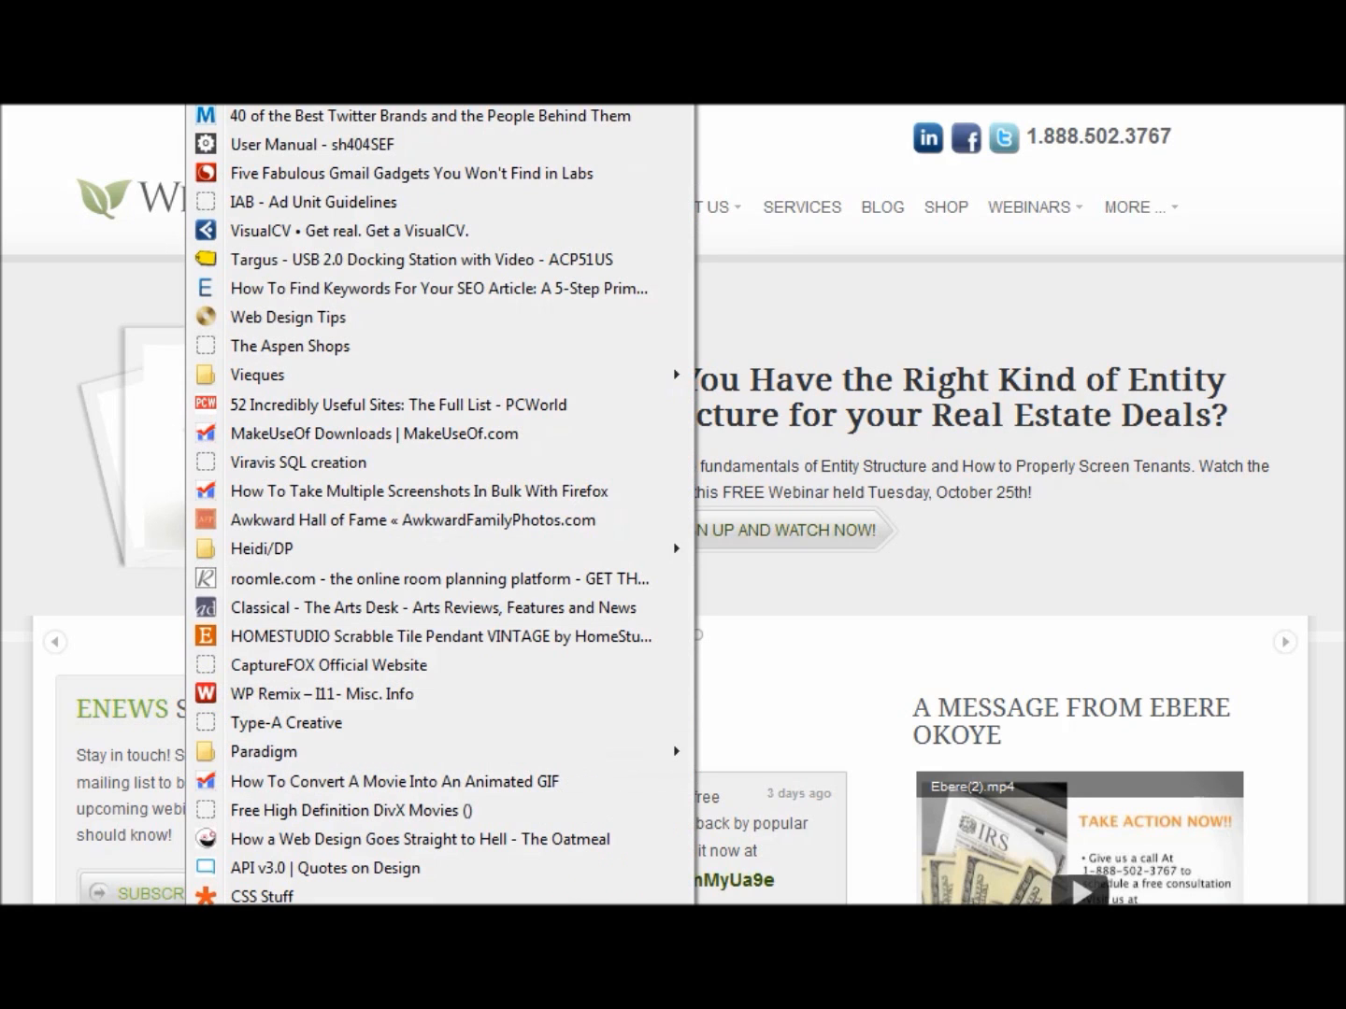
mouse_move(258, 374)
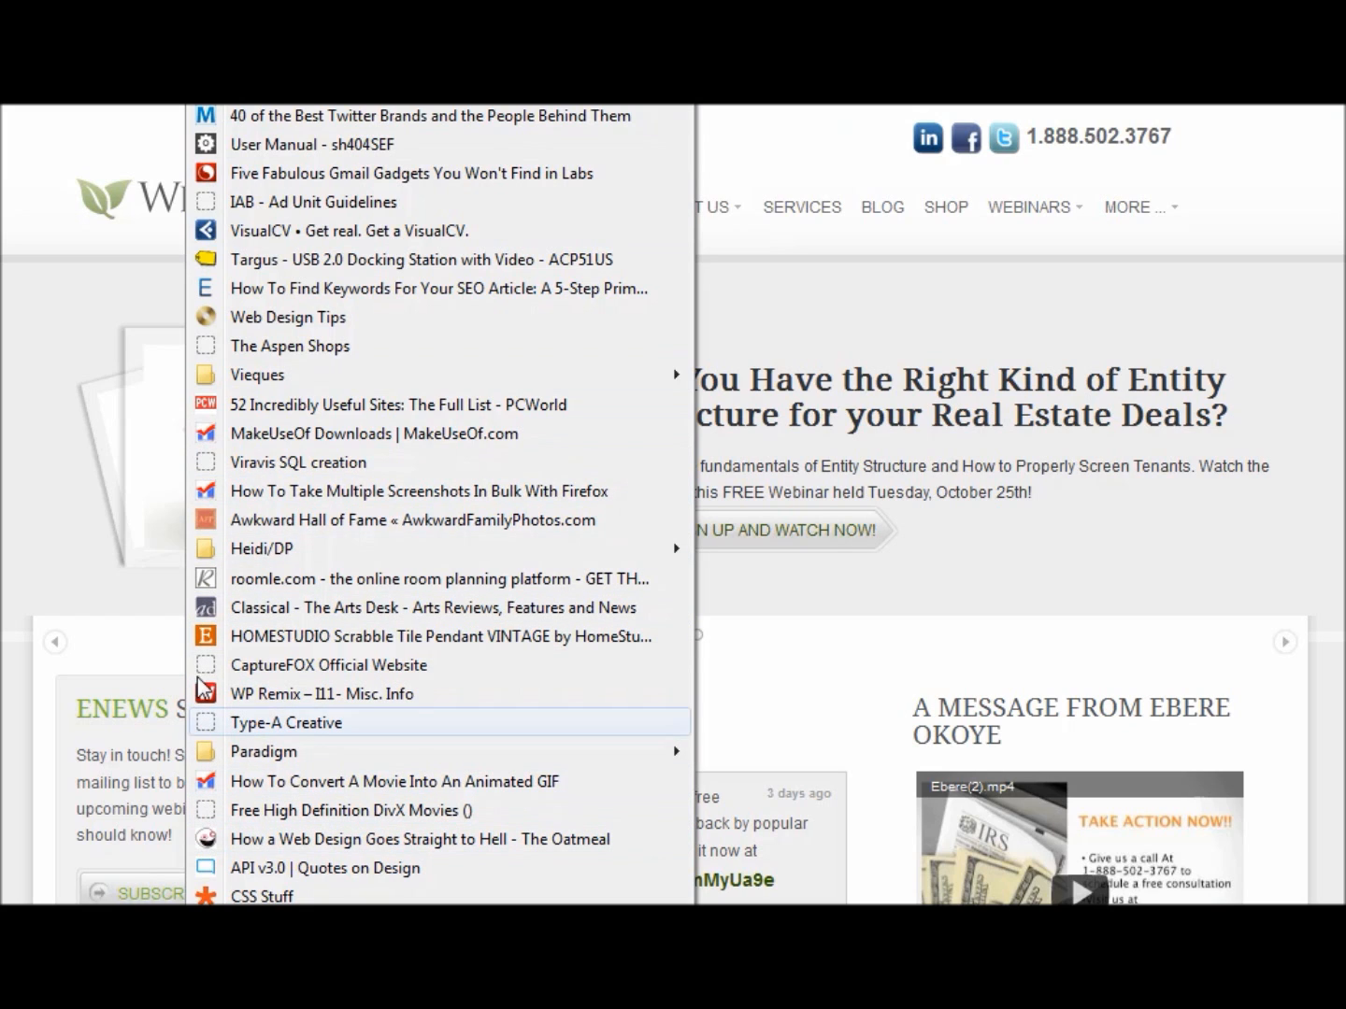
mouse_move(205, 370)
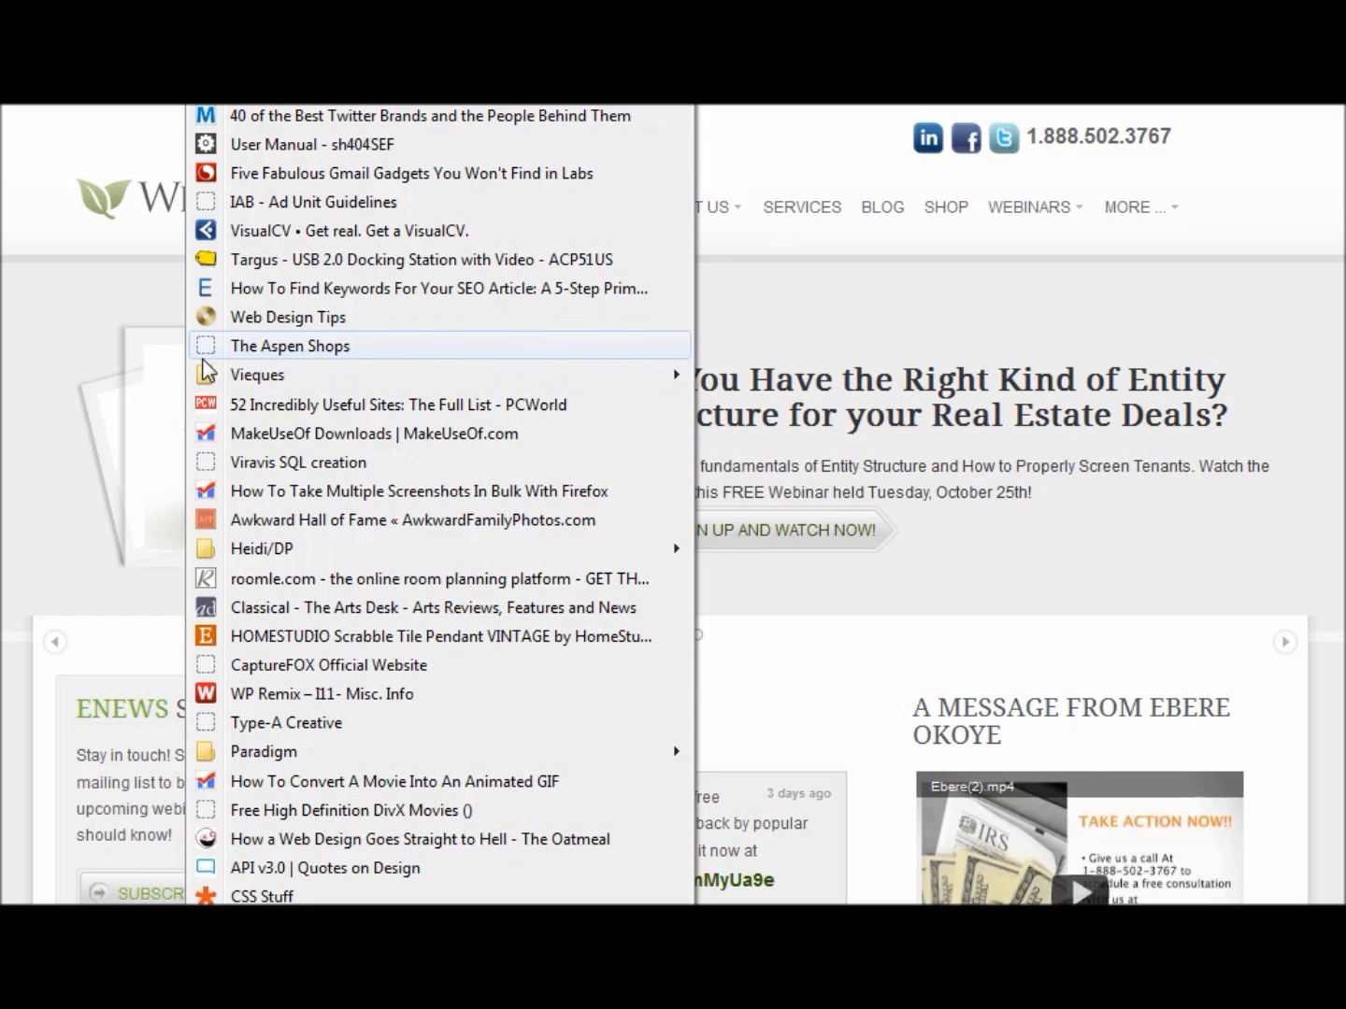
mouse_move(288, 318)
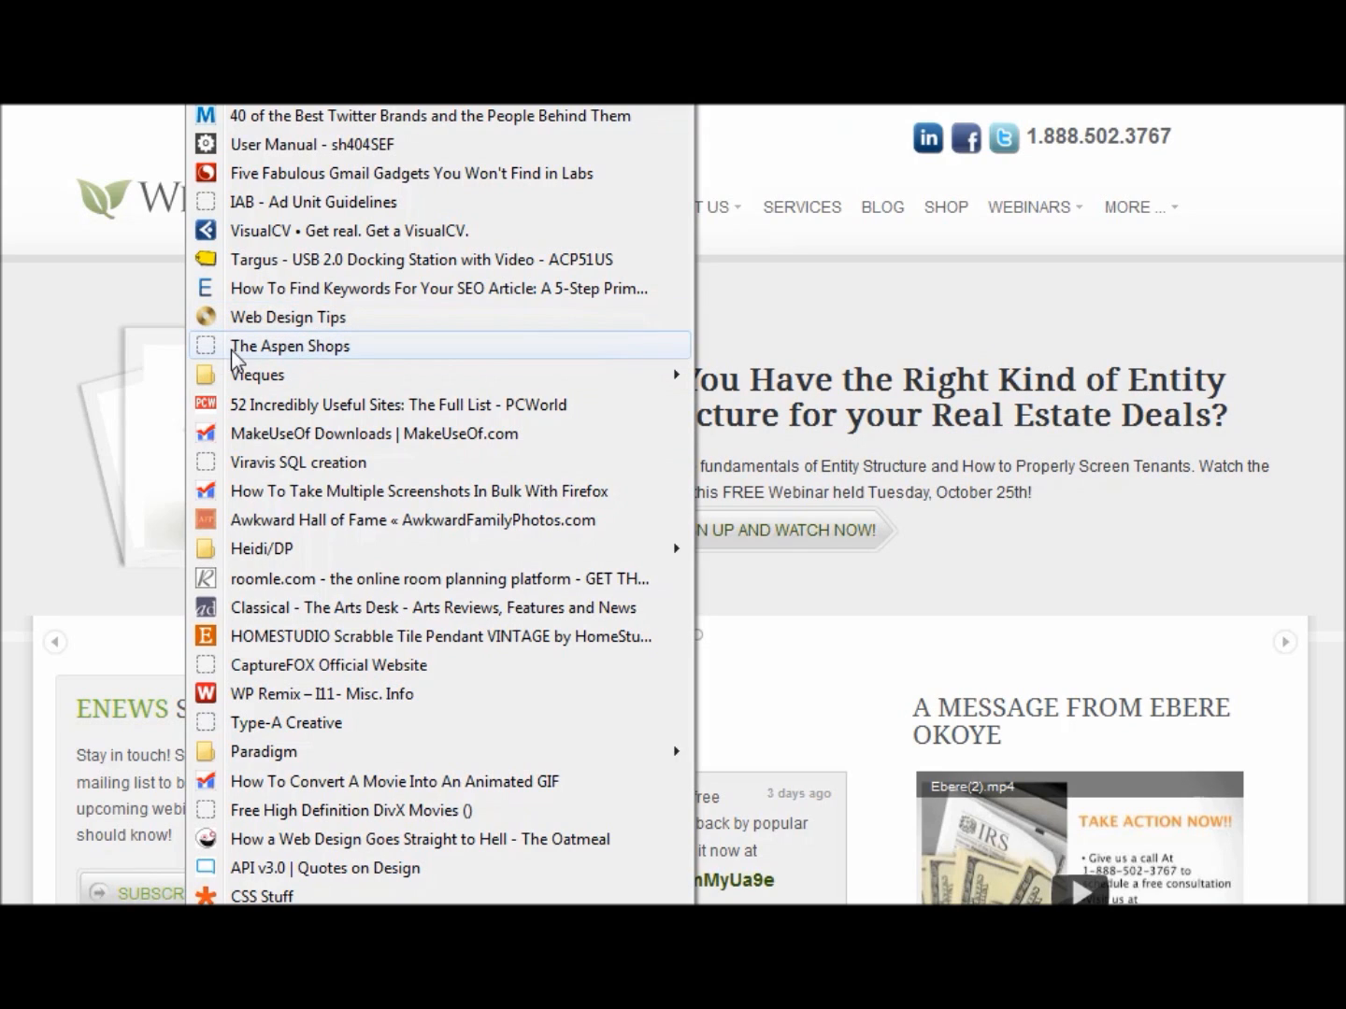
mouse_move(205, 361)
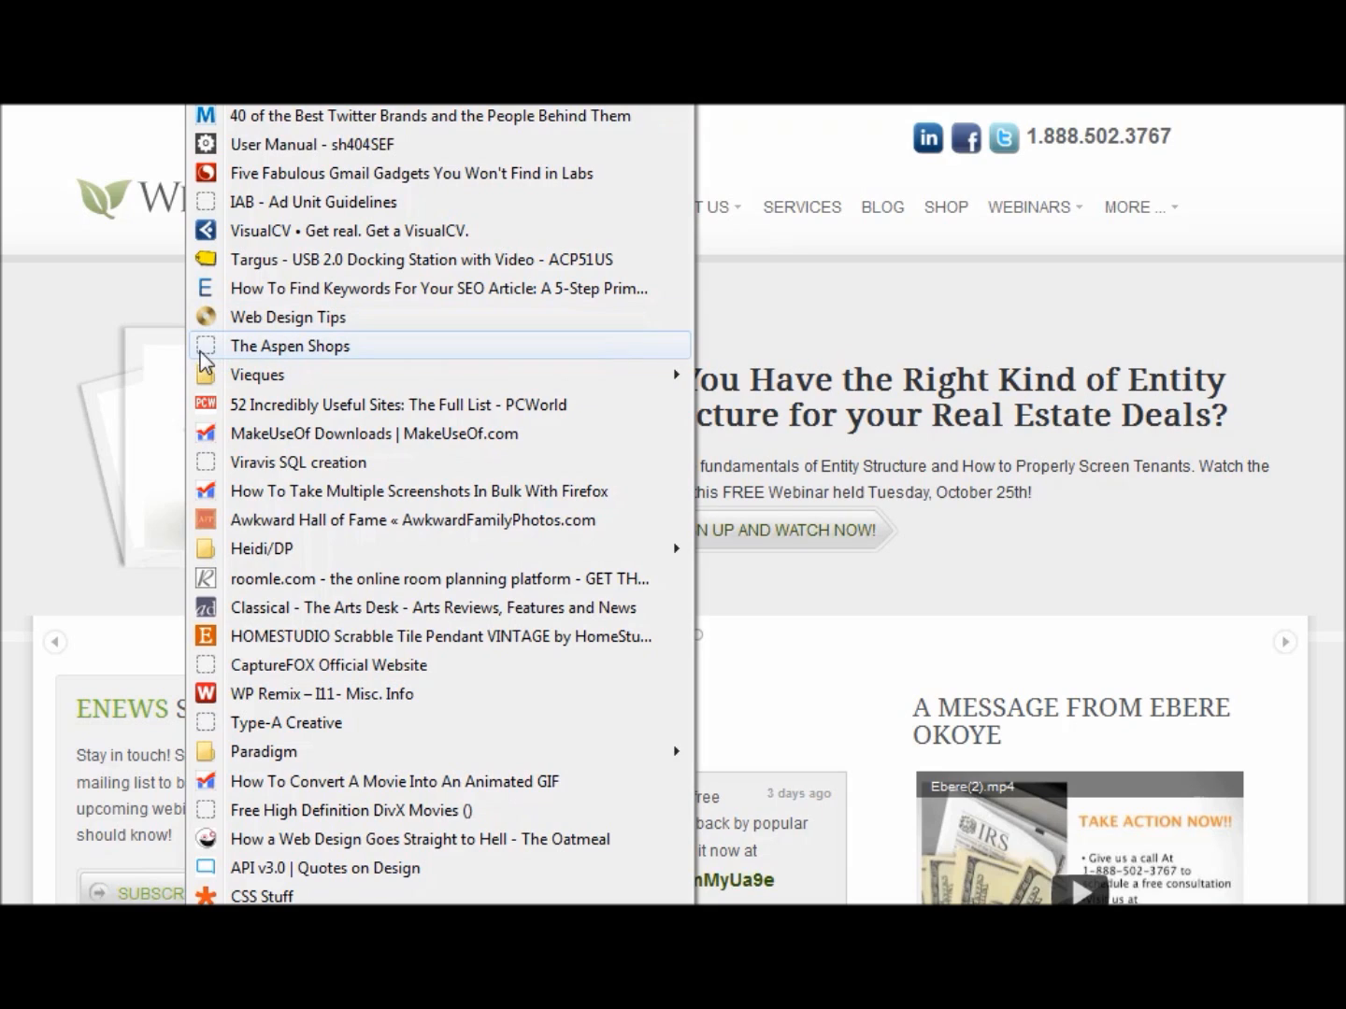
mouse_move(221, 353)
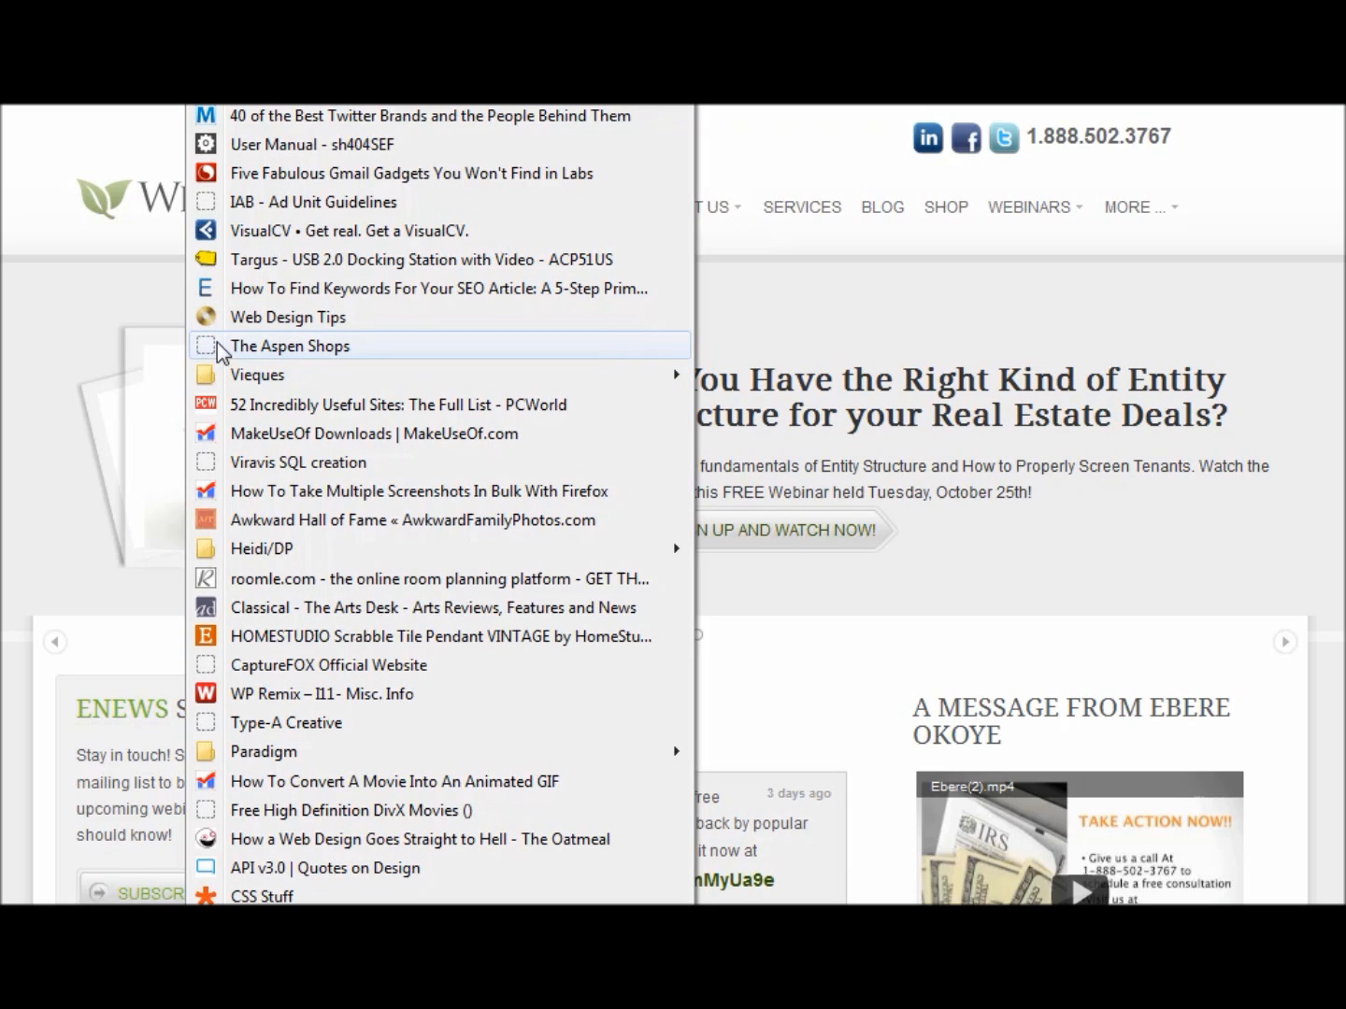
mouse_move(214, 355)
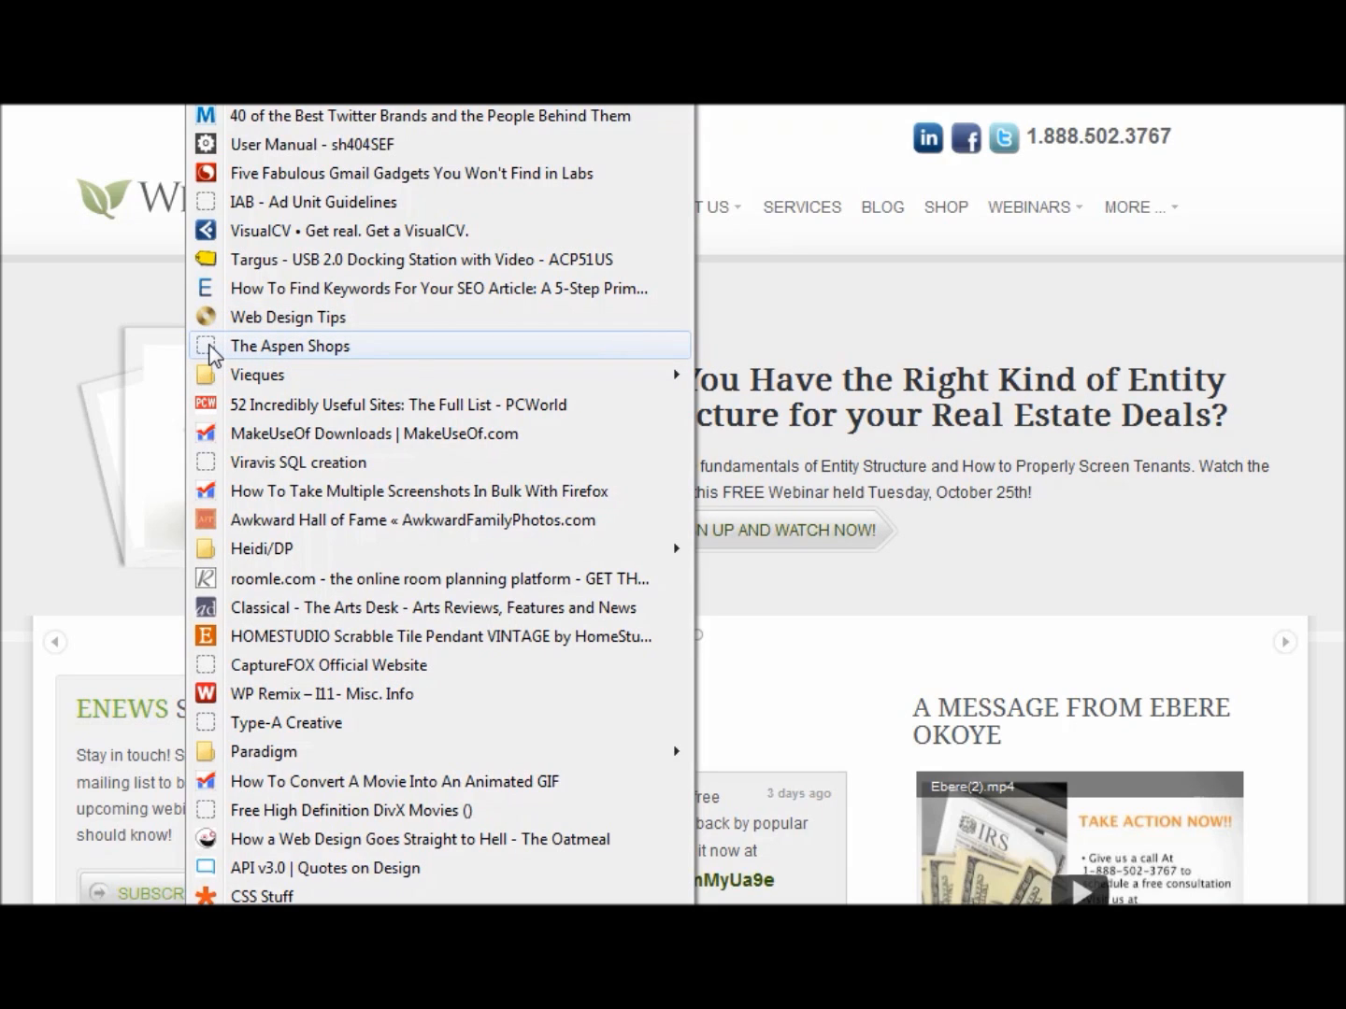
mouse_move(221, 352)
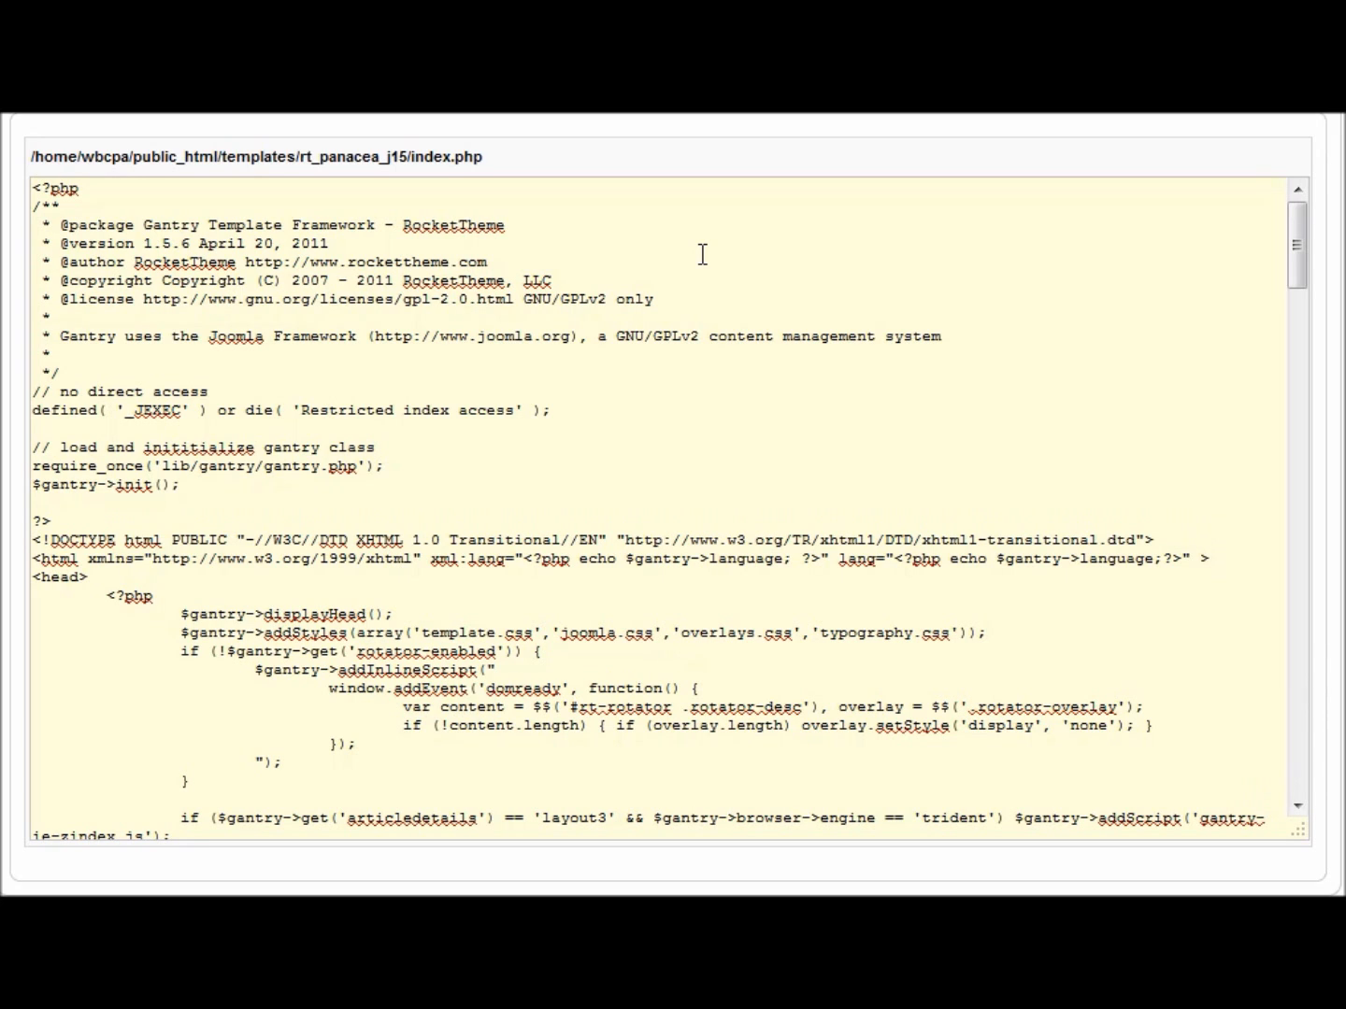
- Scroll index.php to the head section and select the two favicon link lines
scroll(down, 3)
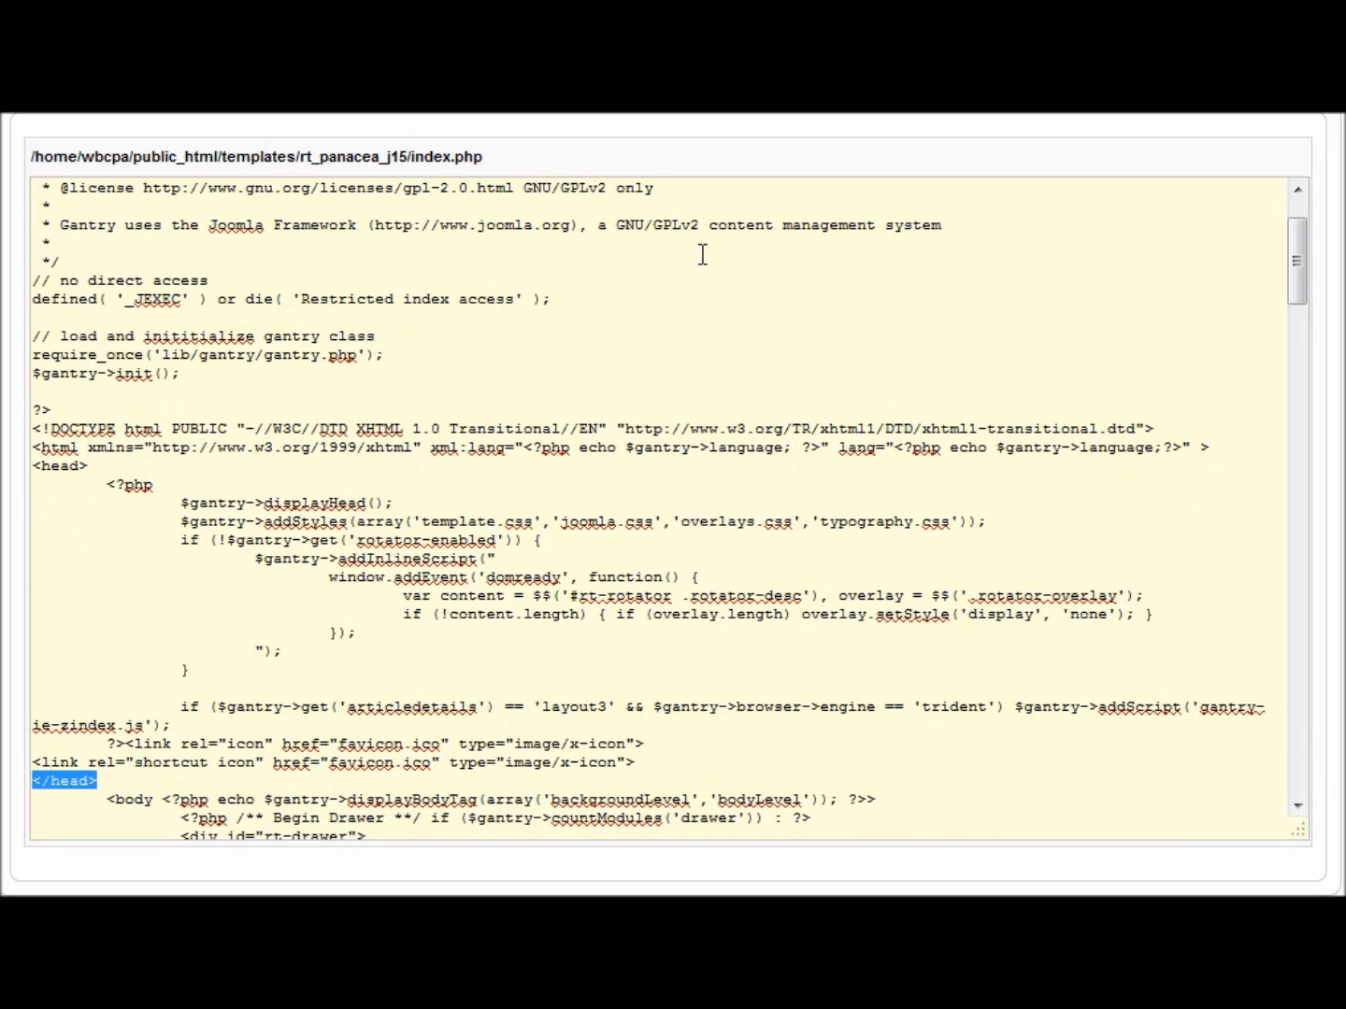
scroll(down, 3)
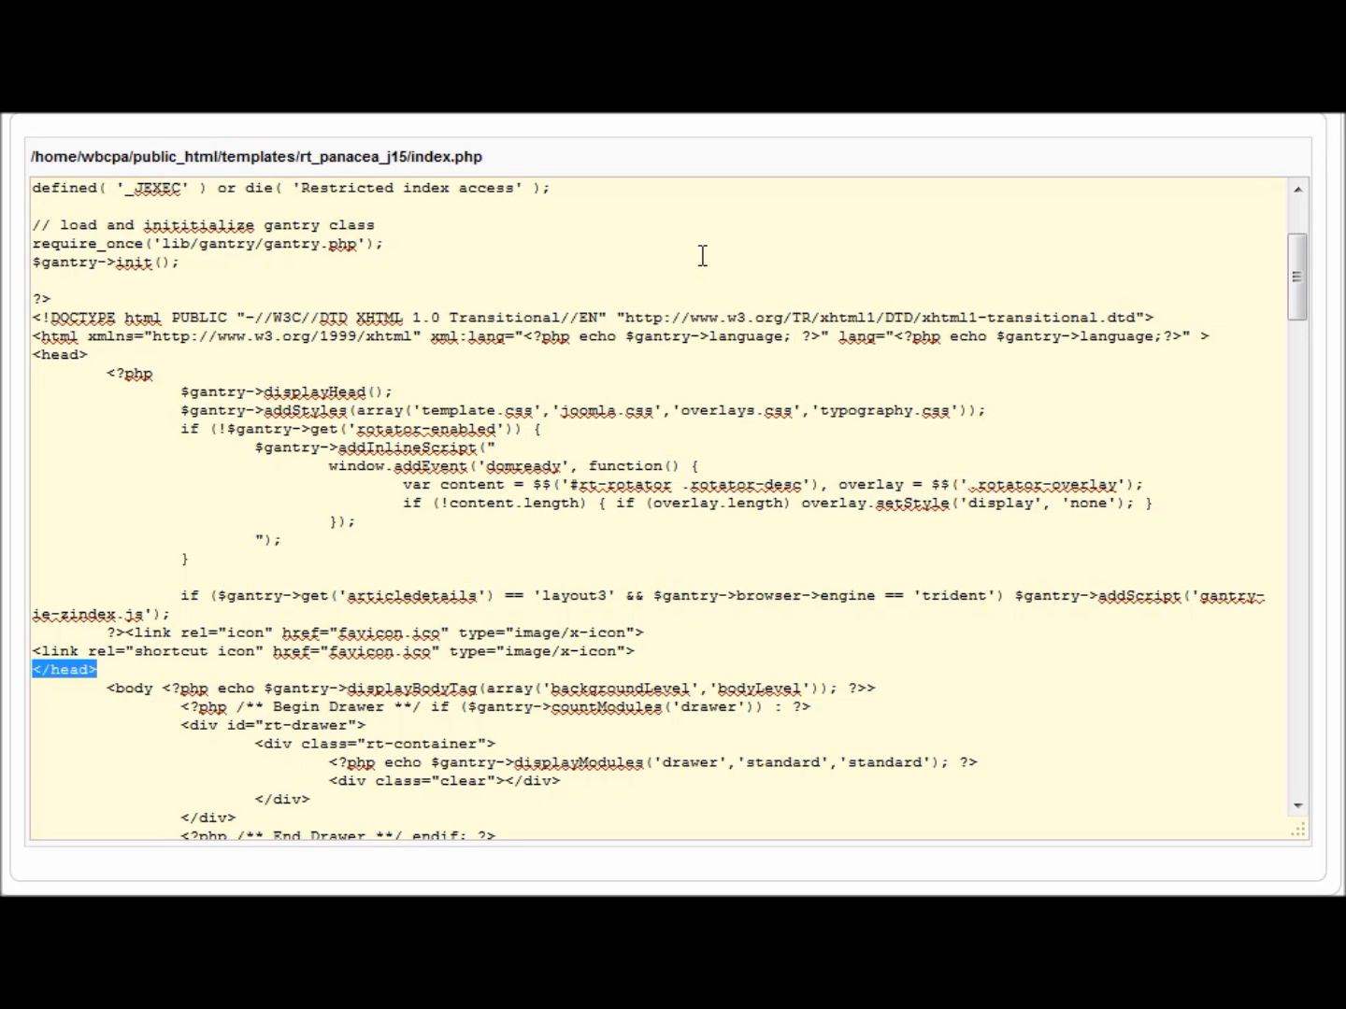
scroll(down, 3)
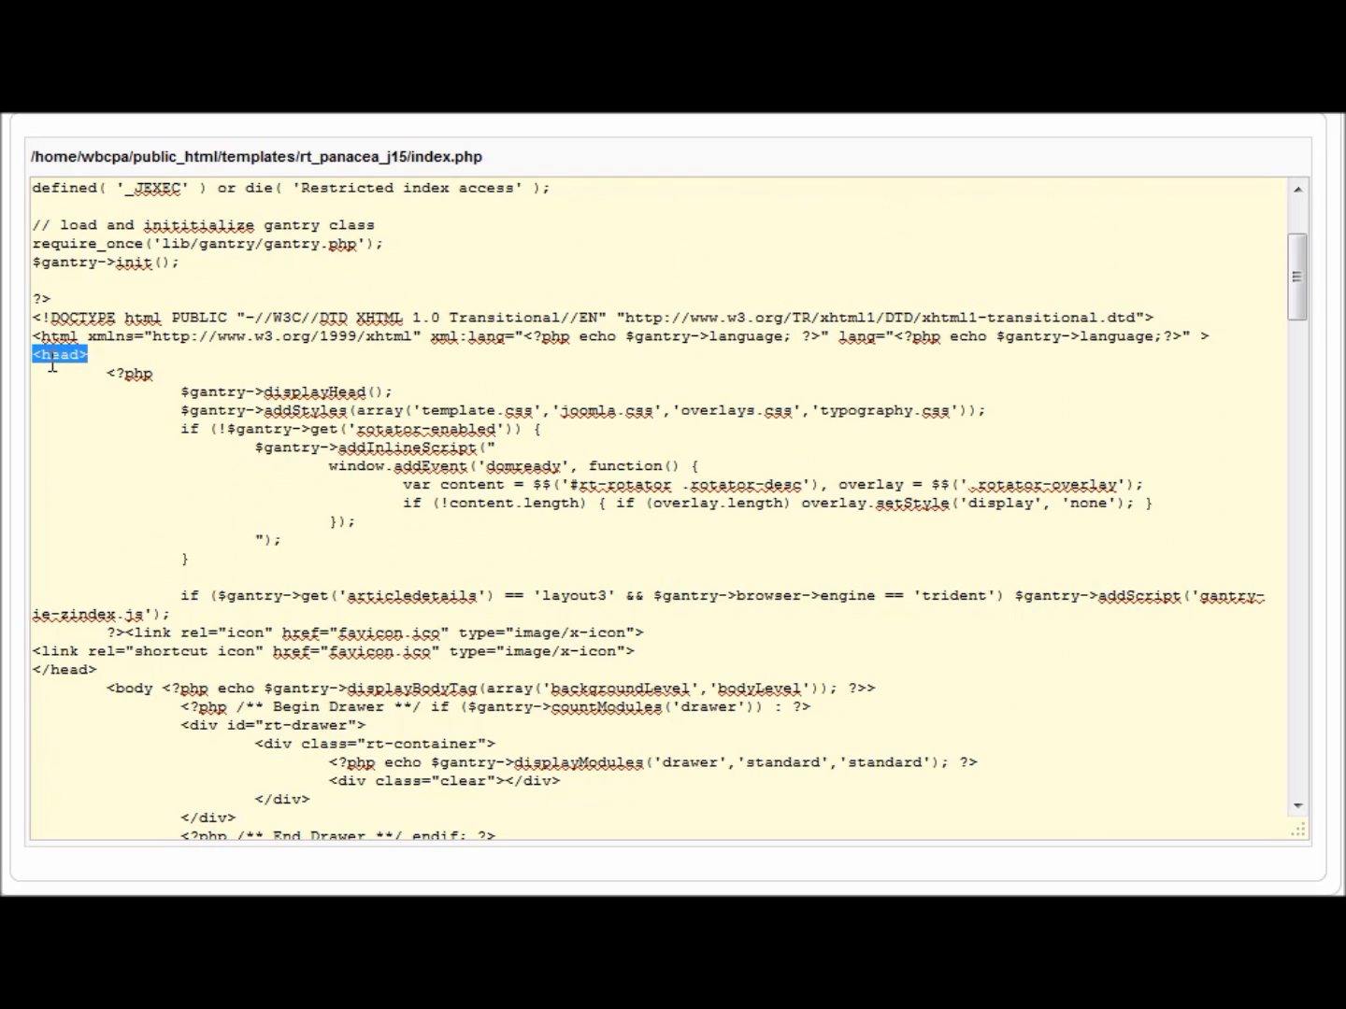
click(97, 671)
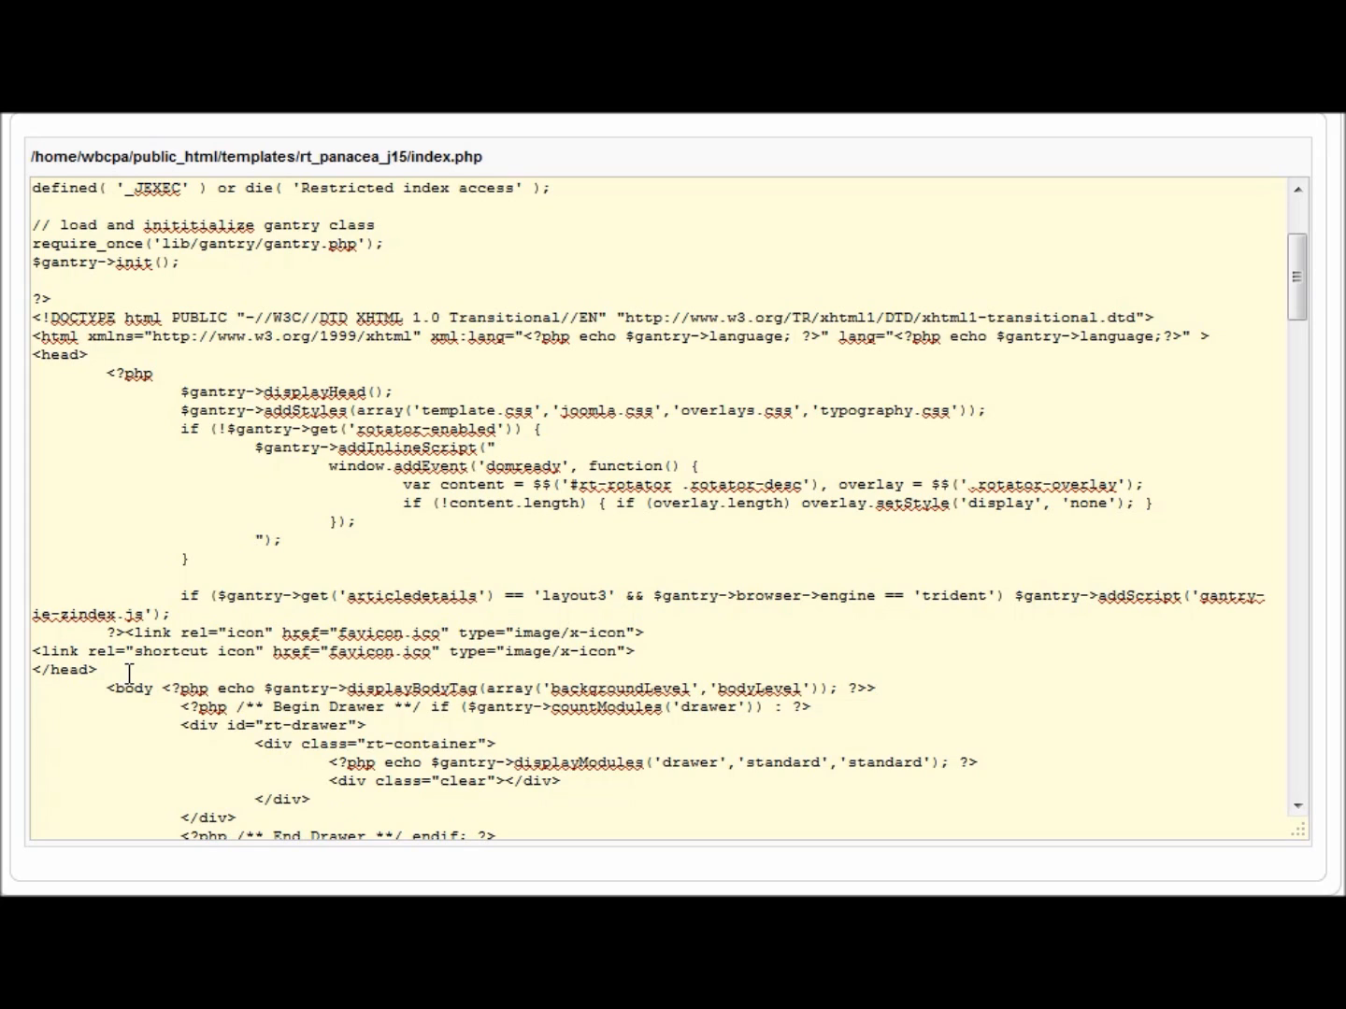
mouse_move(131, 650)
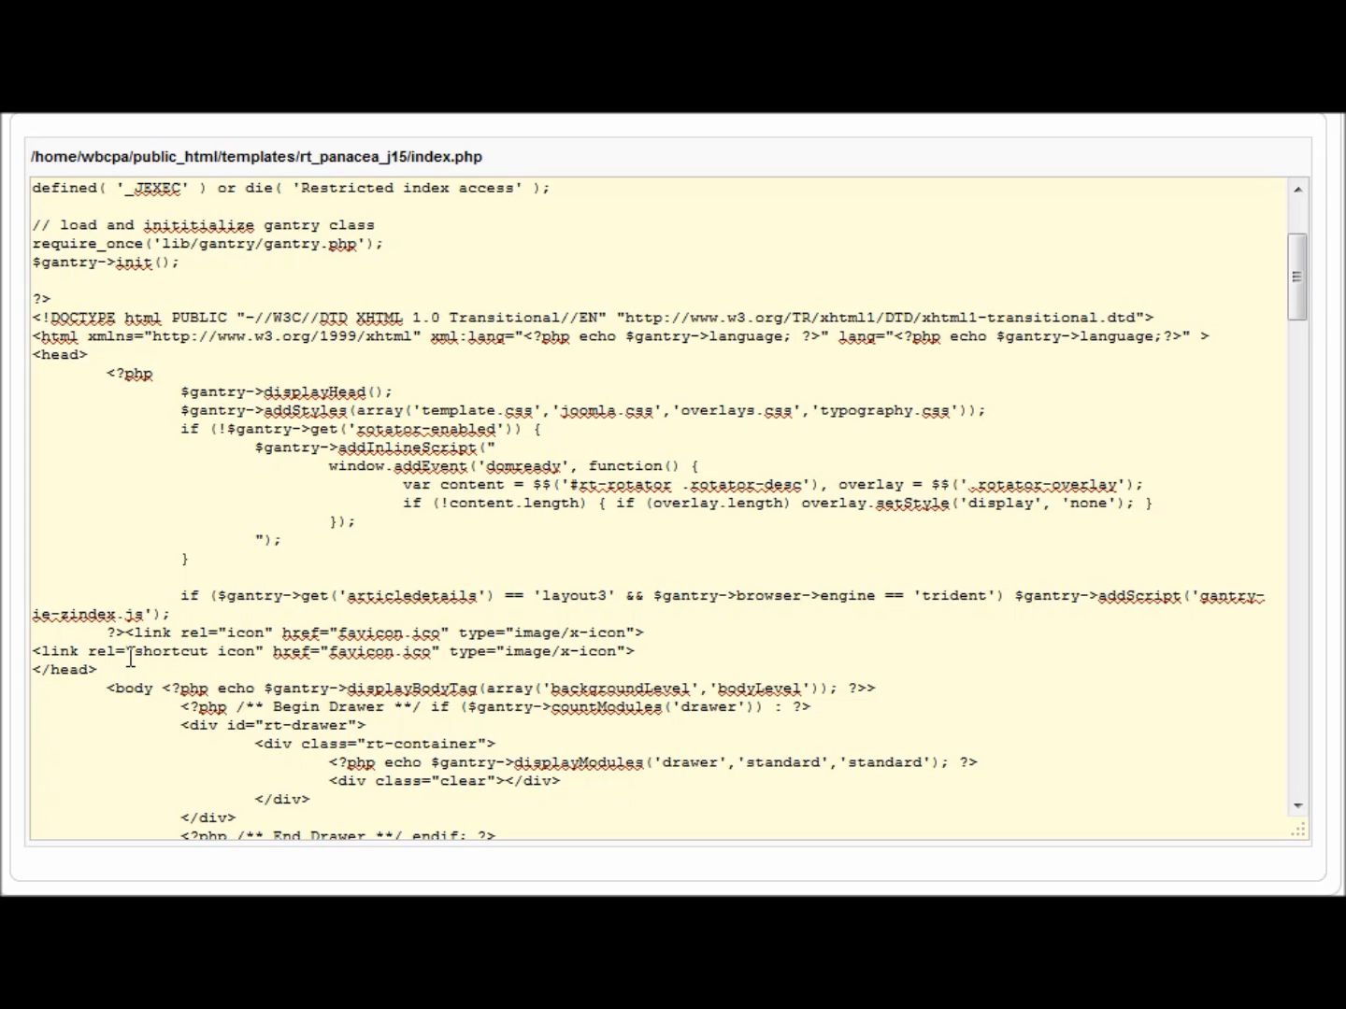
drag(135, 631, 453, 632)
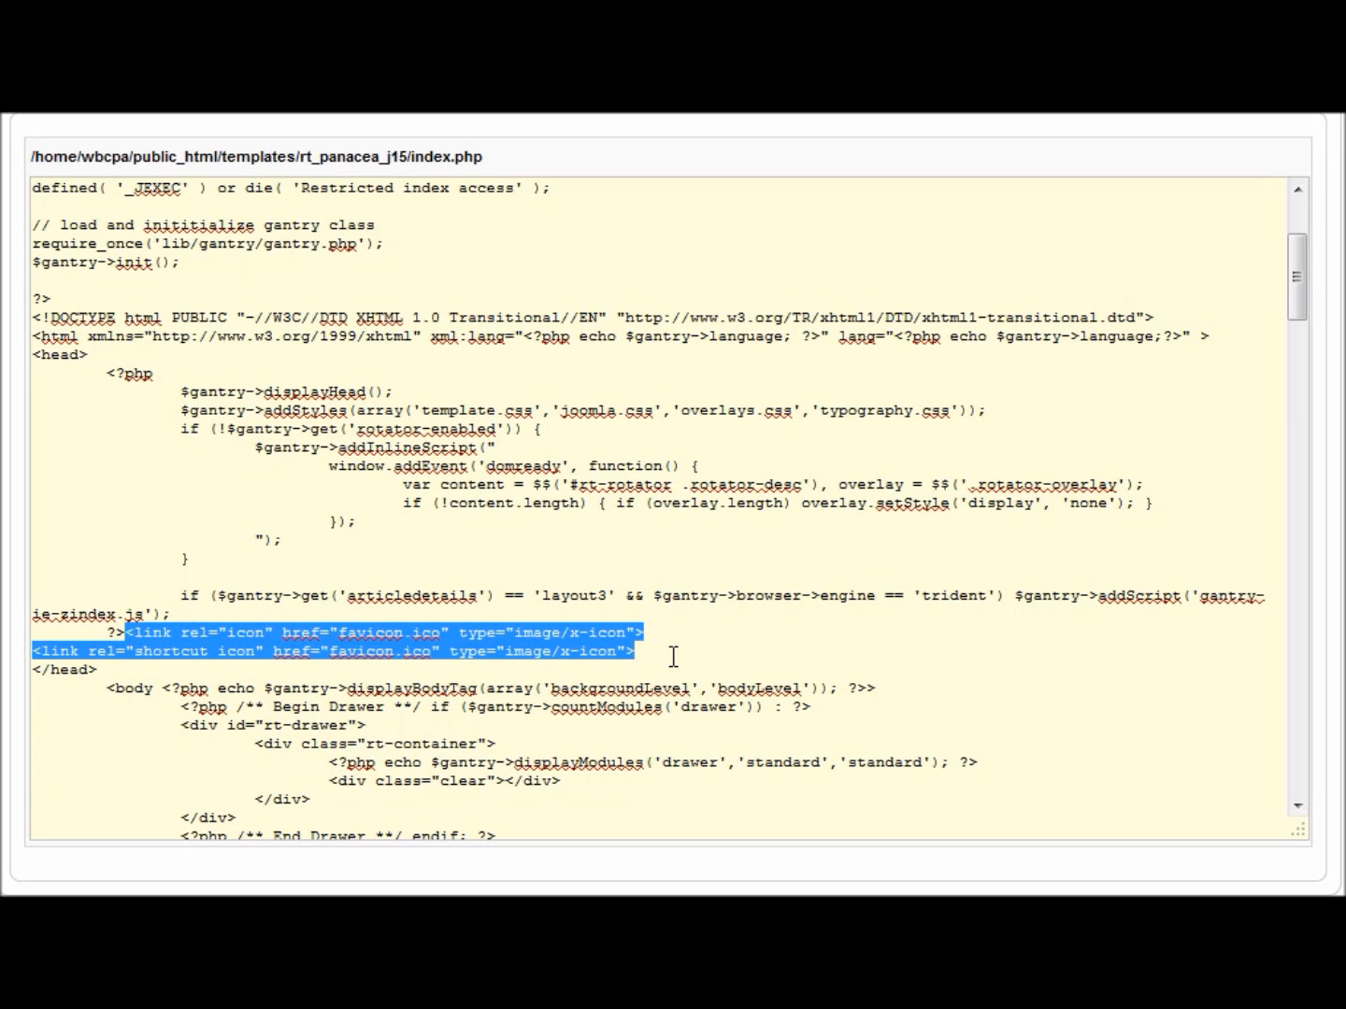
mouse_move(684, 662)
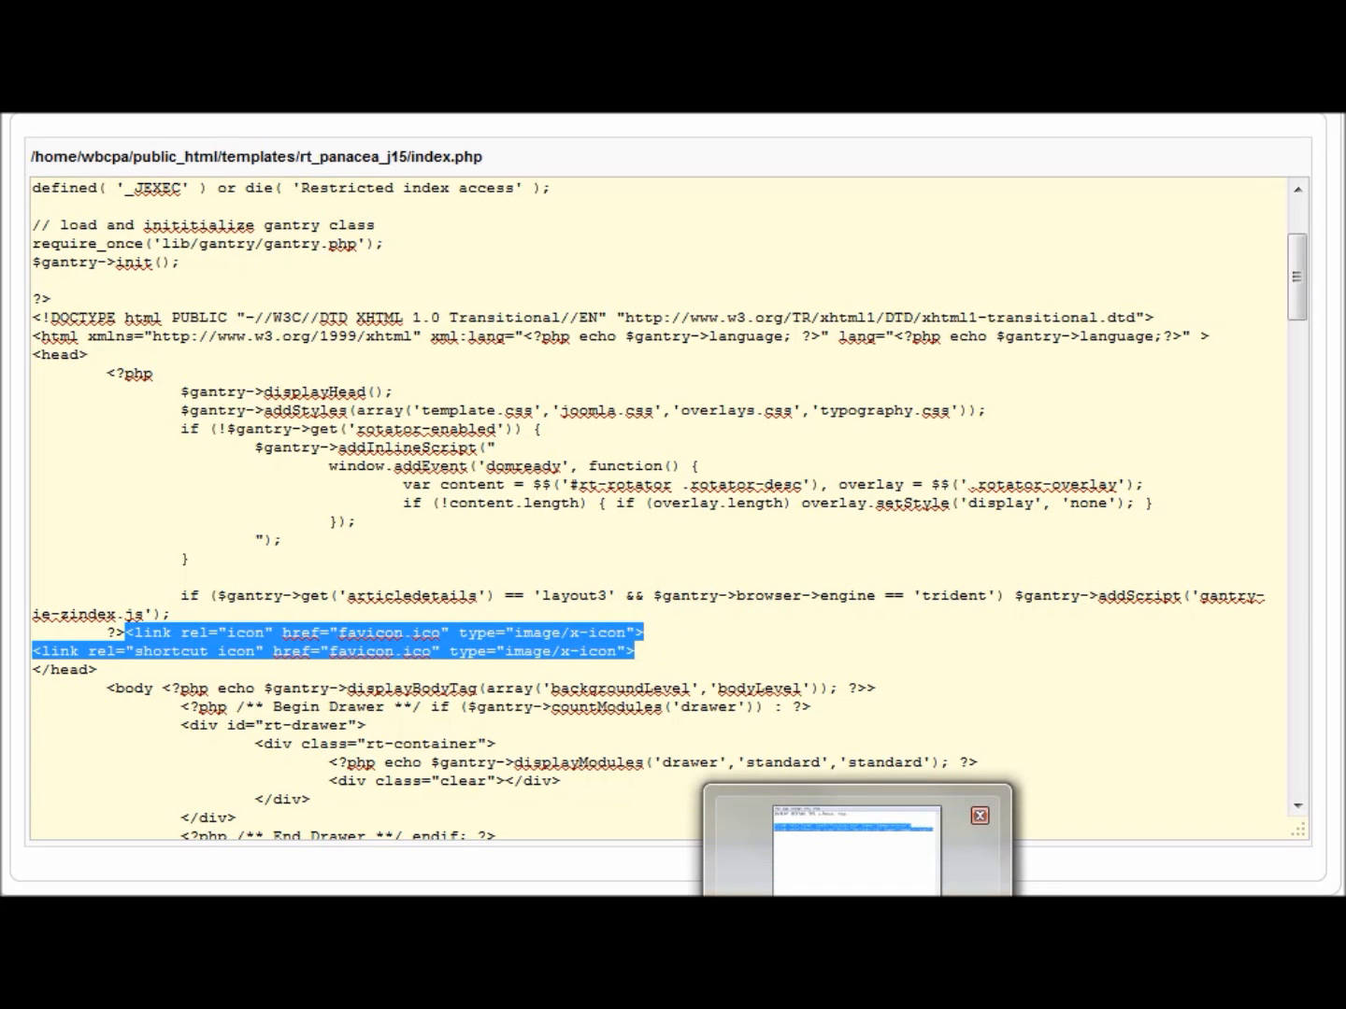
- View the link tags in Favicon.txt in Notepad, then return to the template editor
click(852, 837)
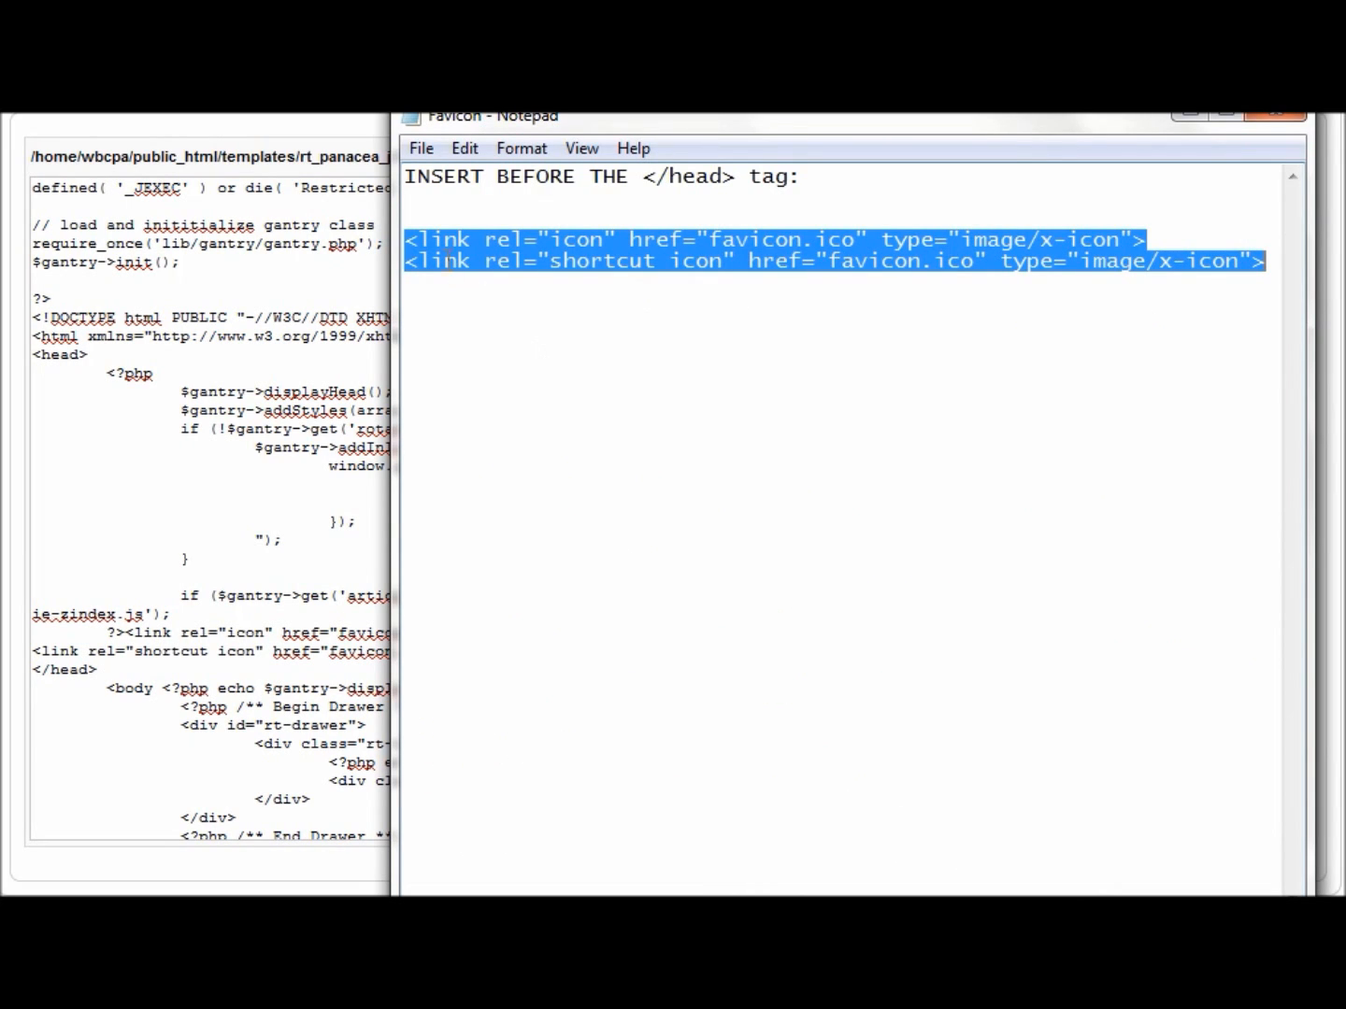
mouse_move(1005, 271)
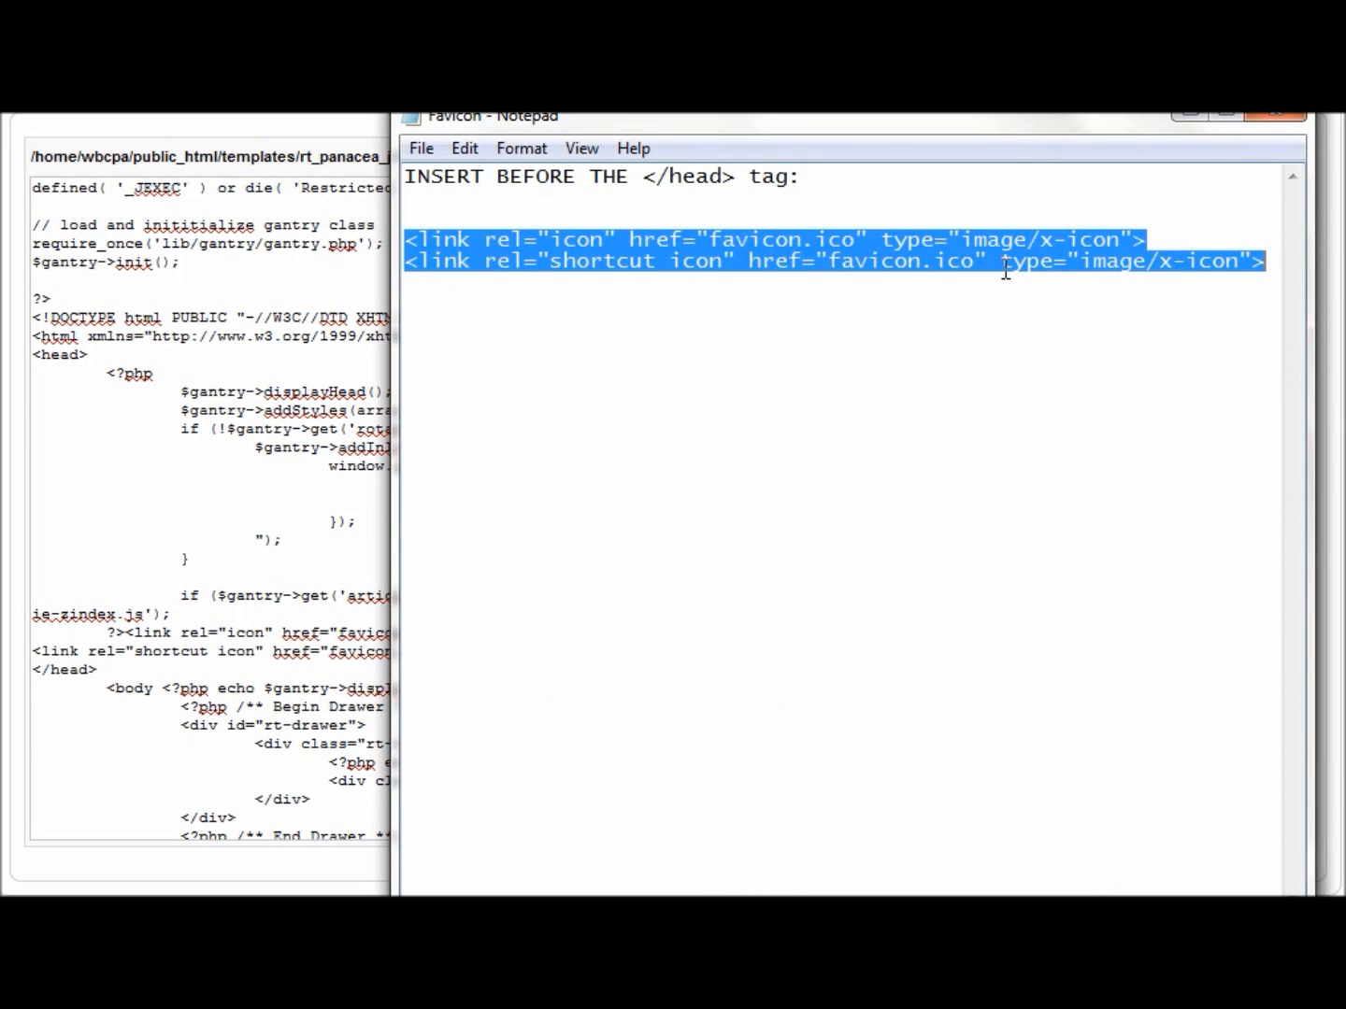
mouse_move(467, 183)
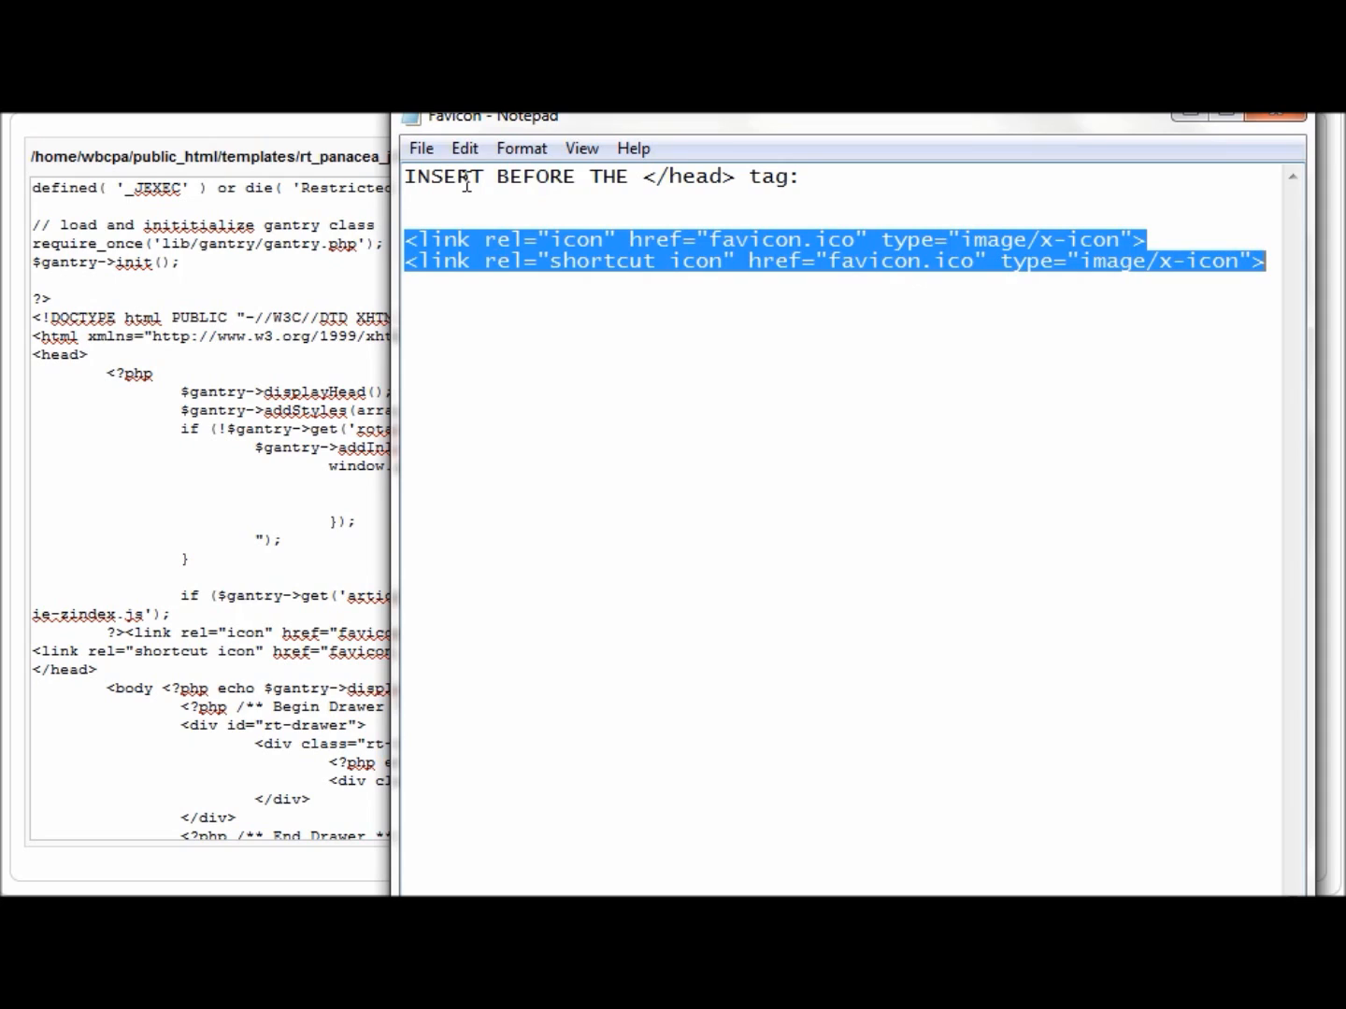
mouse_move(658, 172)
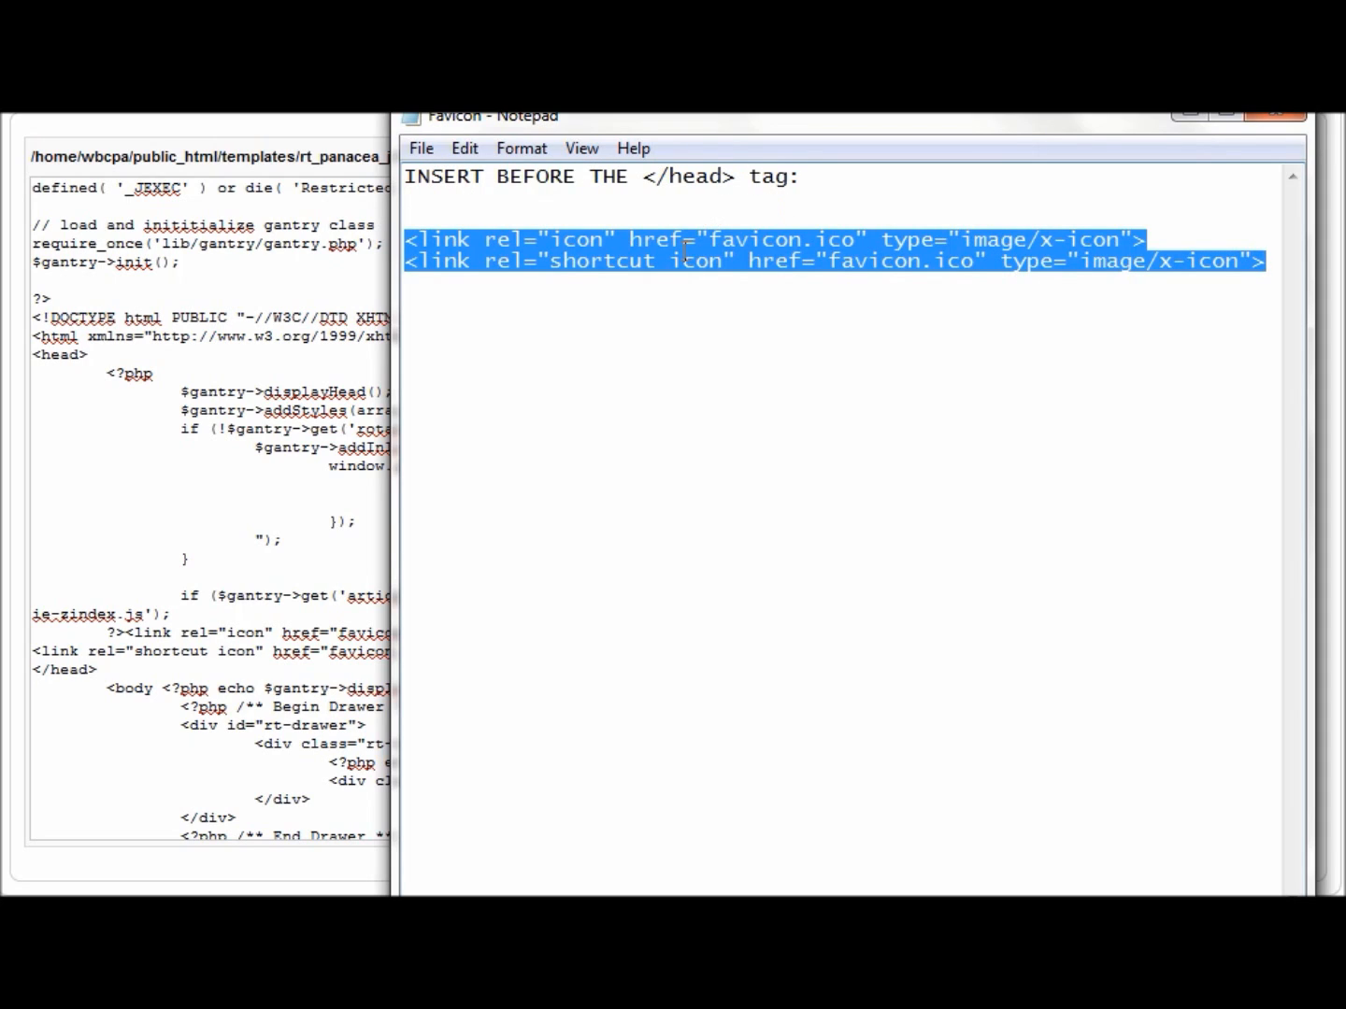
click(837, 262)
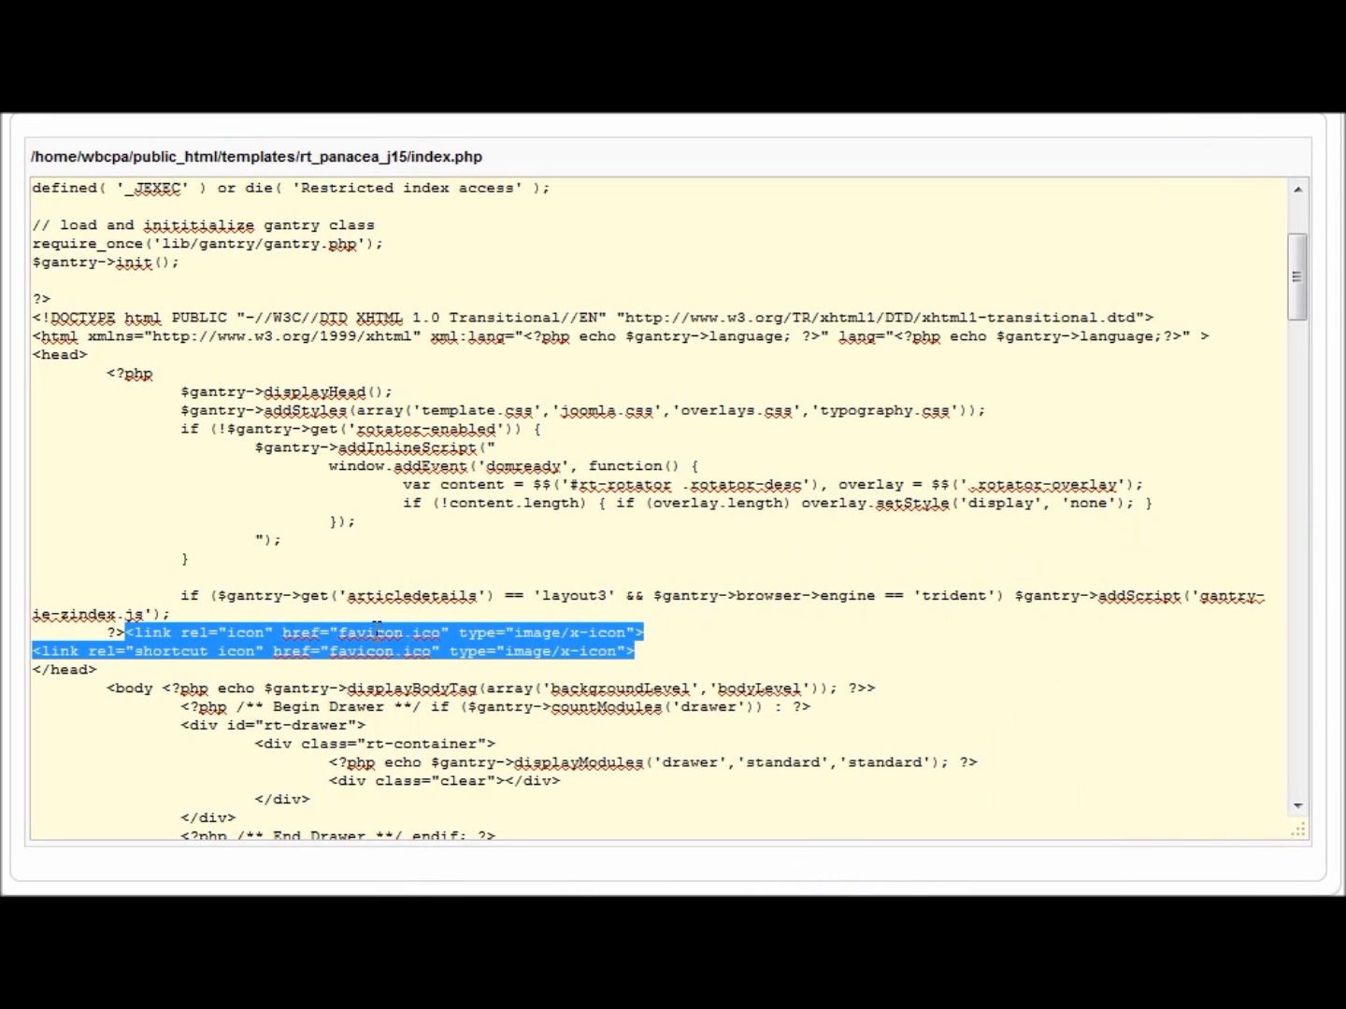
mouse_move(34, 688)
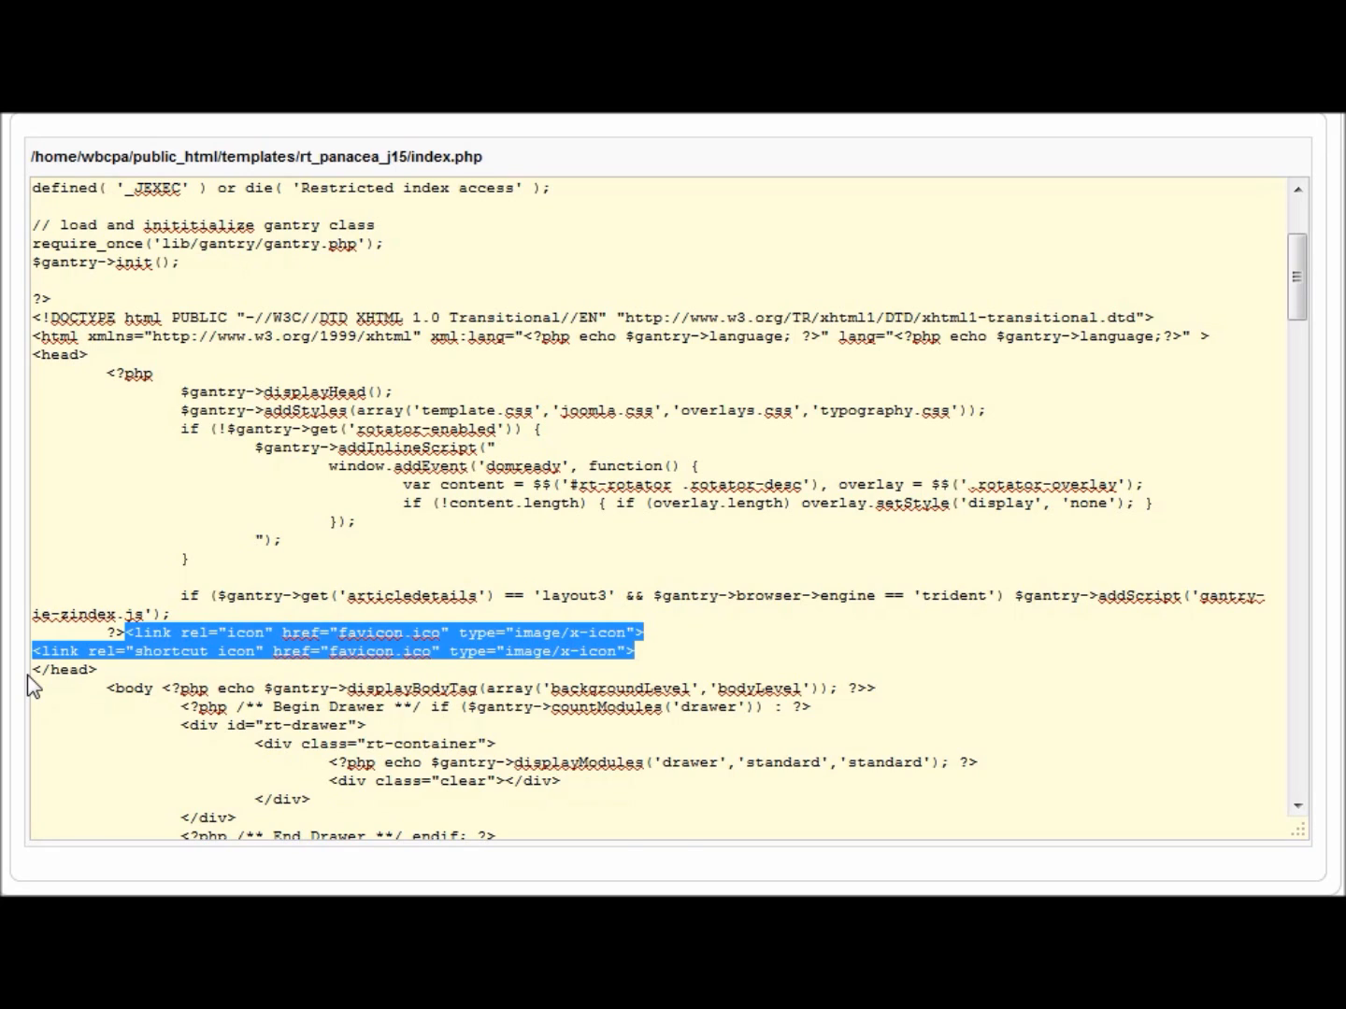
- Delete the old link lines and paste the two favicon link tags just before </head>
key(Delete)
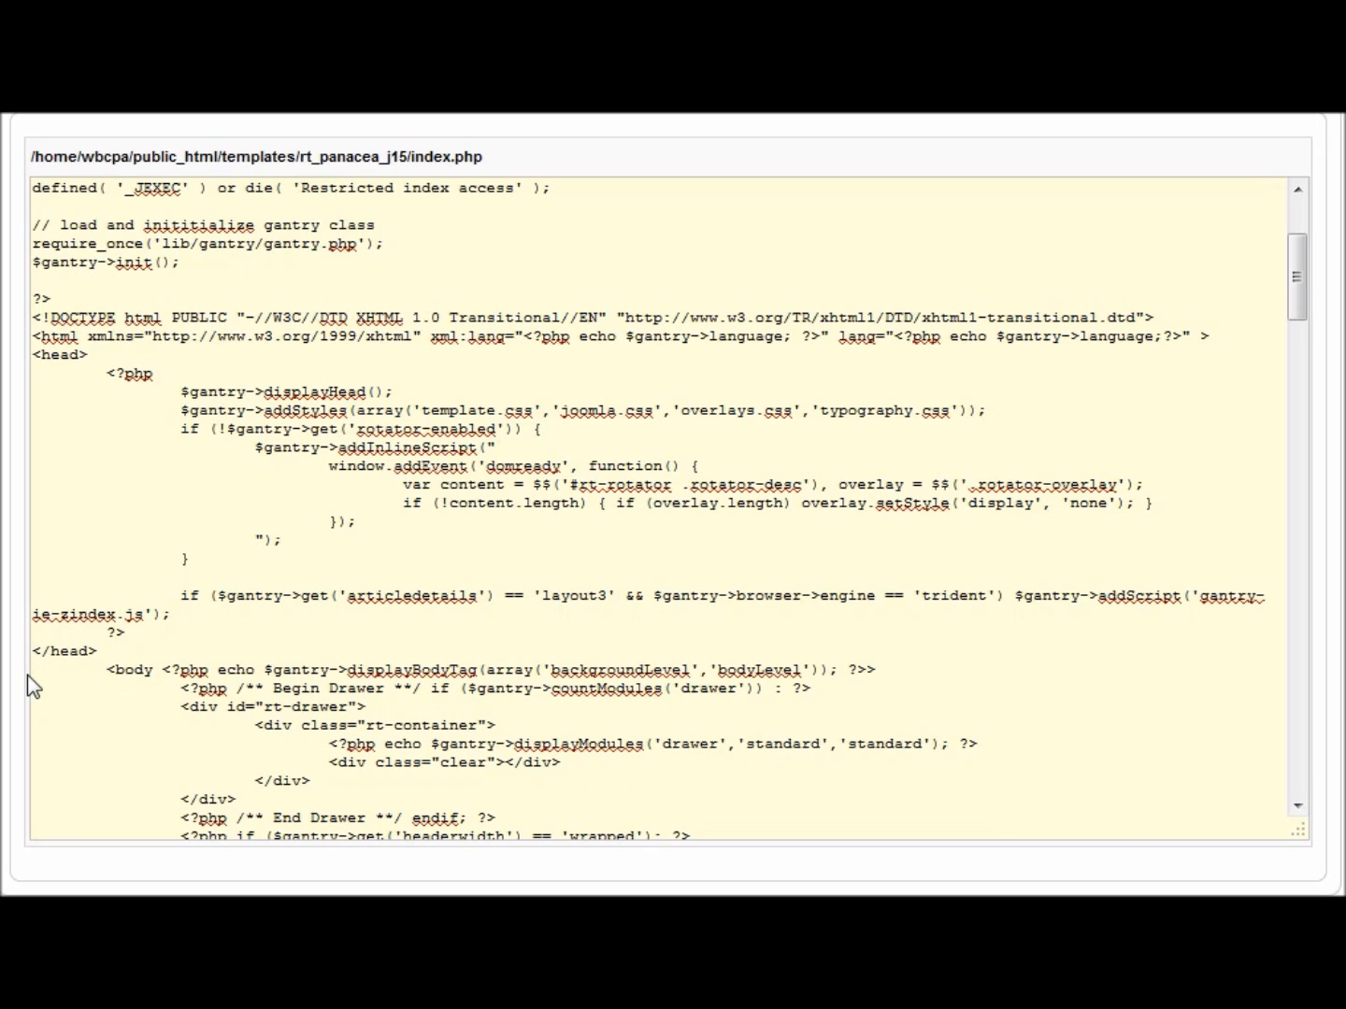
click(77, 650)
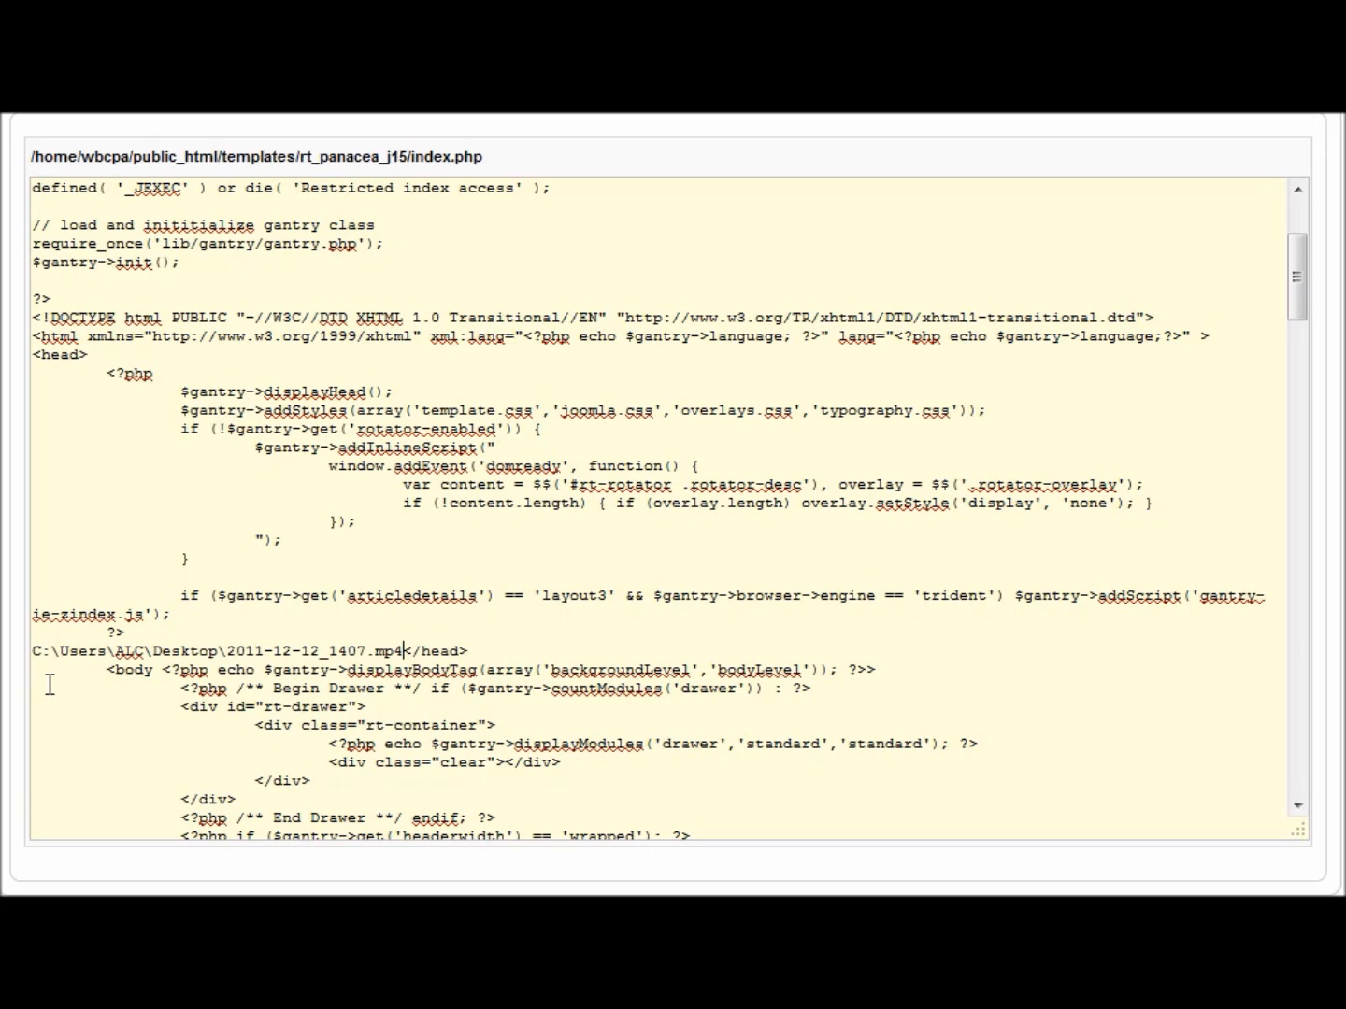
key(Backspace)
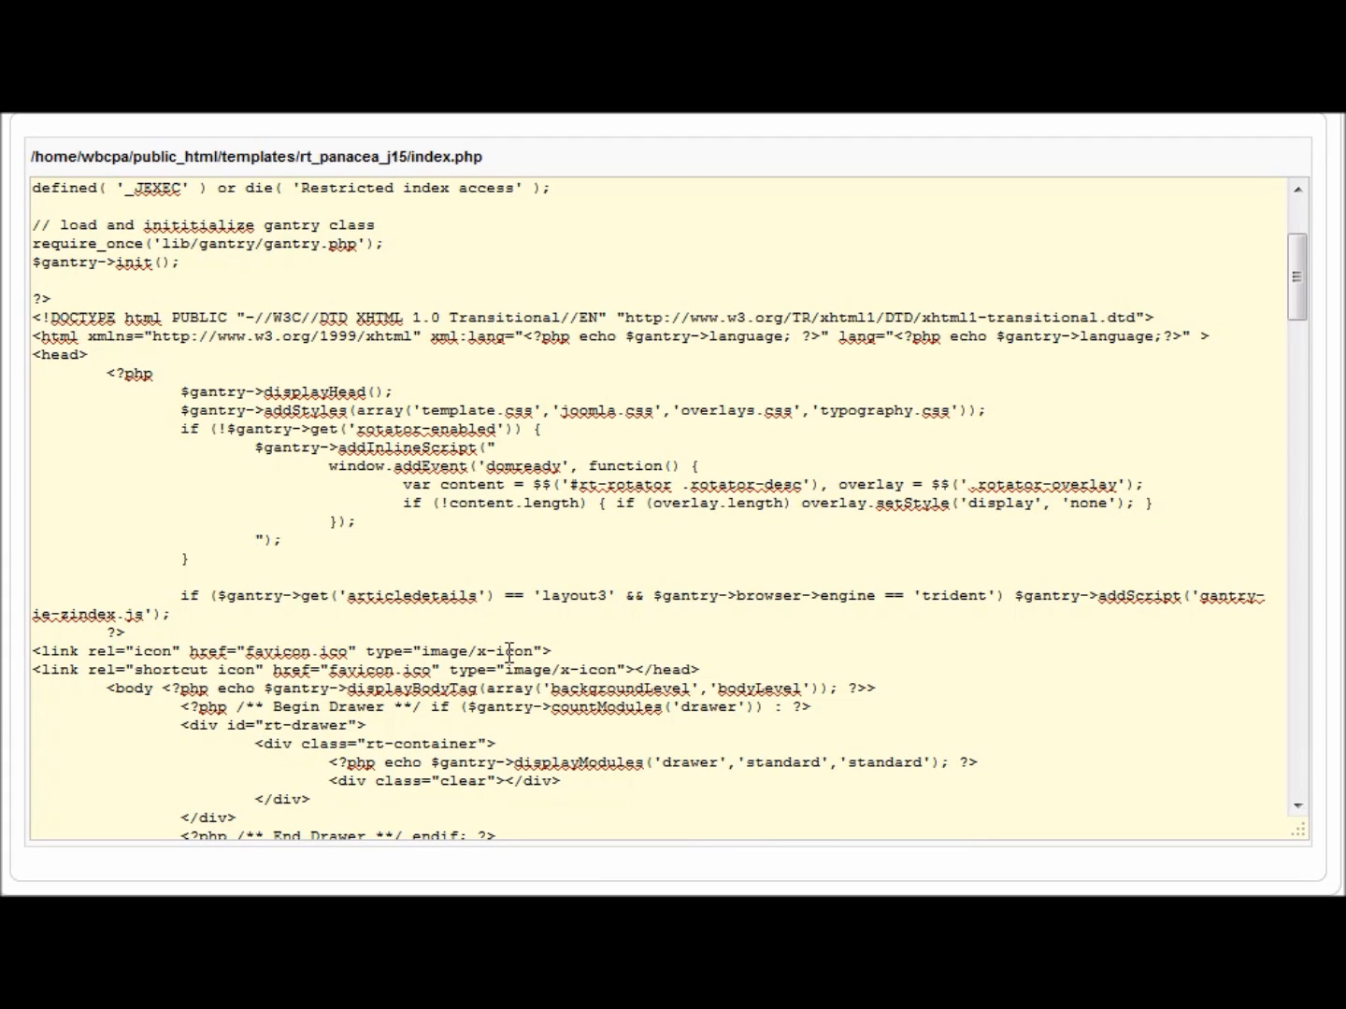
mouse_move(501, 651)
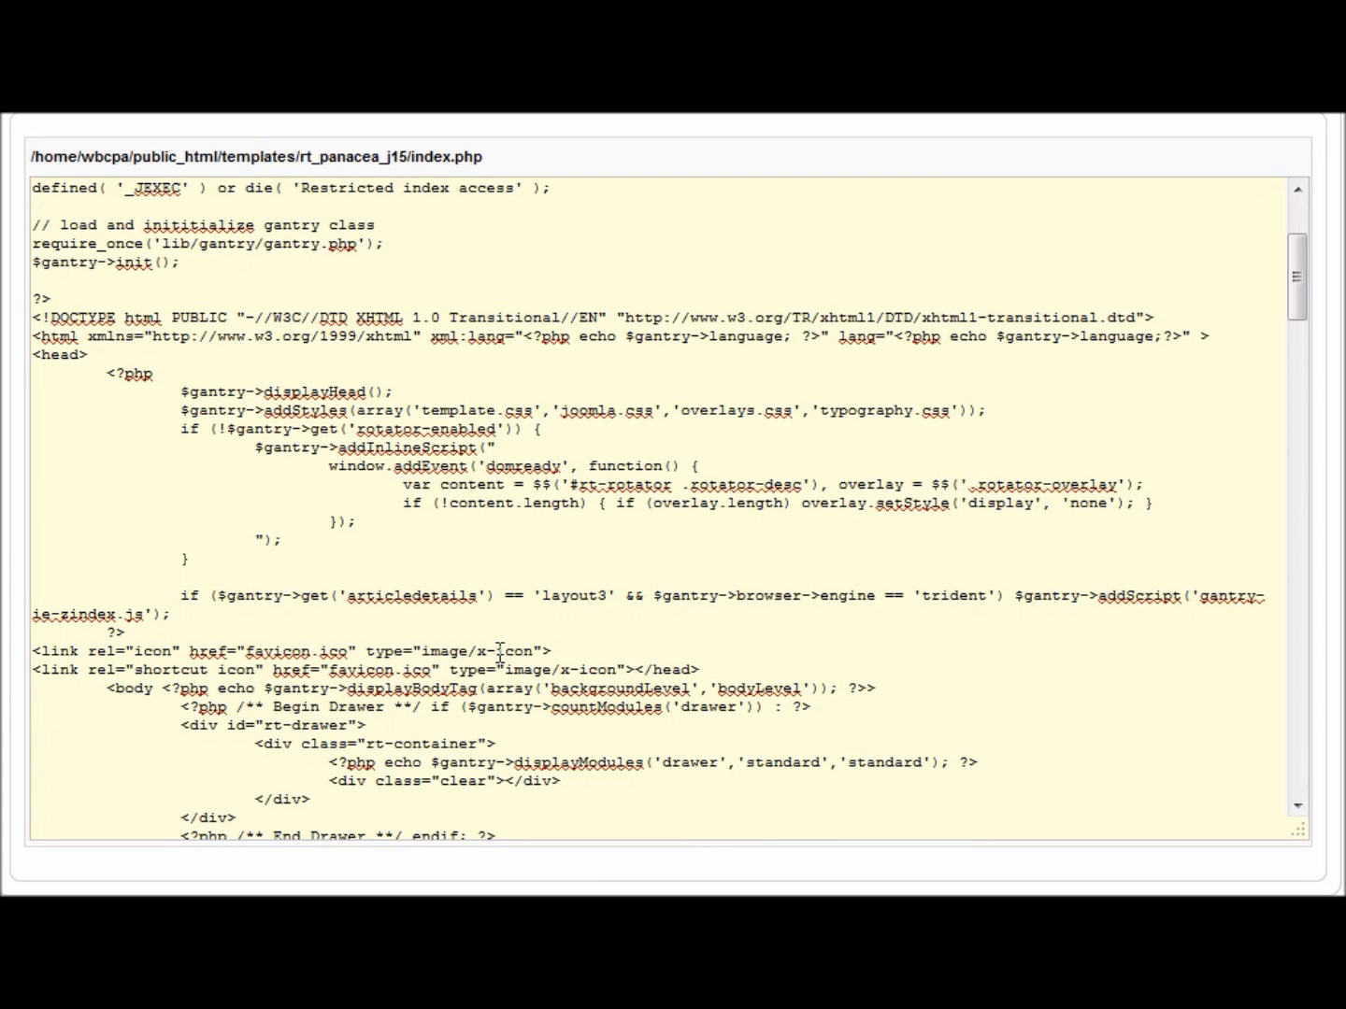